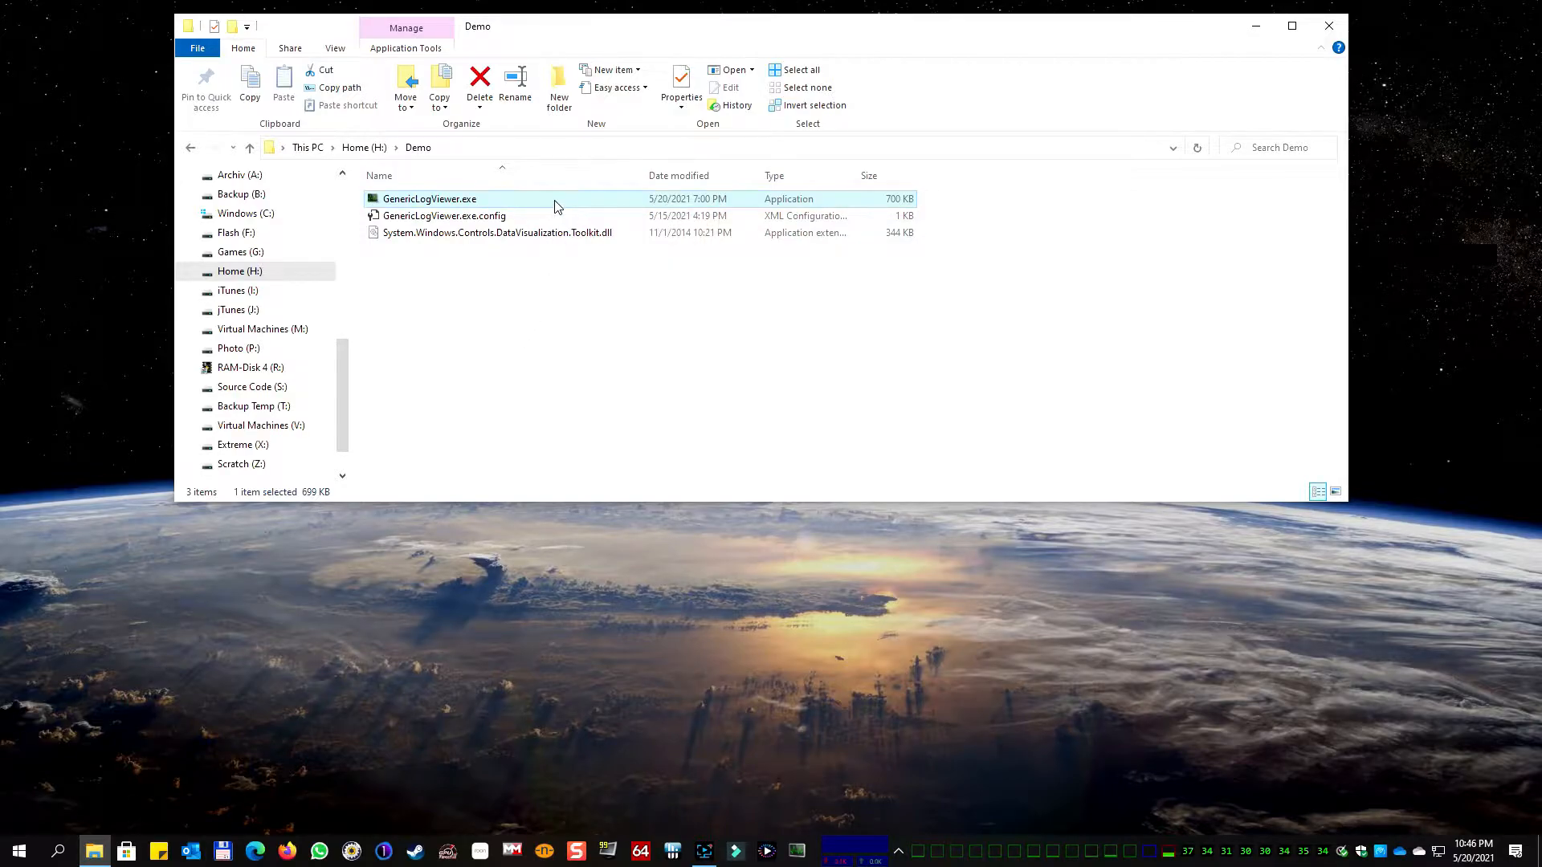
Create a desktop shortcut for GenericLogViewer.exe and return to the Home (H:) drive
right_click(430, 198)
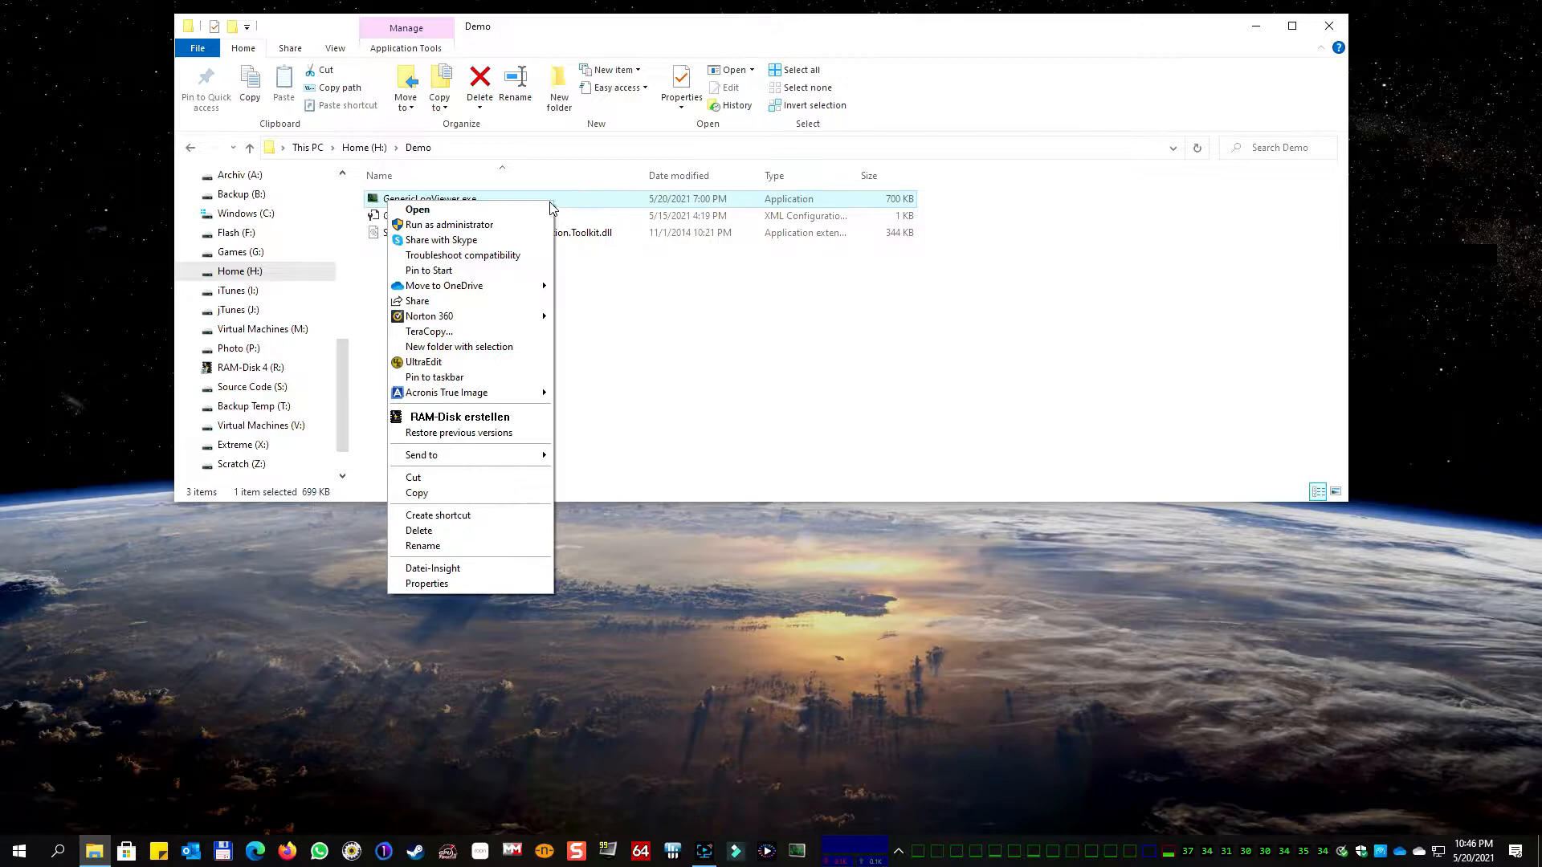
click(438, 513)
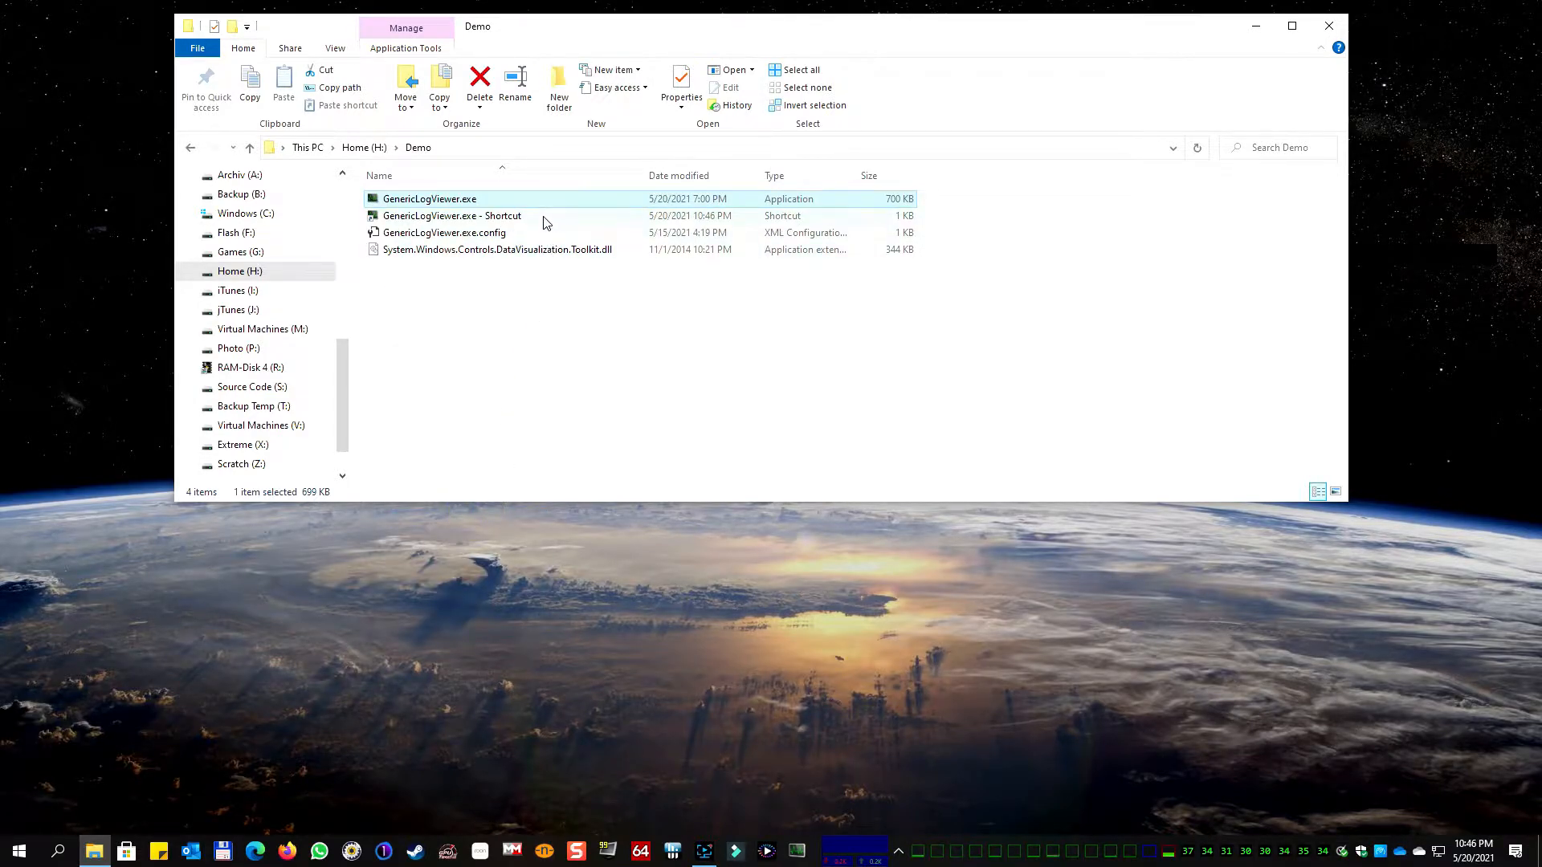
click(451, 216)
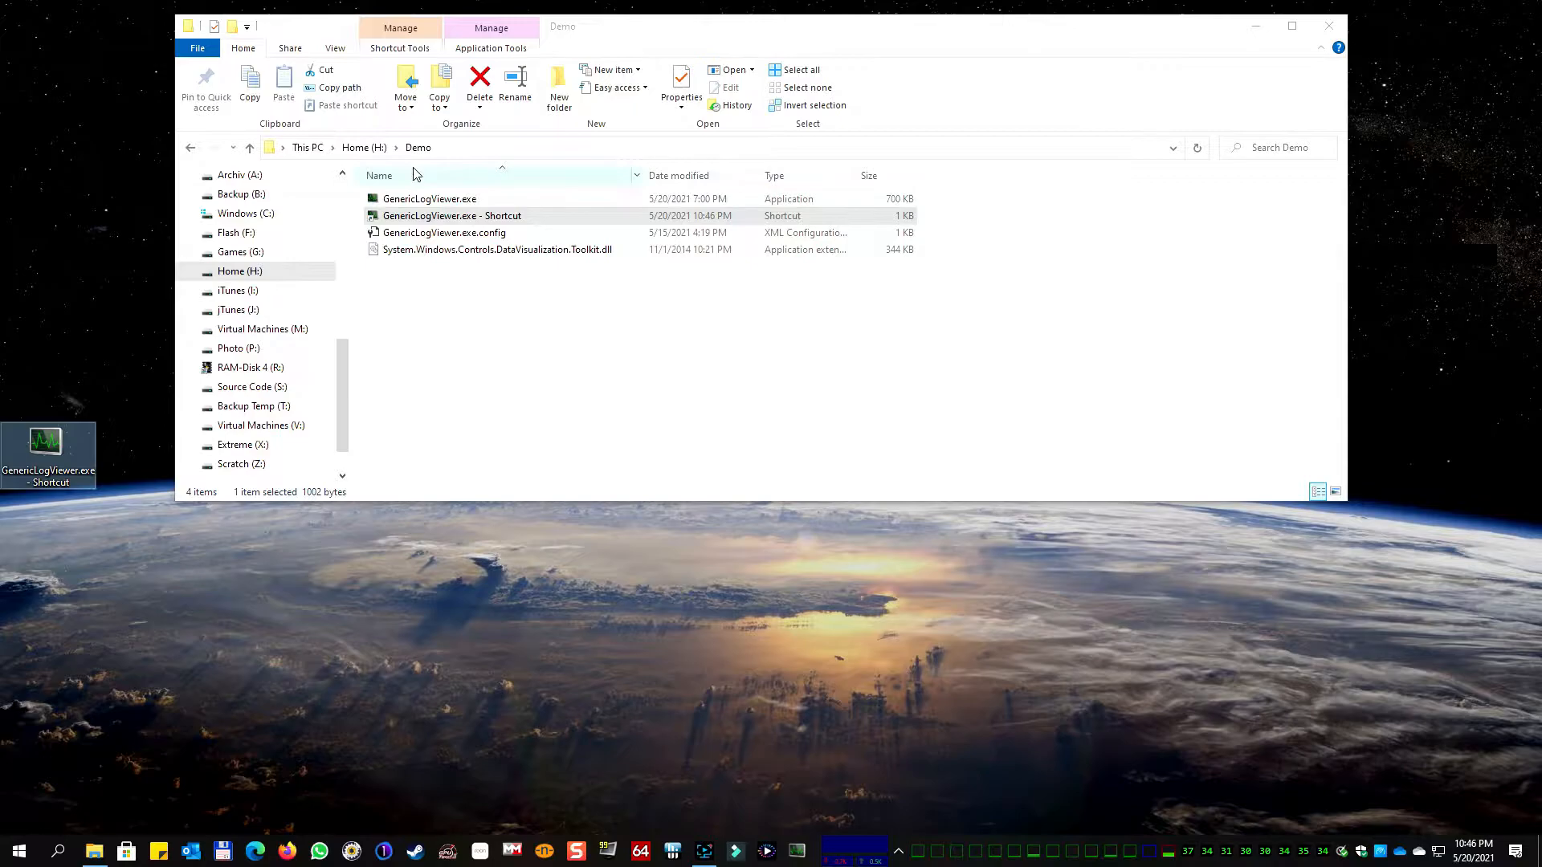
click(249, 148)
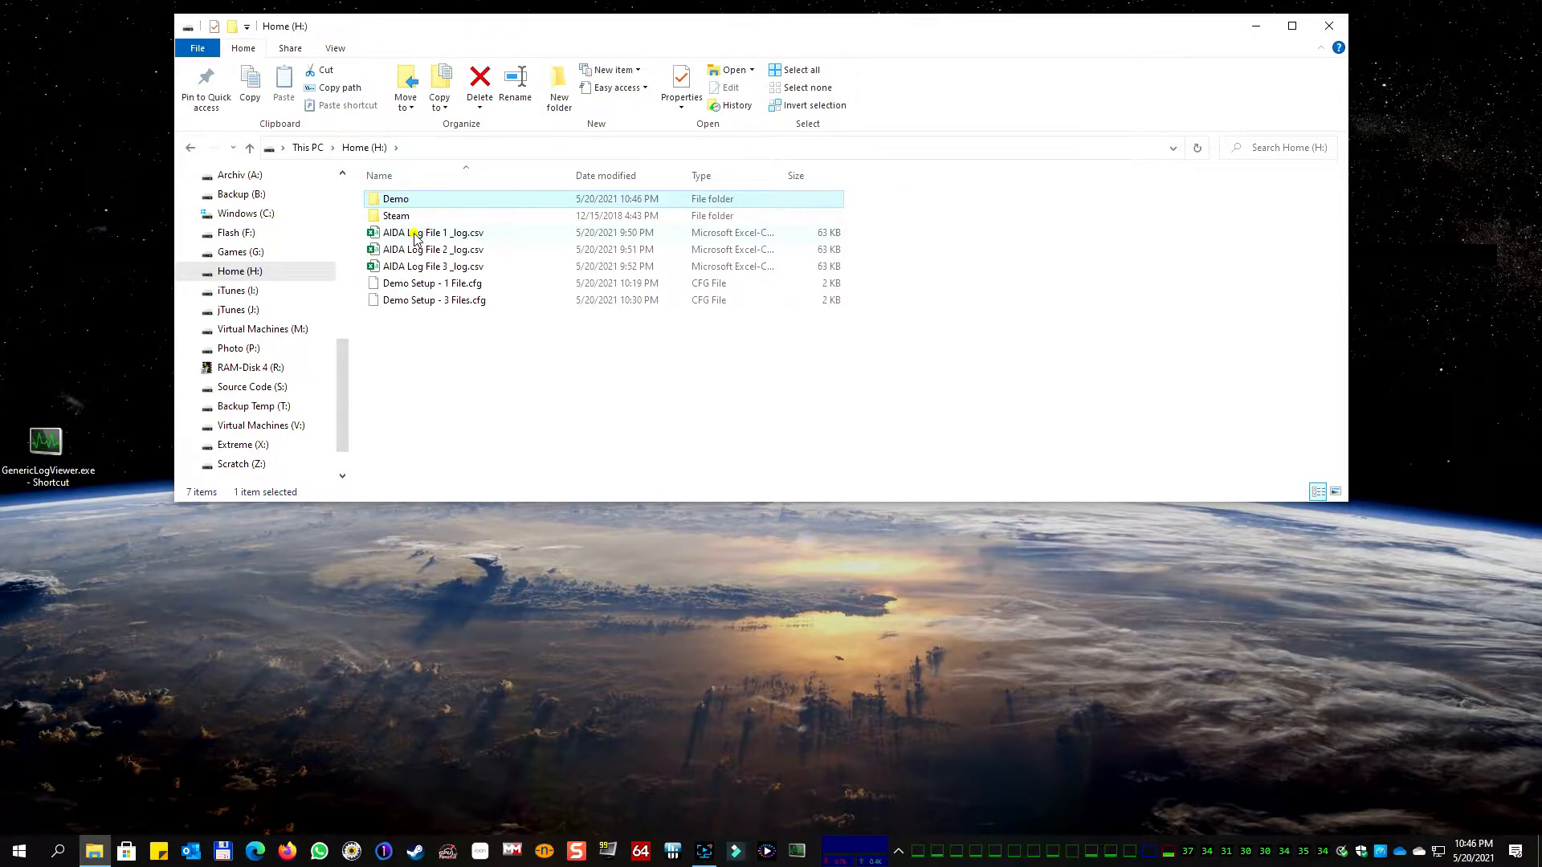
click(432, 232)
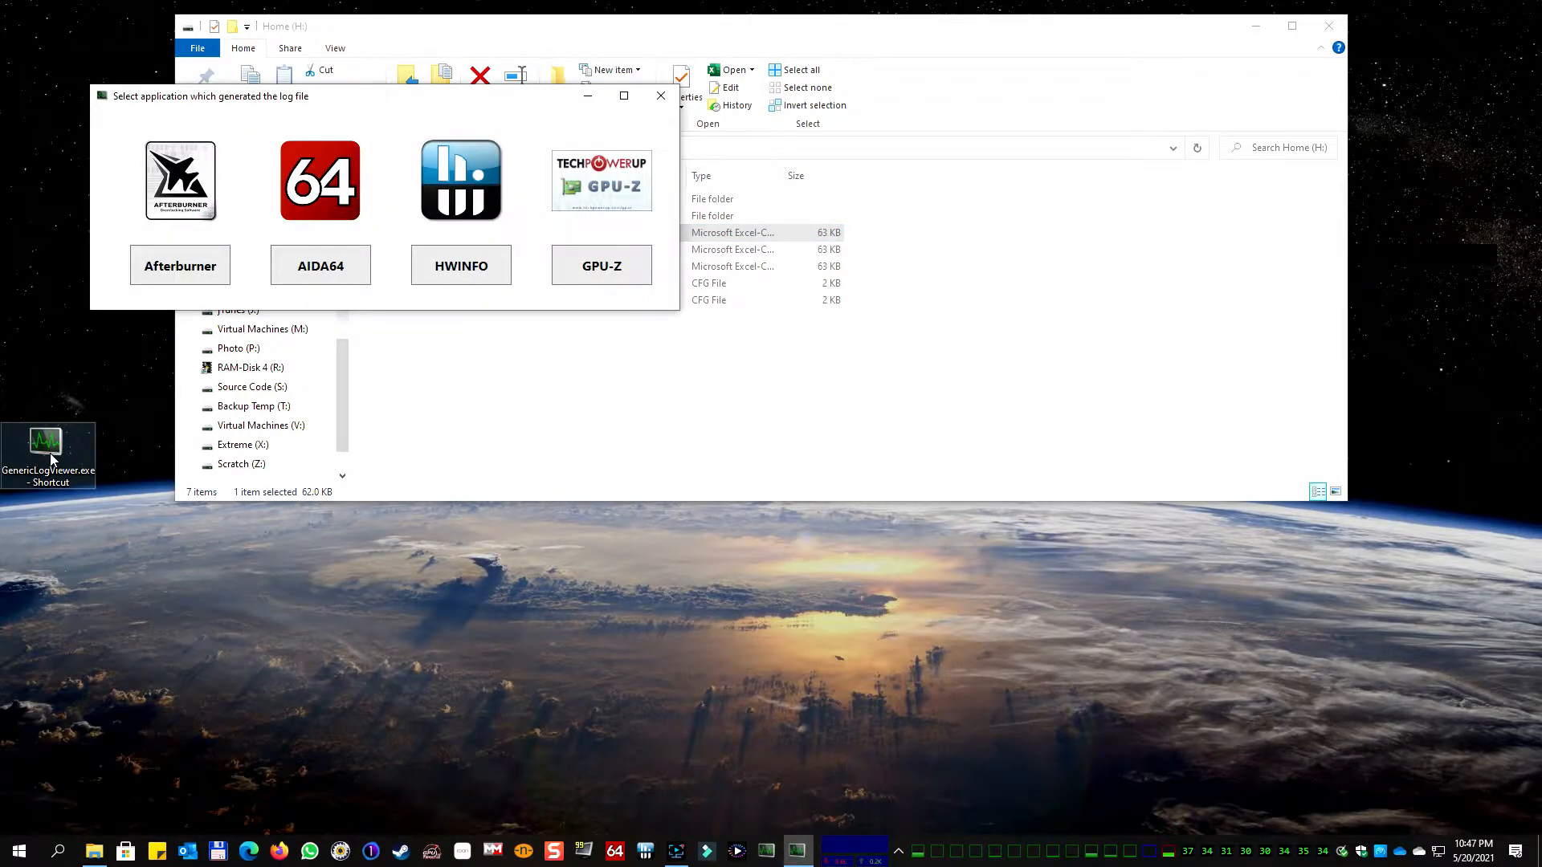
mouse_move(190, 333)
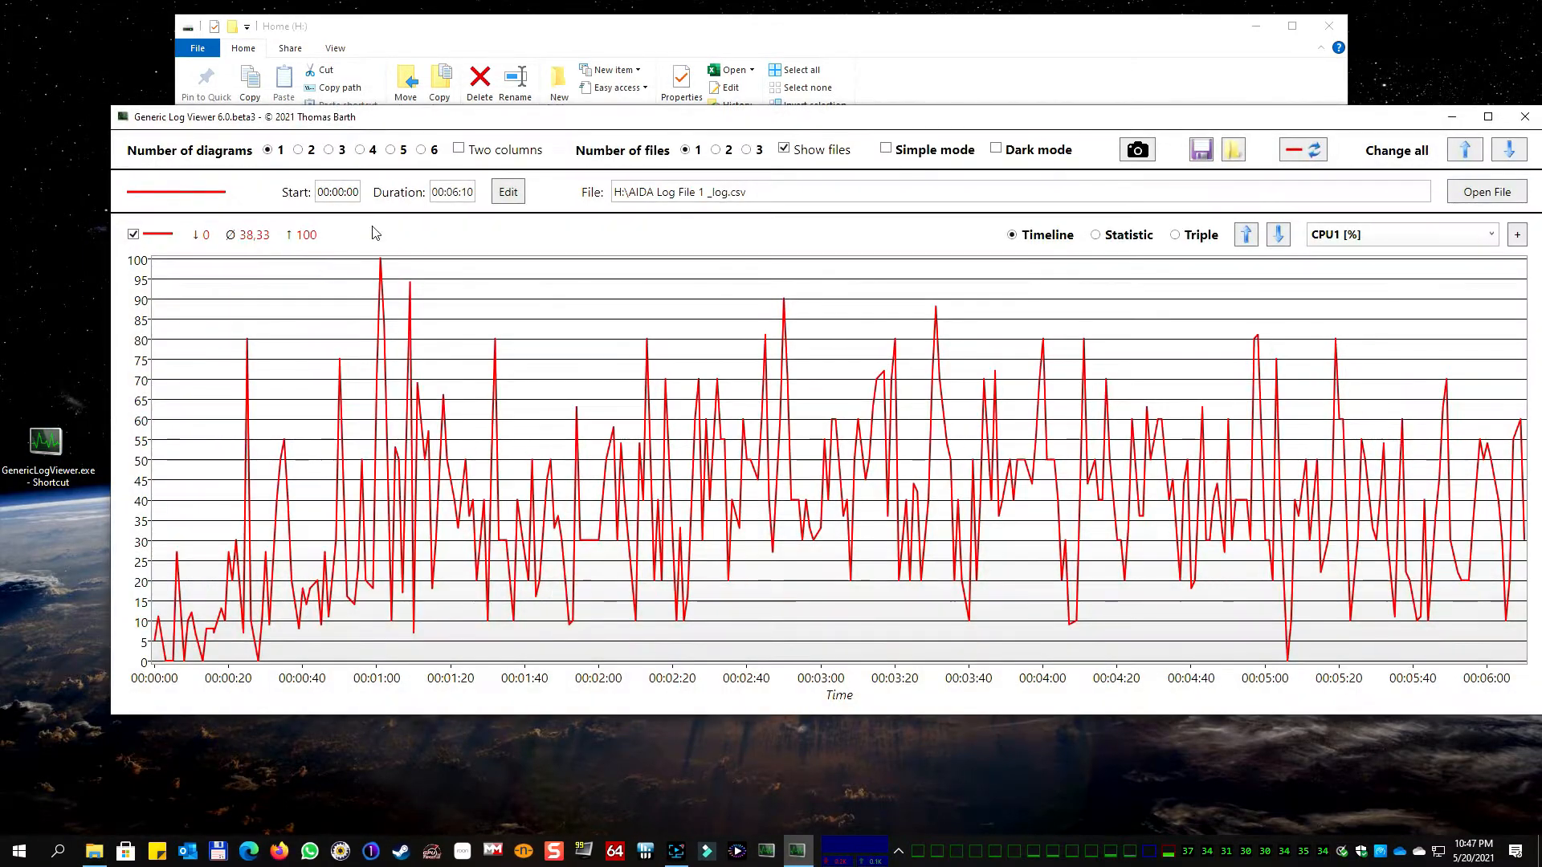
click(1486, 116)
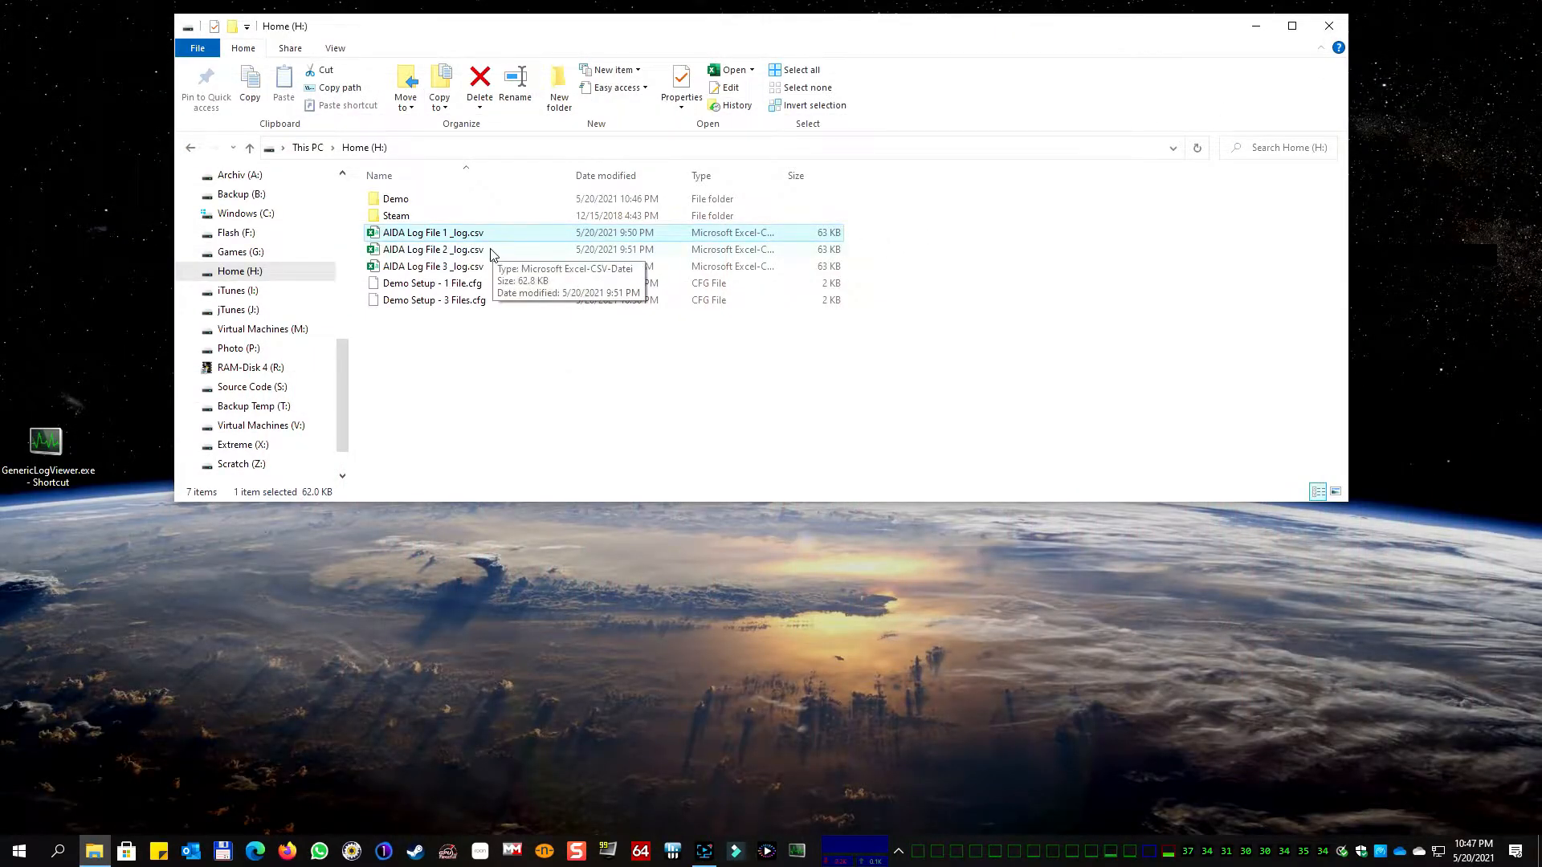
Open AIDA Log Files 1 and 2 together as AIDA64 logs and maximize the viewer
click(433, 249)
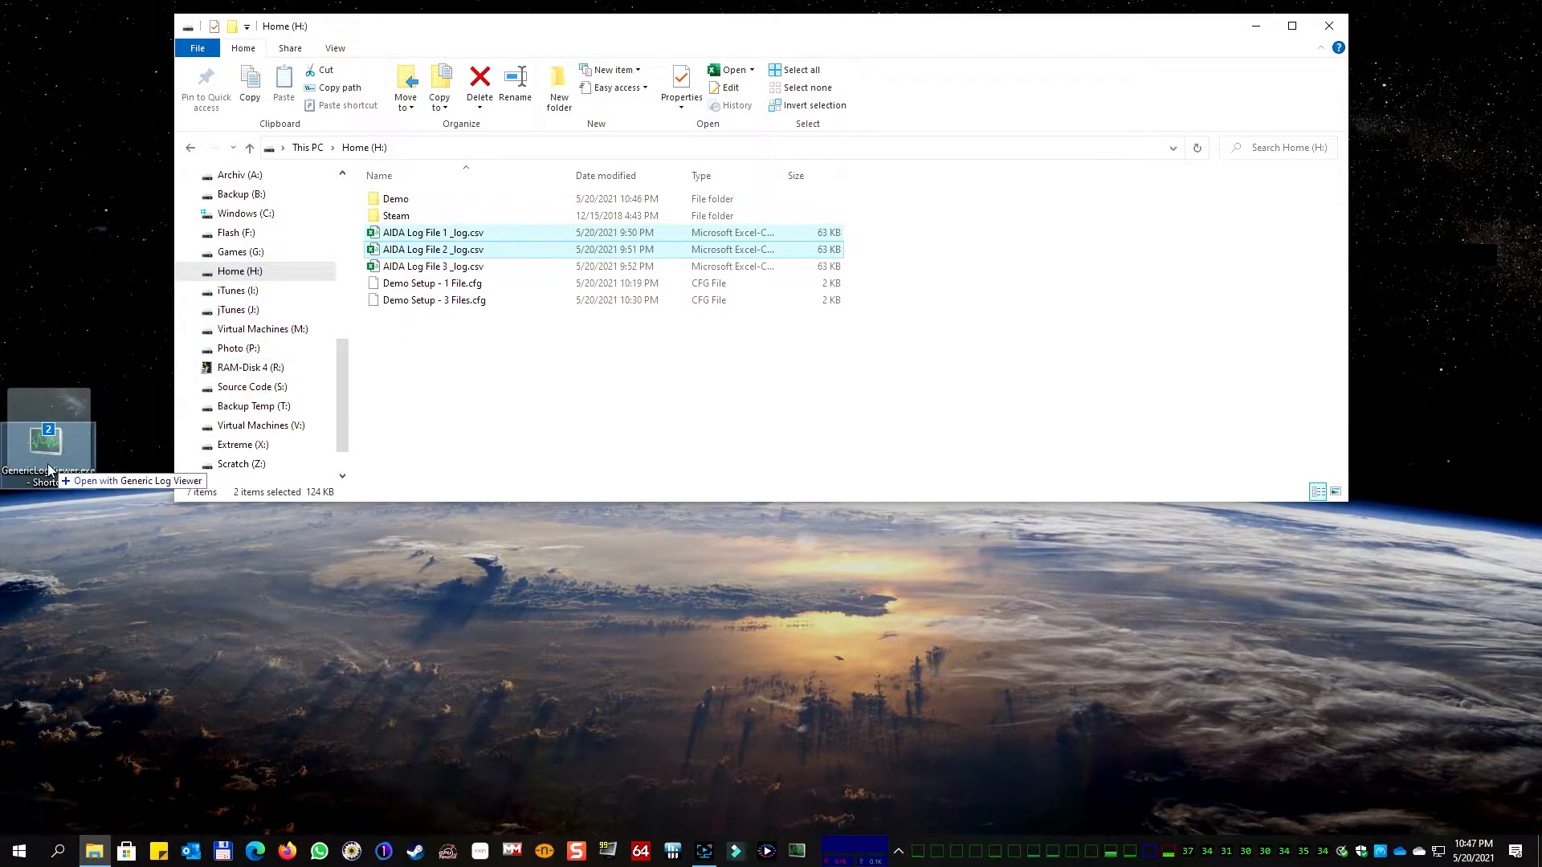
double_click(47, 441)
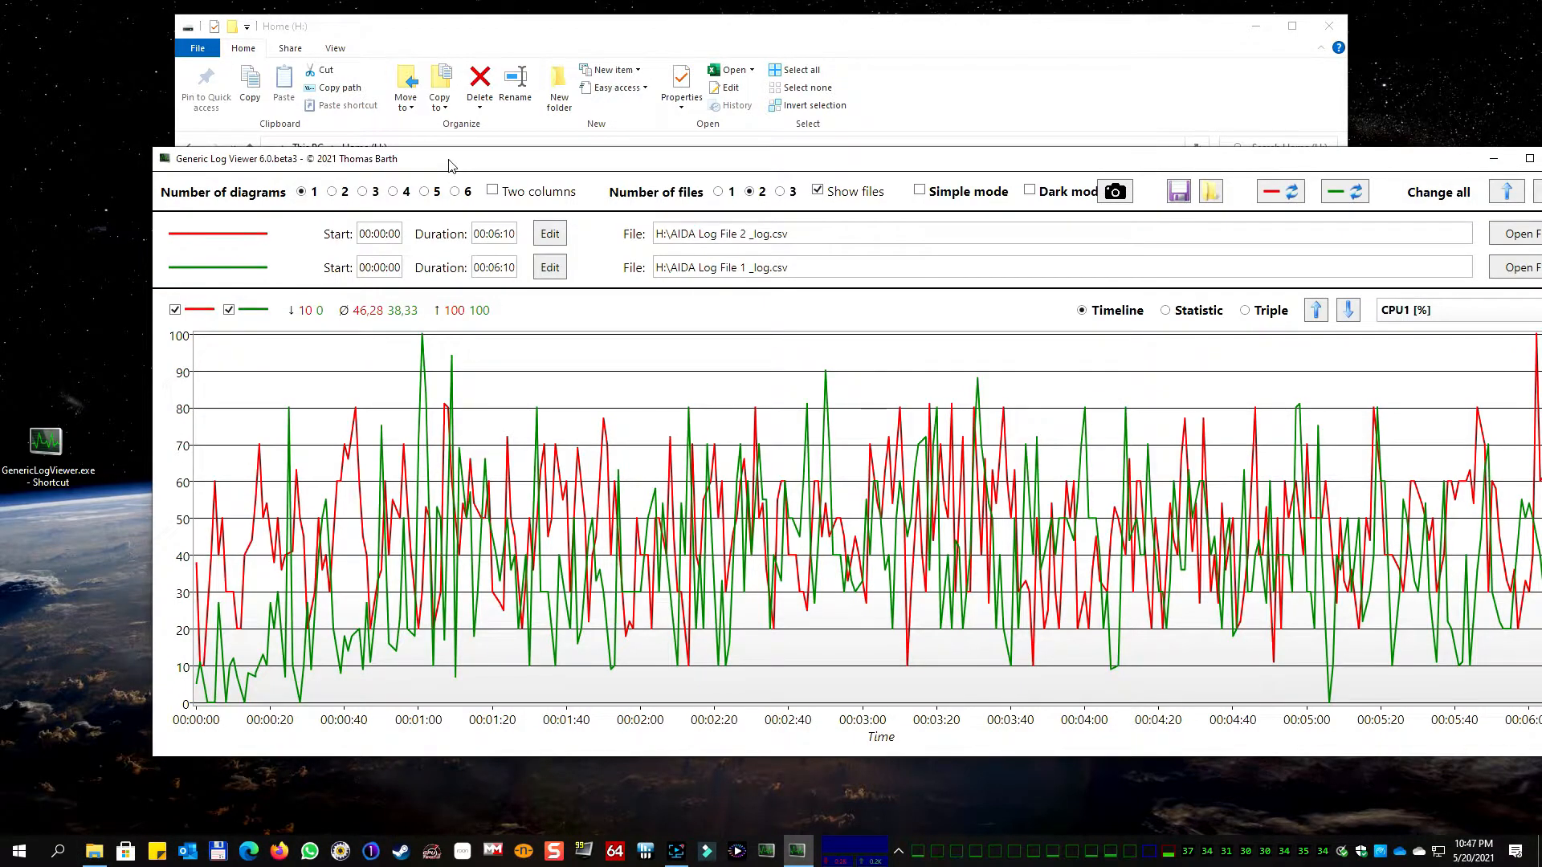
click(1527, 158)
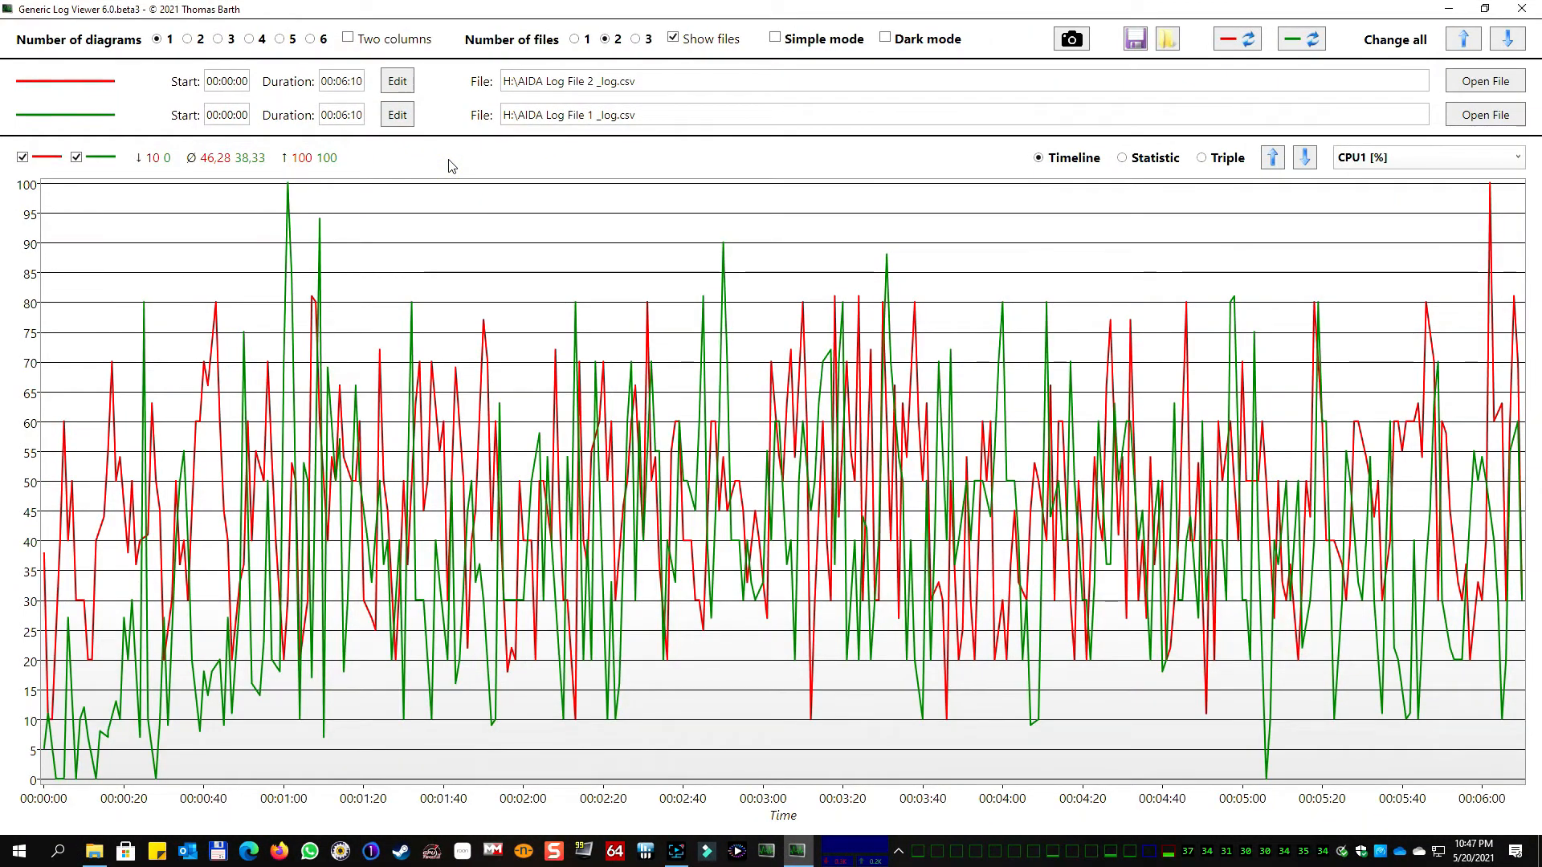
mouse_move(132, 864)
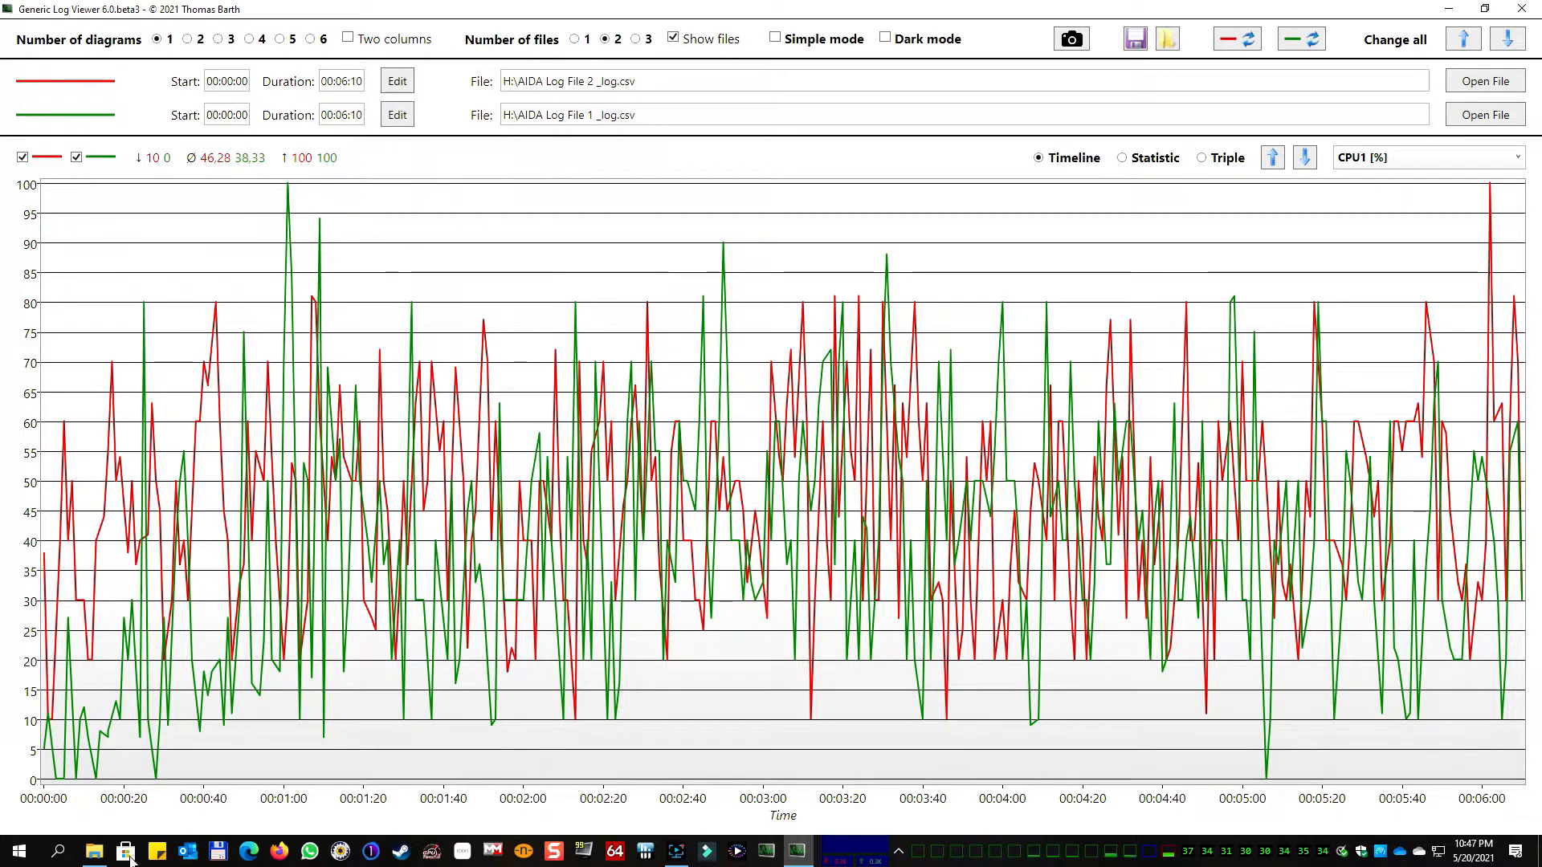
Add AIDA Log File 3 with the Demo Setup - 3 Files.cfg configuration, then close the viewer
click(93, 851)
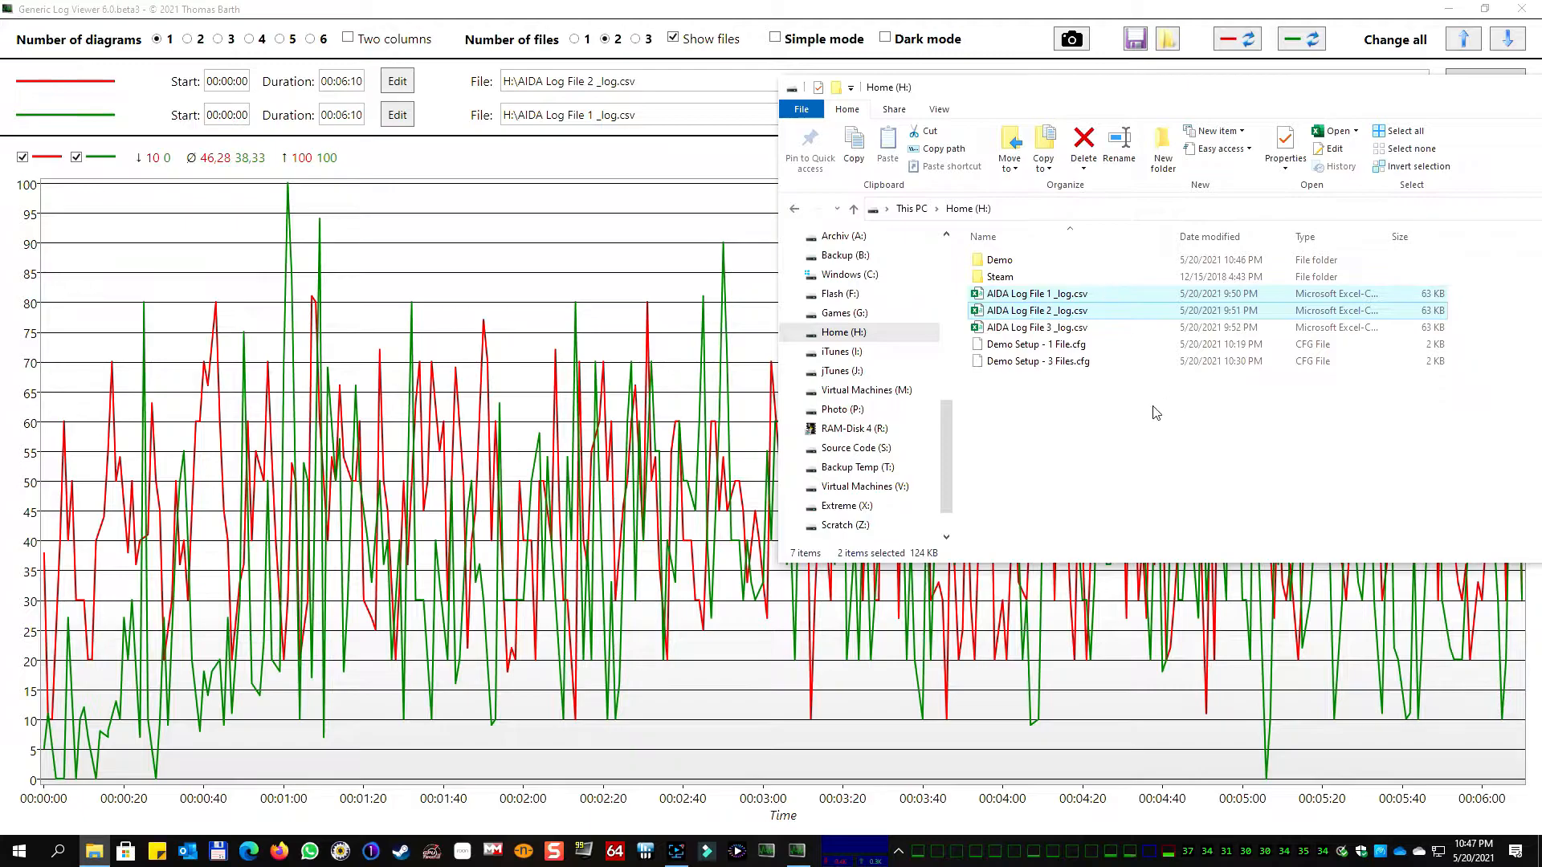
click(1037, 327)
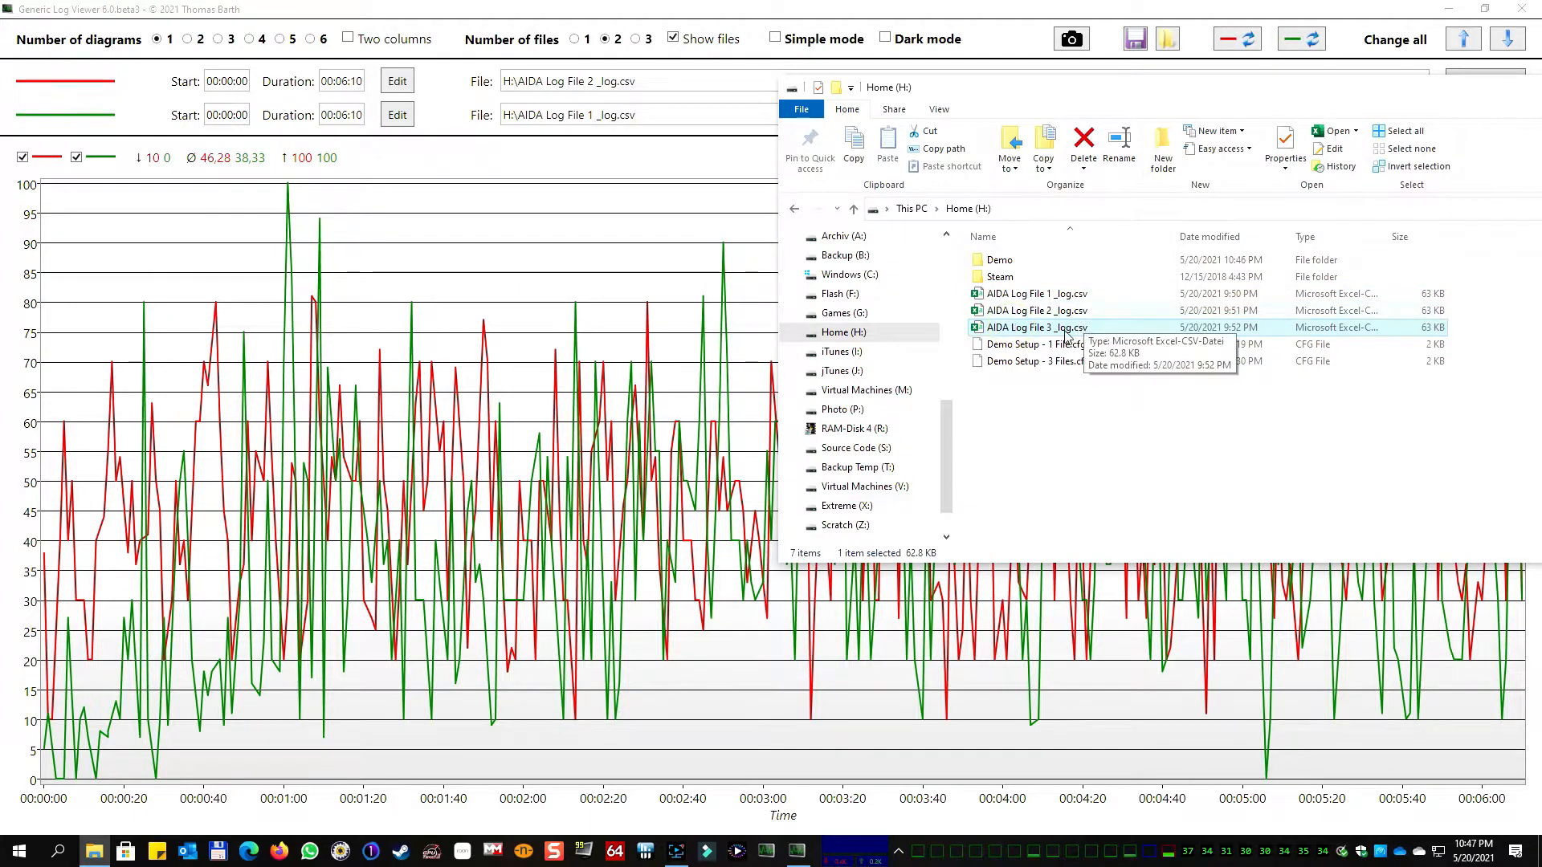
mouse_move(433, 293)
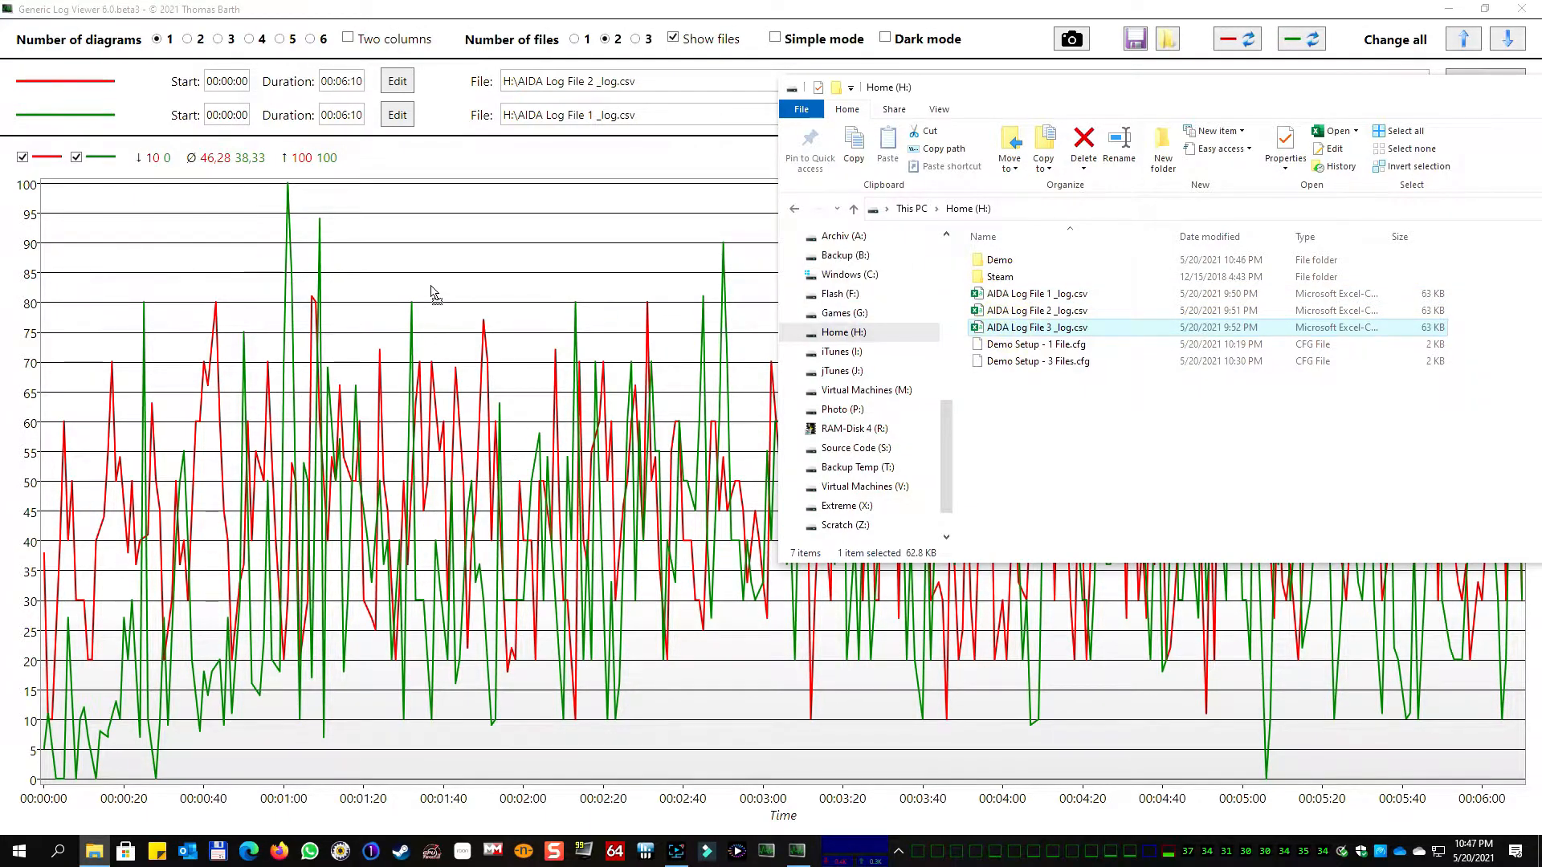
click(648, 39)
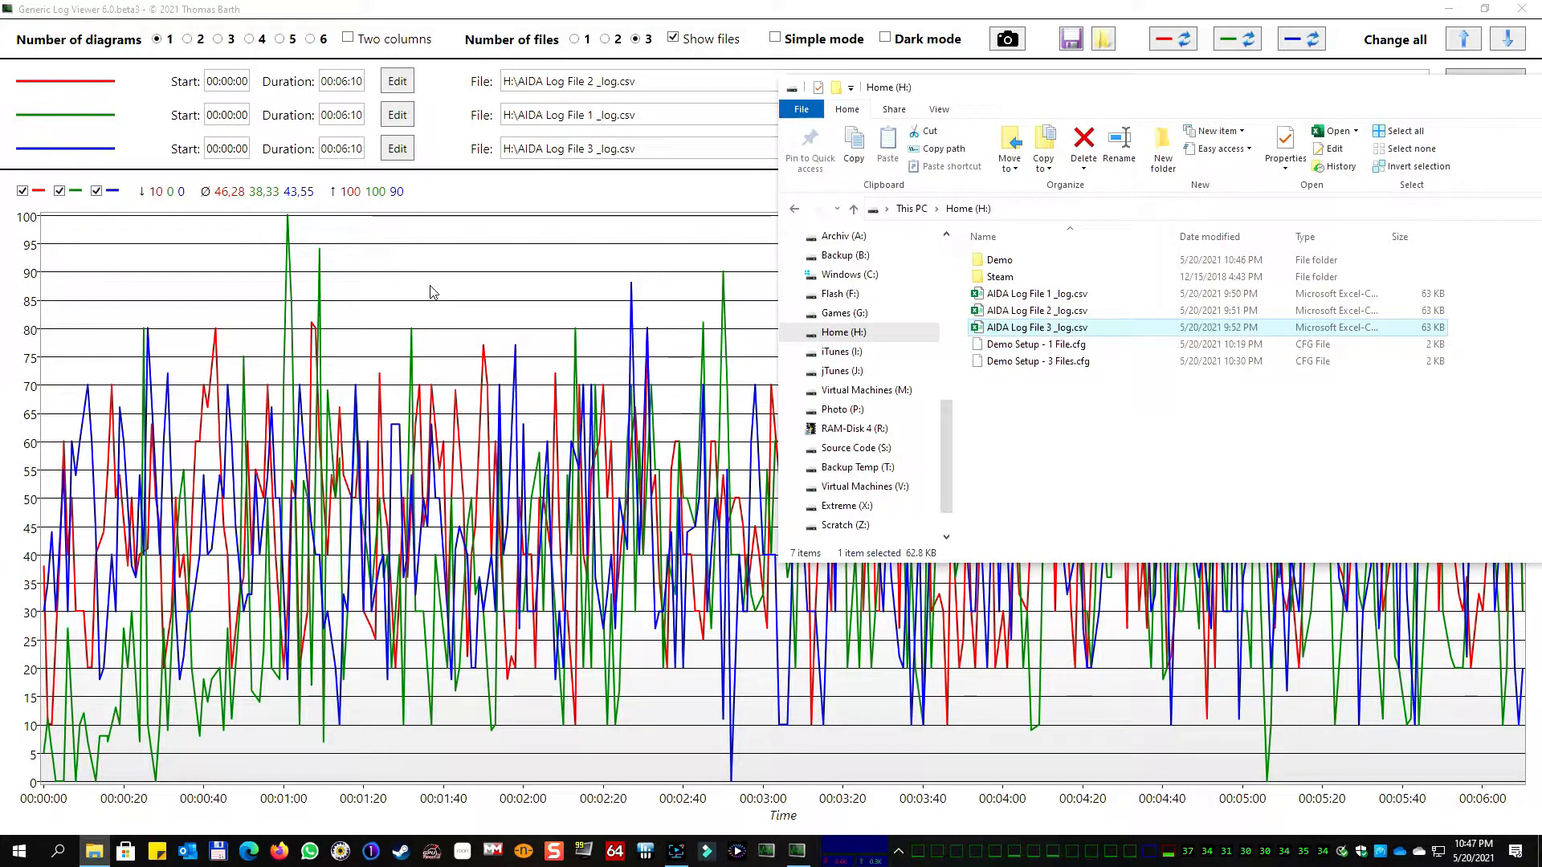
click(1033, 360)
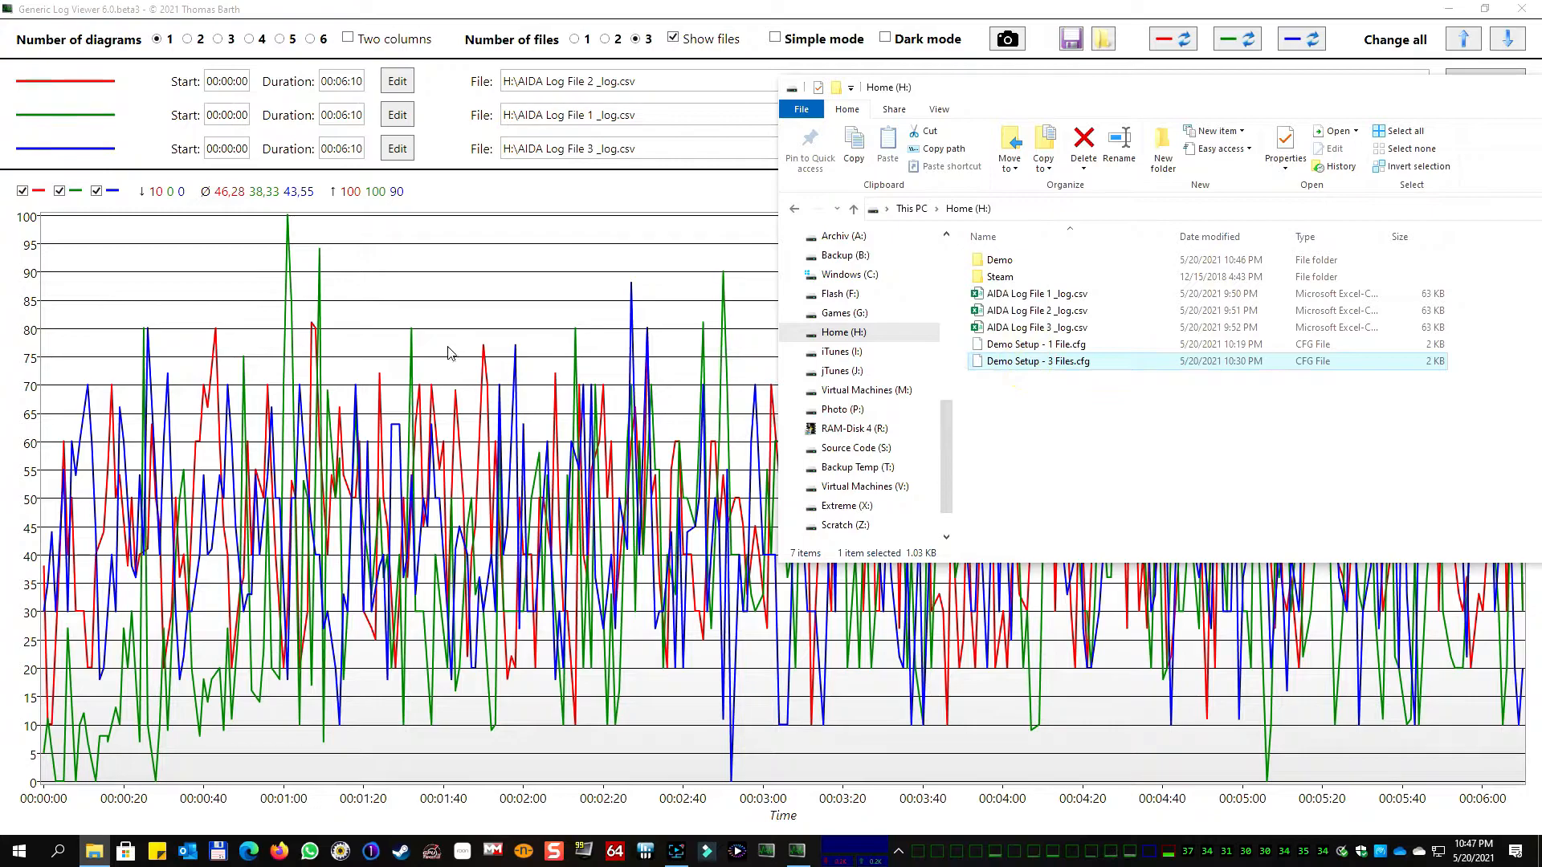
click(347, 39)
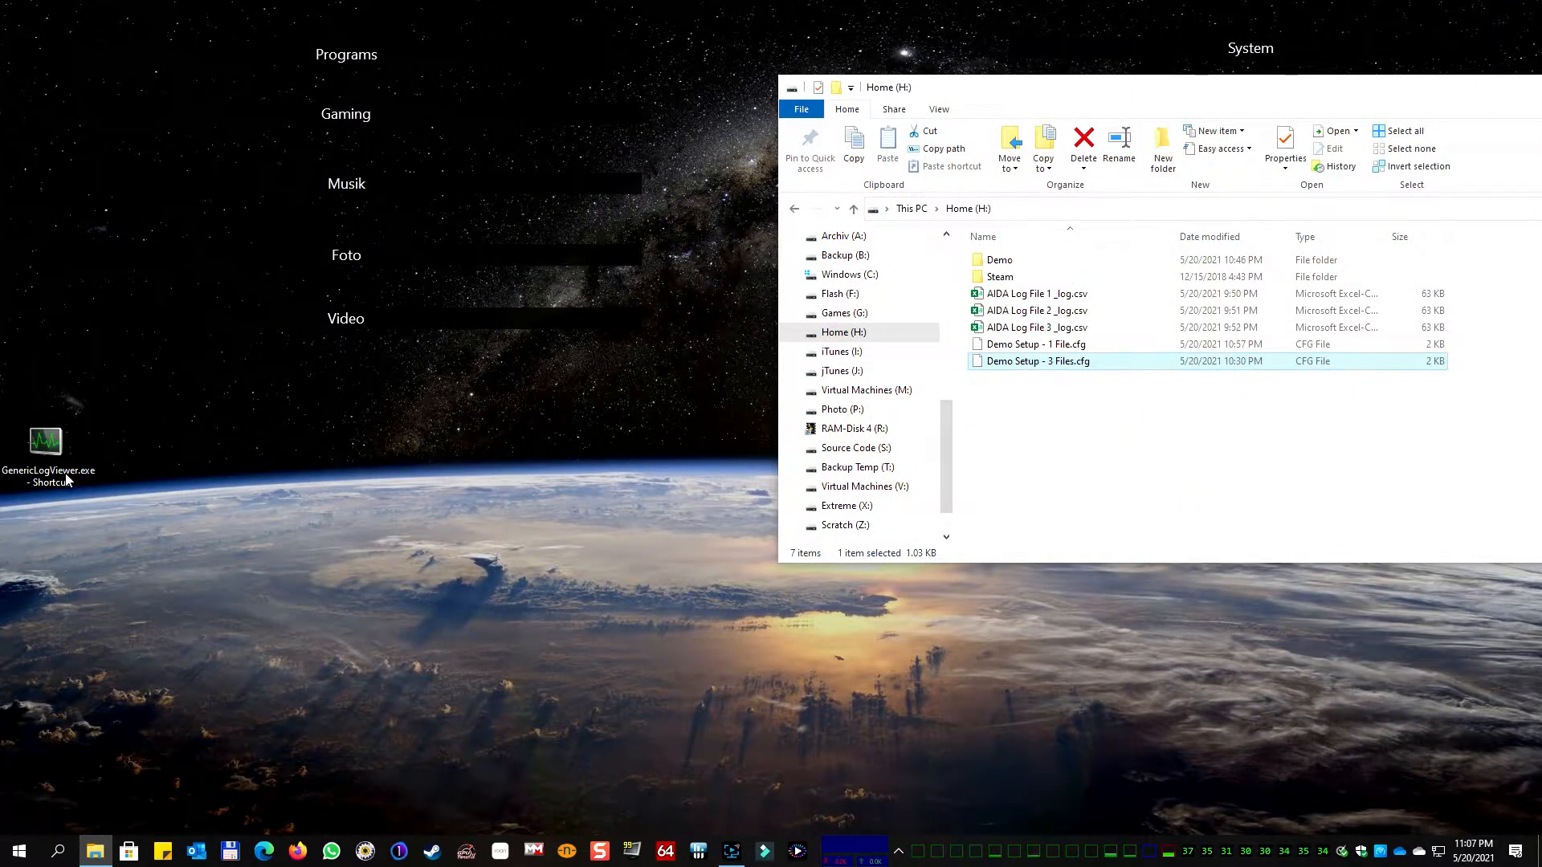
Append a quoted H:\ file path to the shortcut's Target, then select AIDA Log File 1
right_click(44, 441)
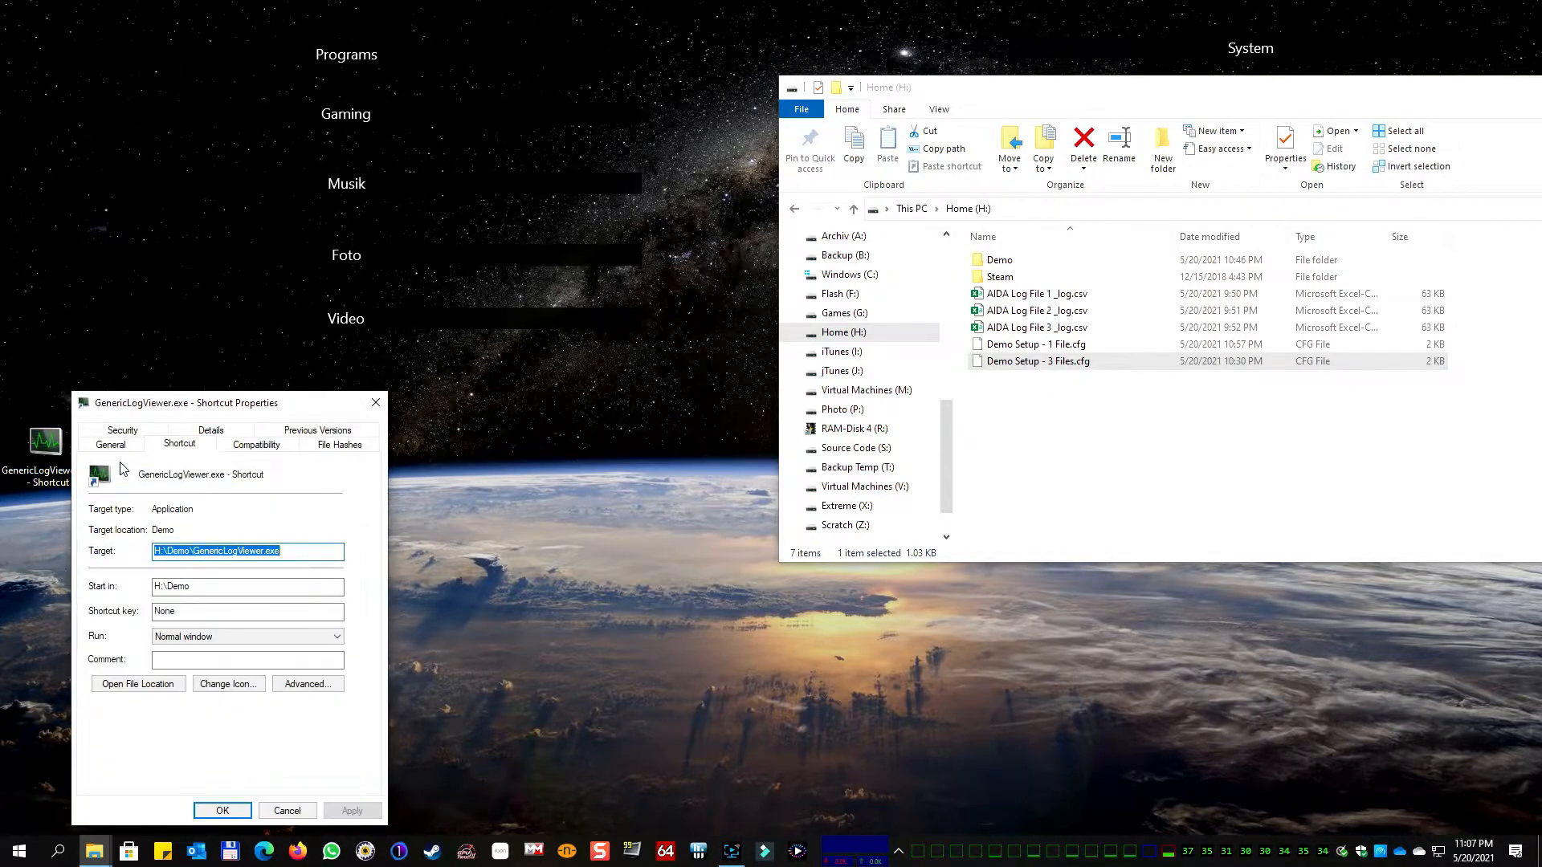
mouse_move(106, 563)
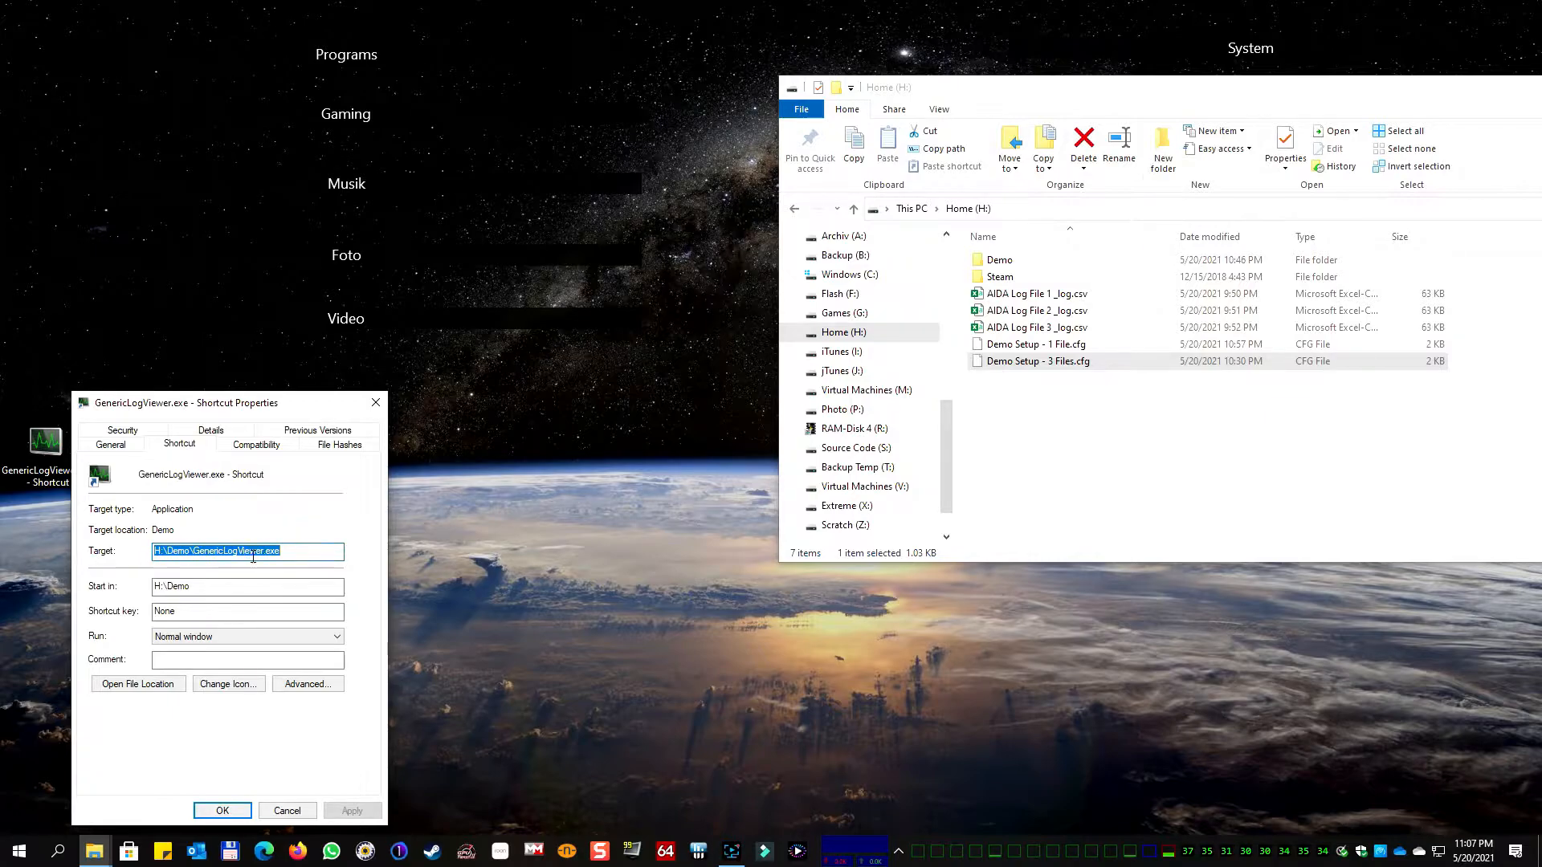
click(297, 552)
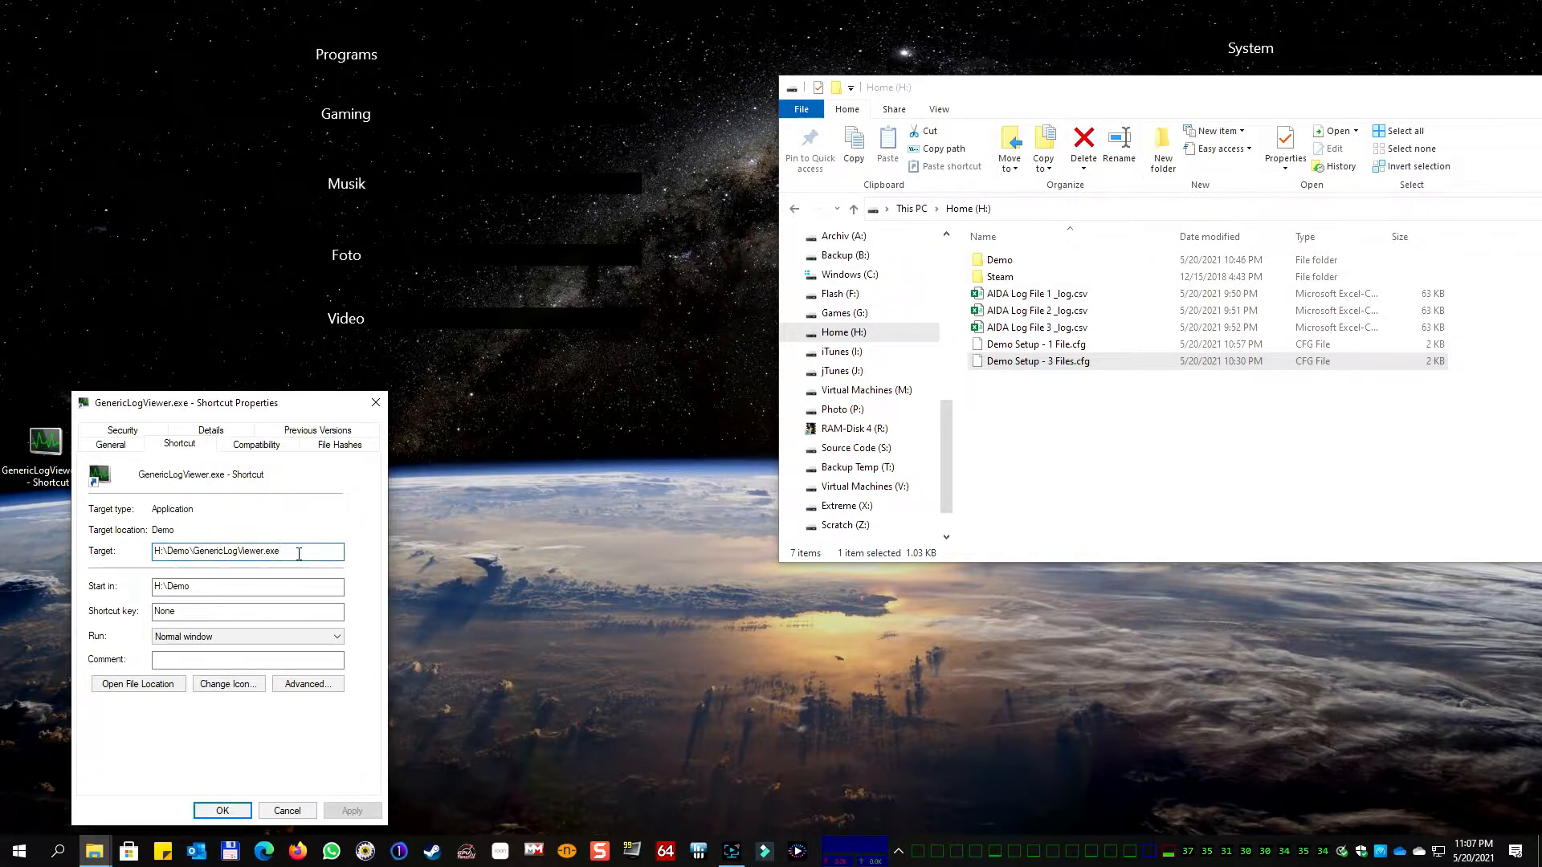
text("H)
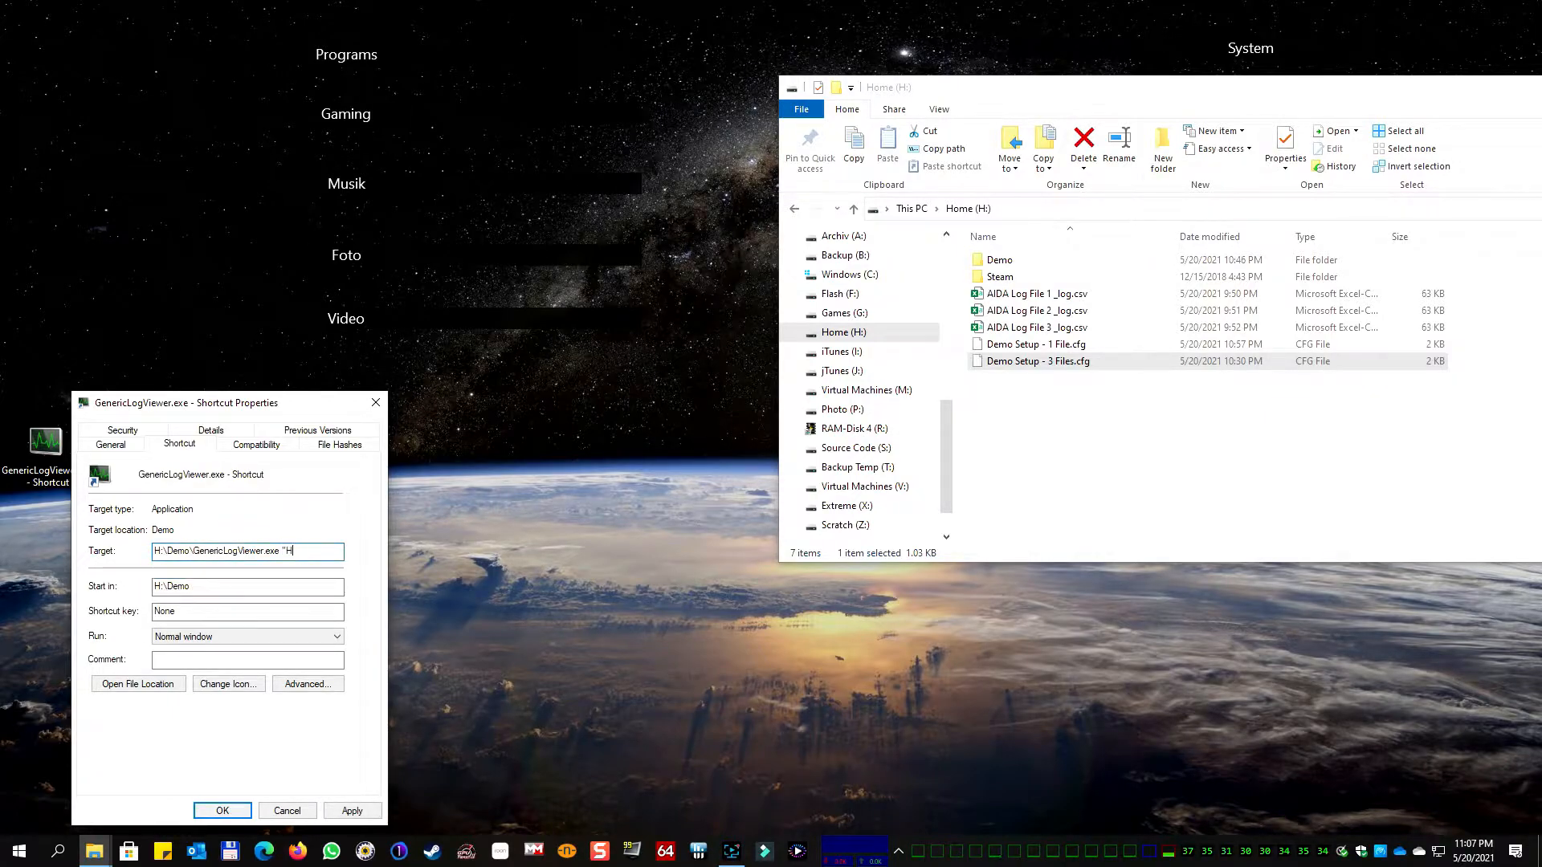
text(:\)
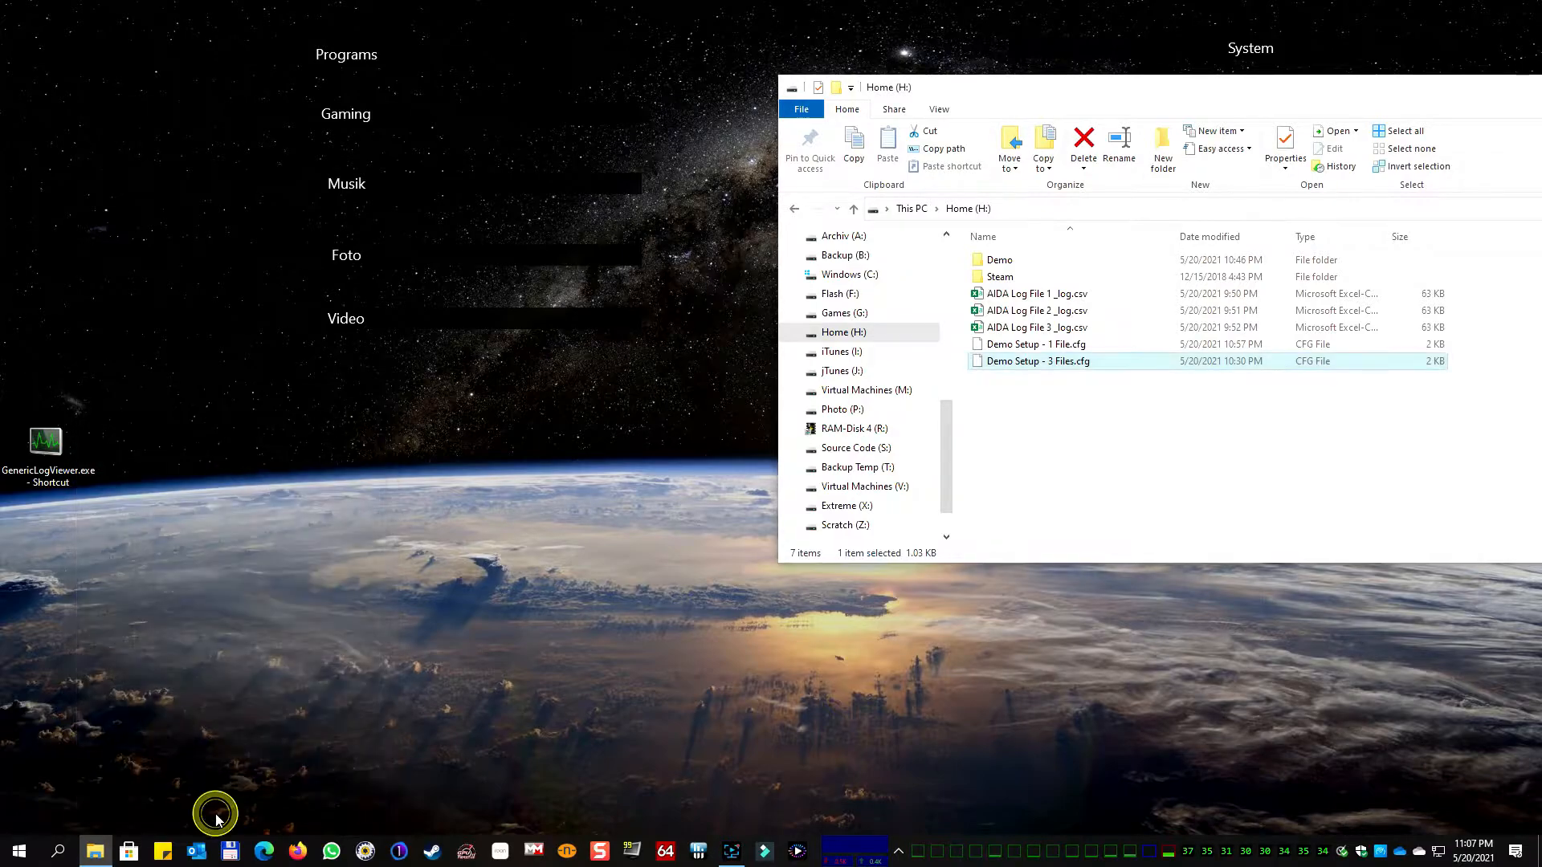
click(1035, 293)
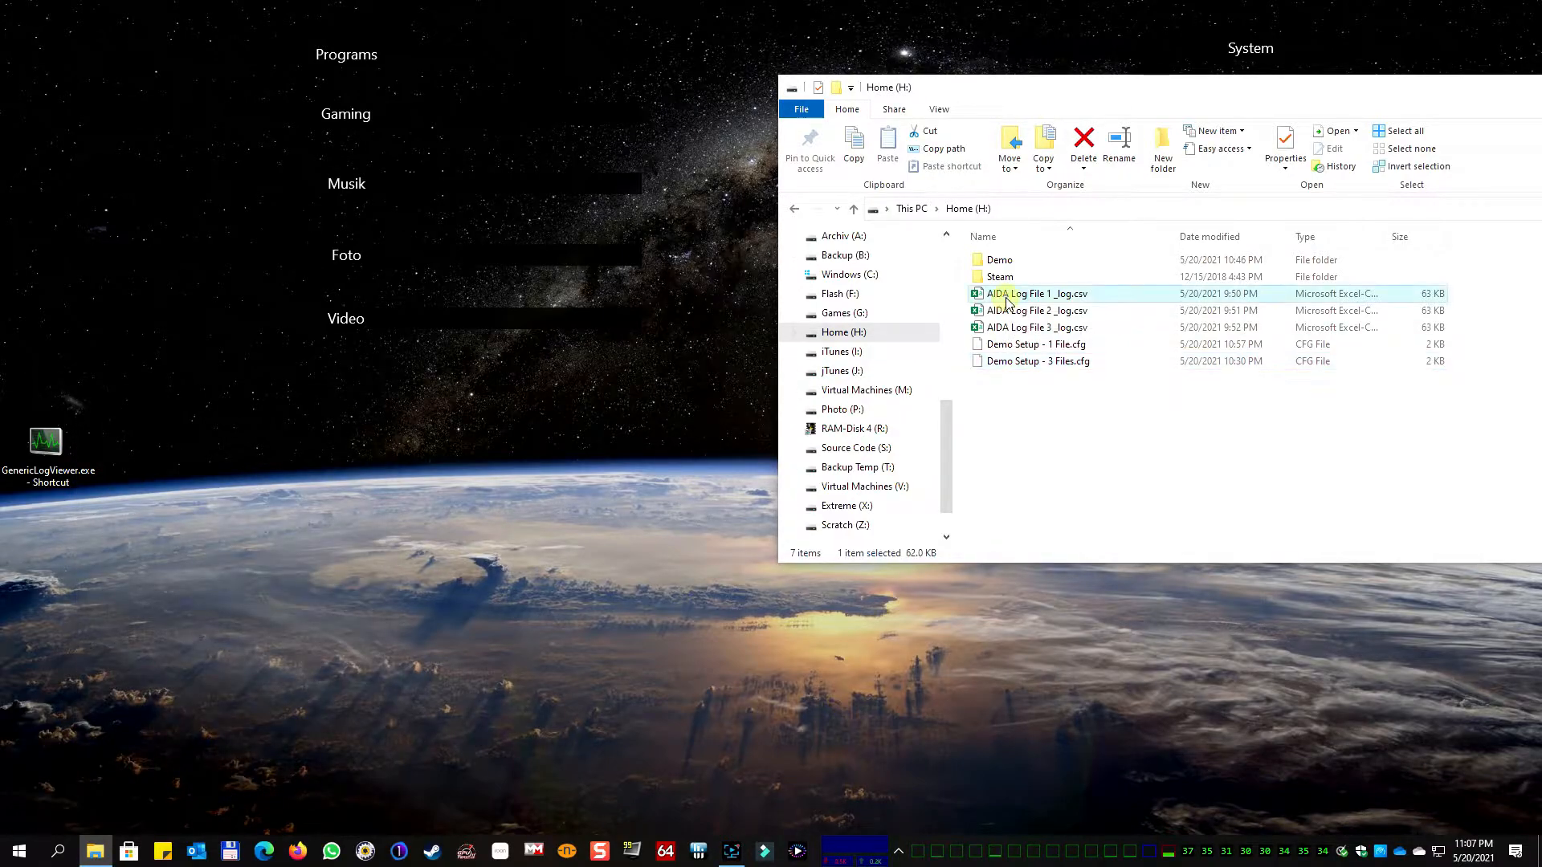
mouse_move(1037, 294)
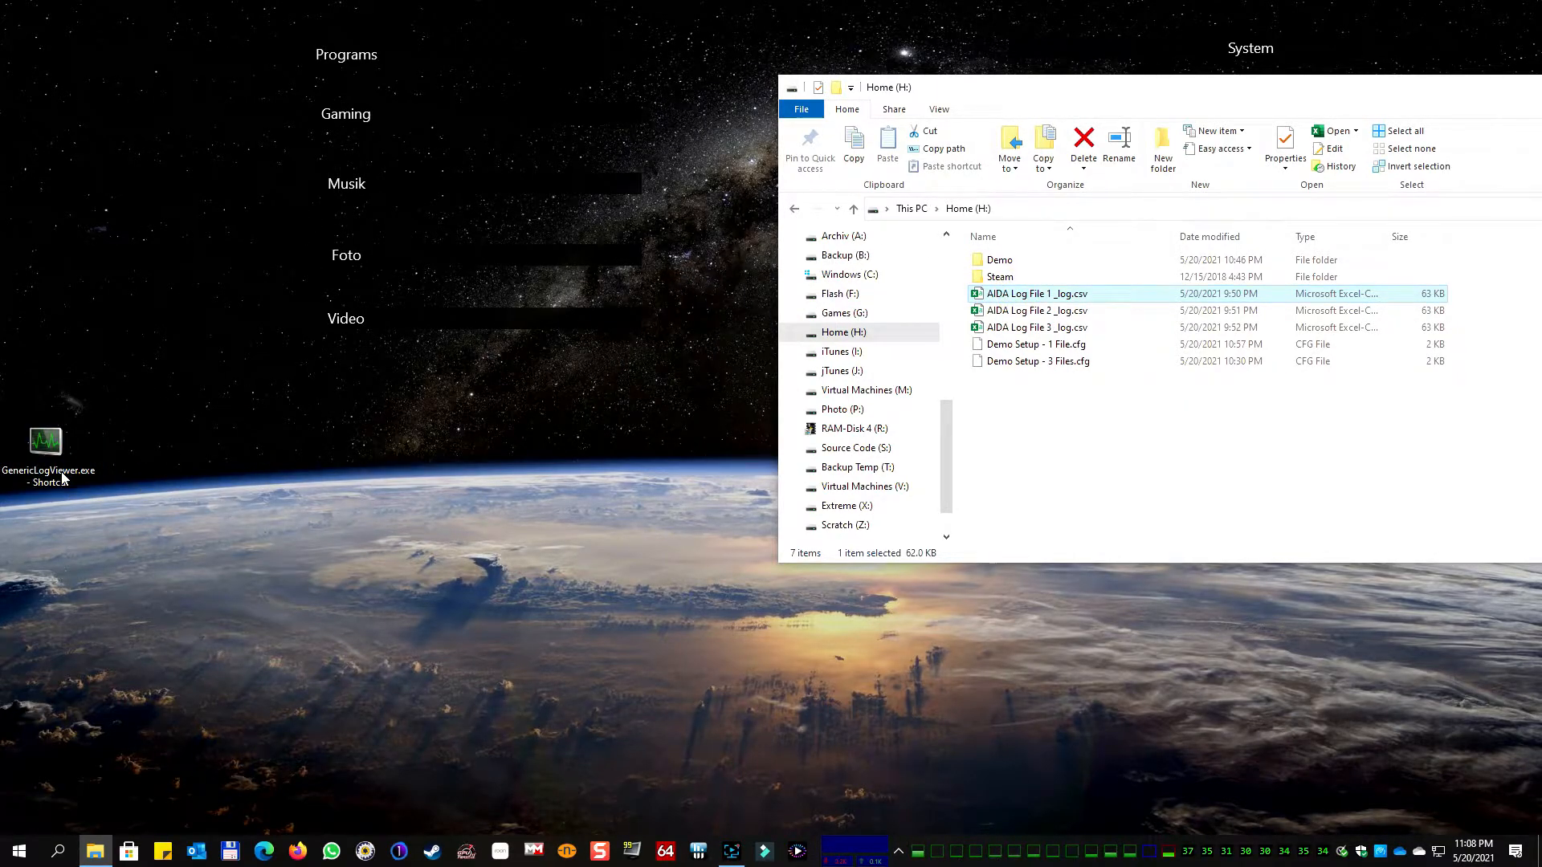
mouse_move(263, 236)
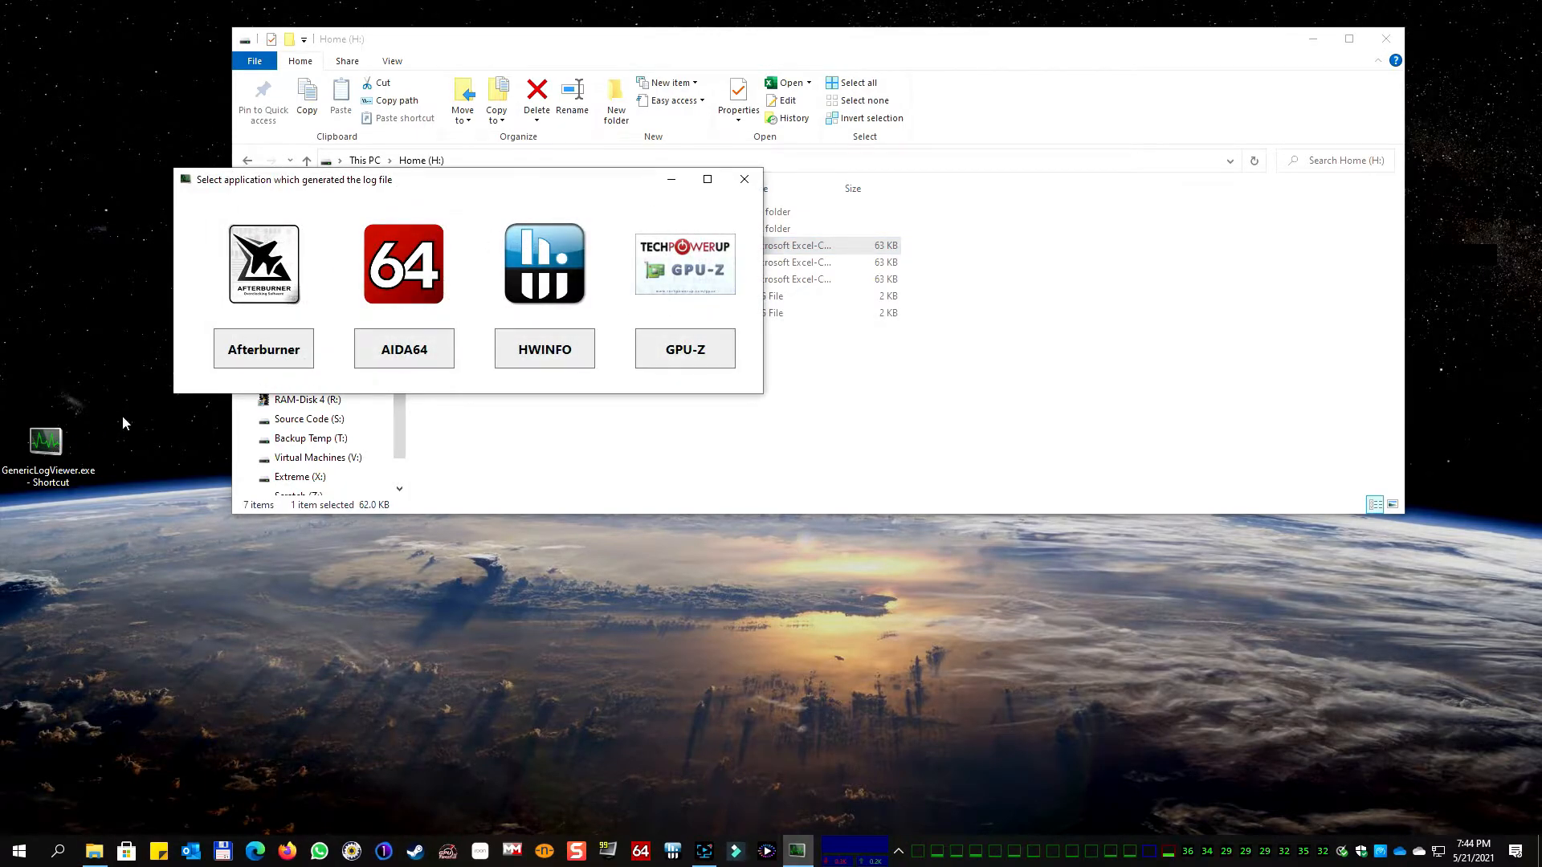
Load AIDA Log File 1 as an AIDA64 log and untick Show files
click(403, 348)
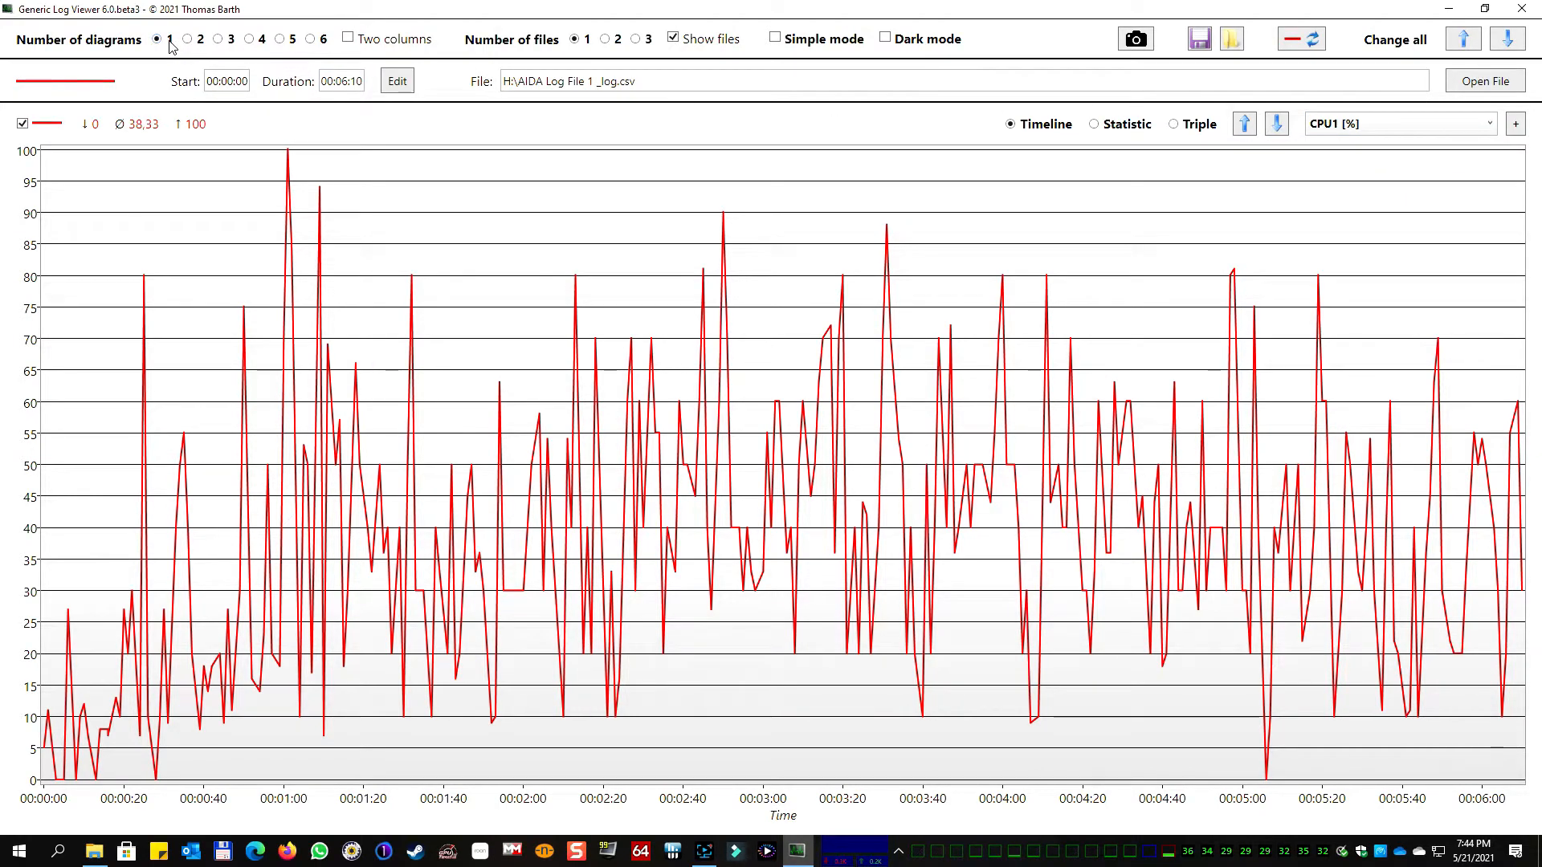
click(674, 39)
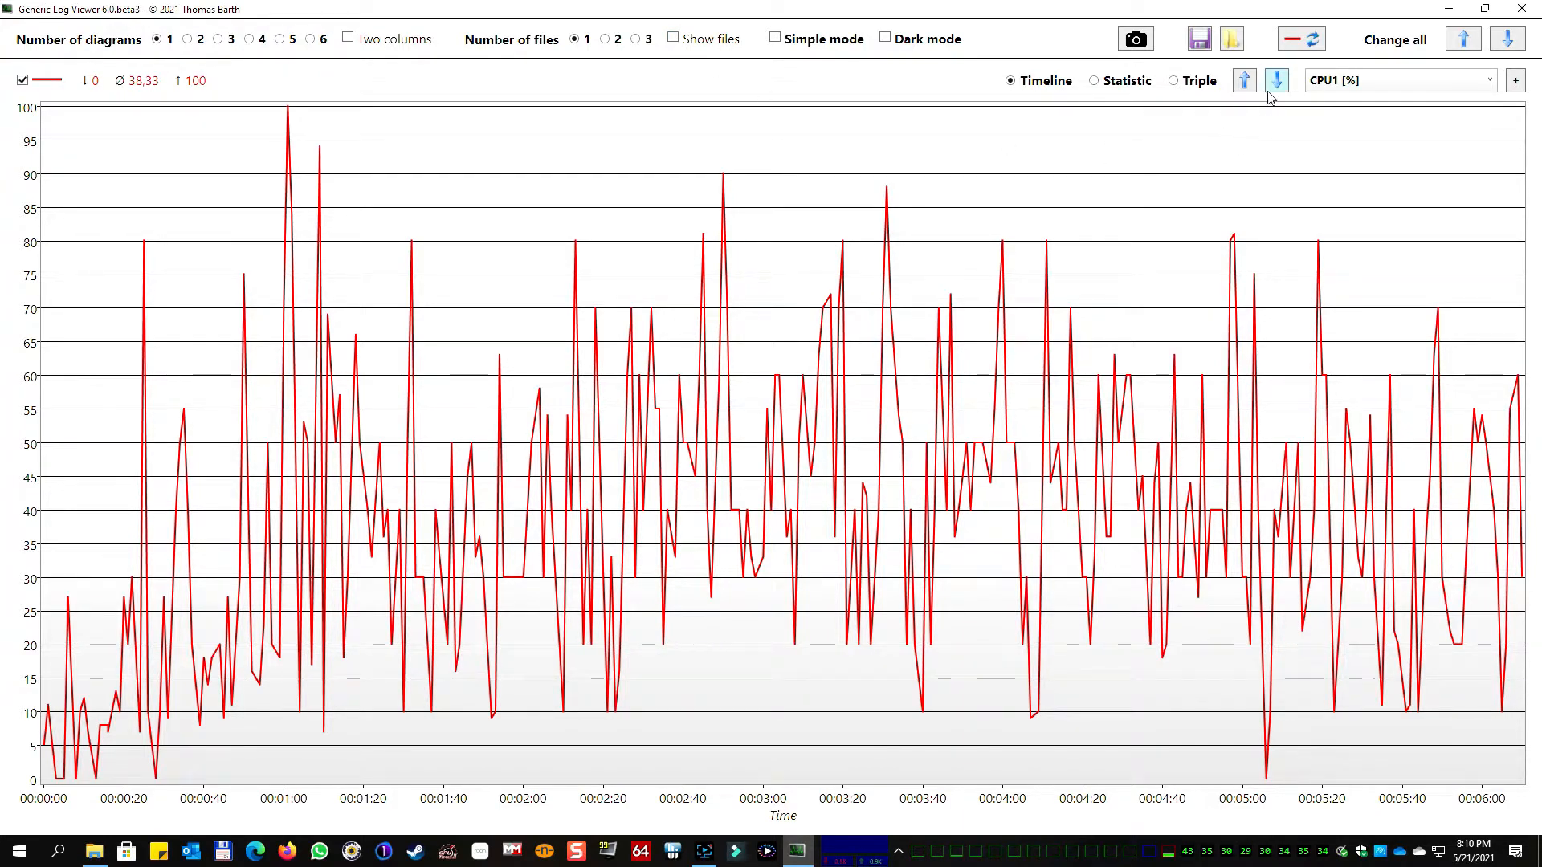
Browse the CPU4 and CPU3 categories, then return the diagram to CPU1 [%]
click(1275, 80)
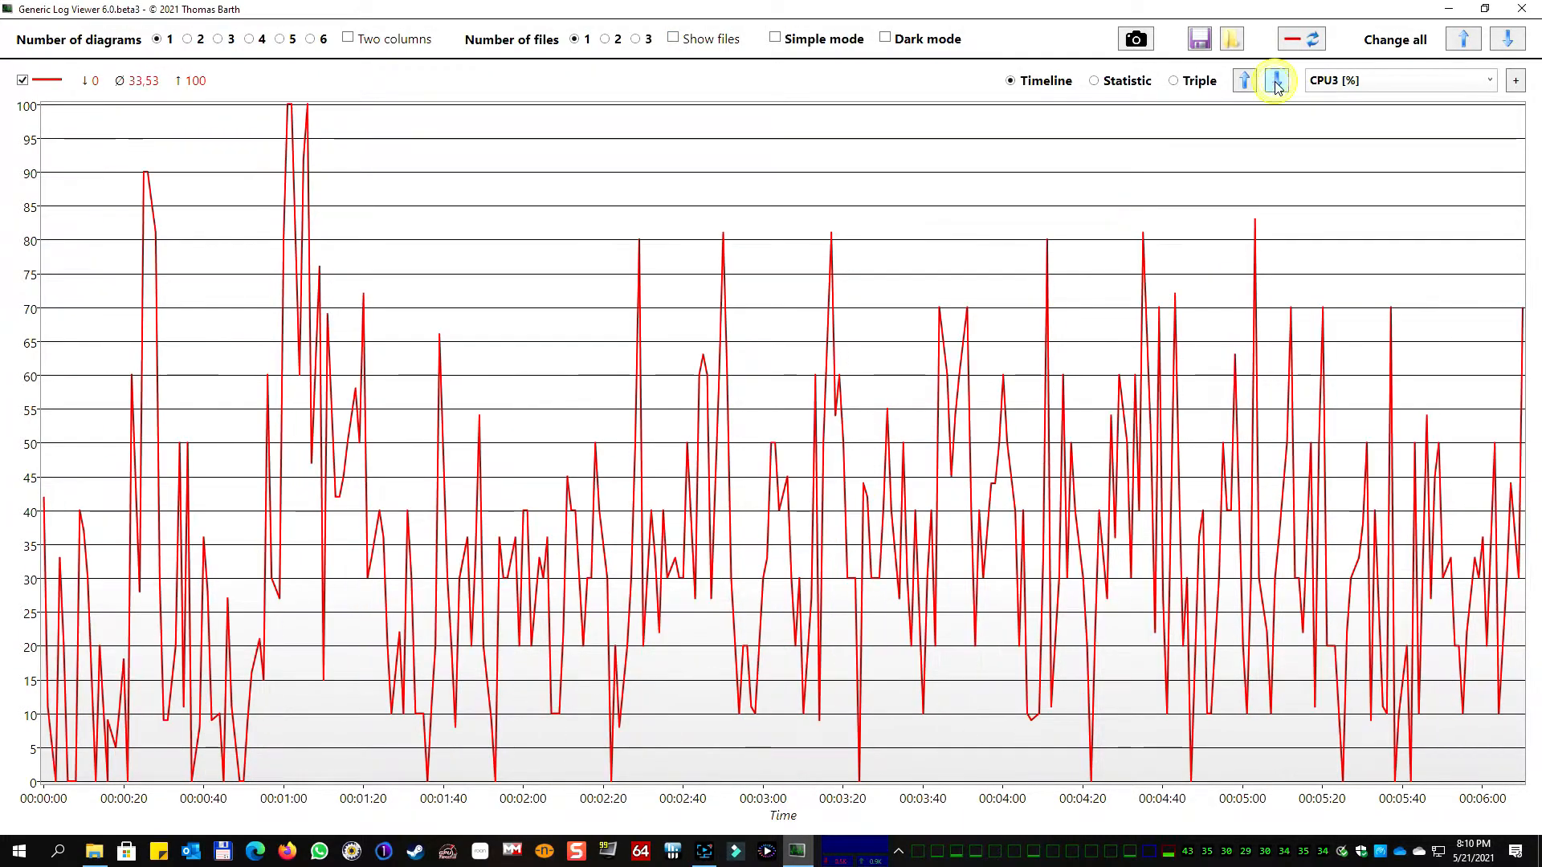
click(1275, 80)
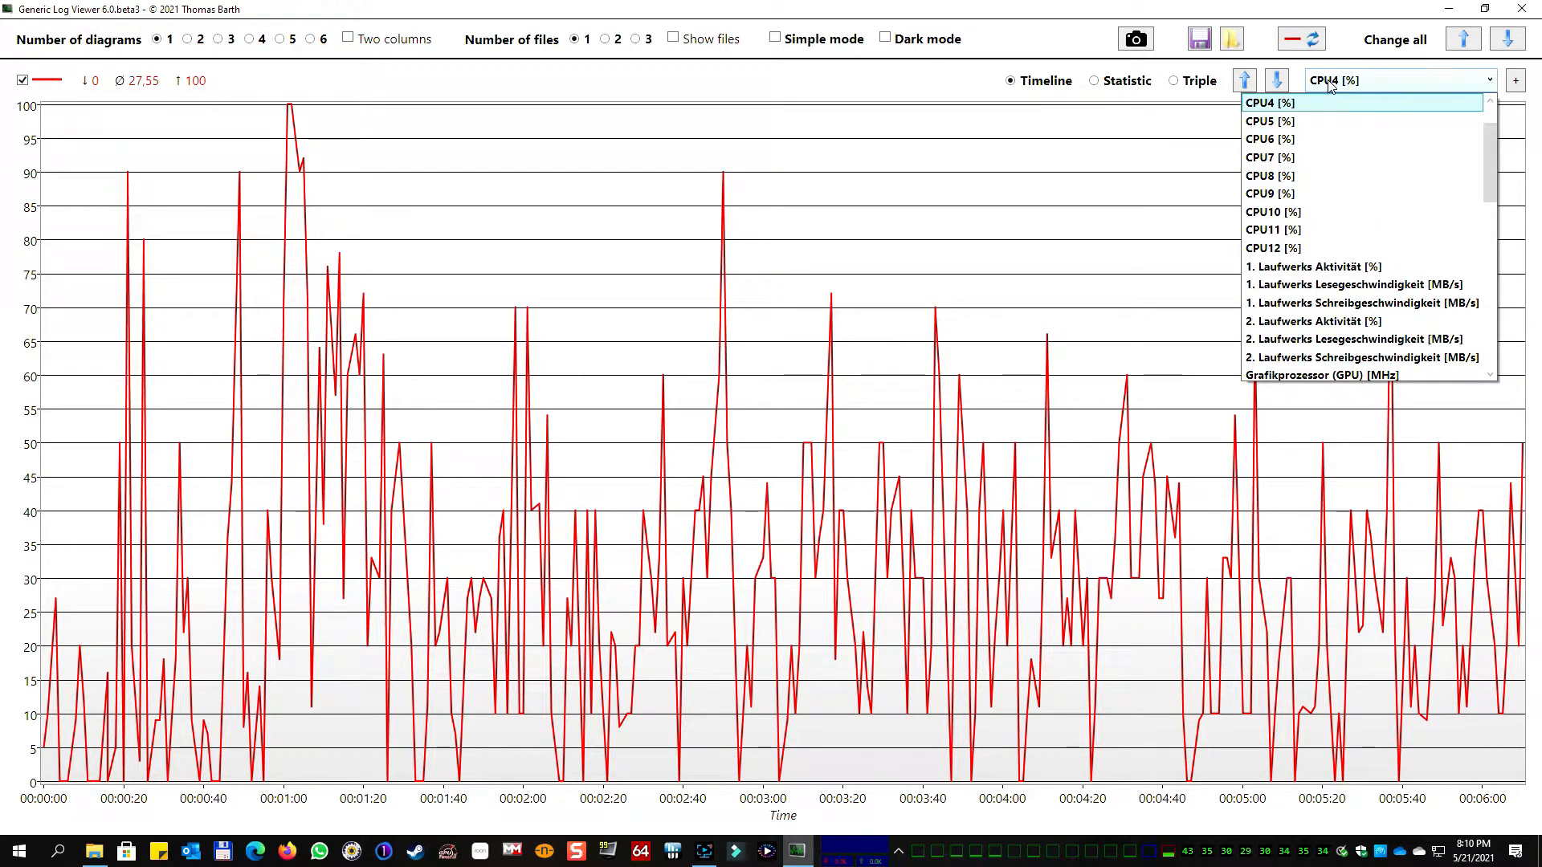
click(1270, 102)
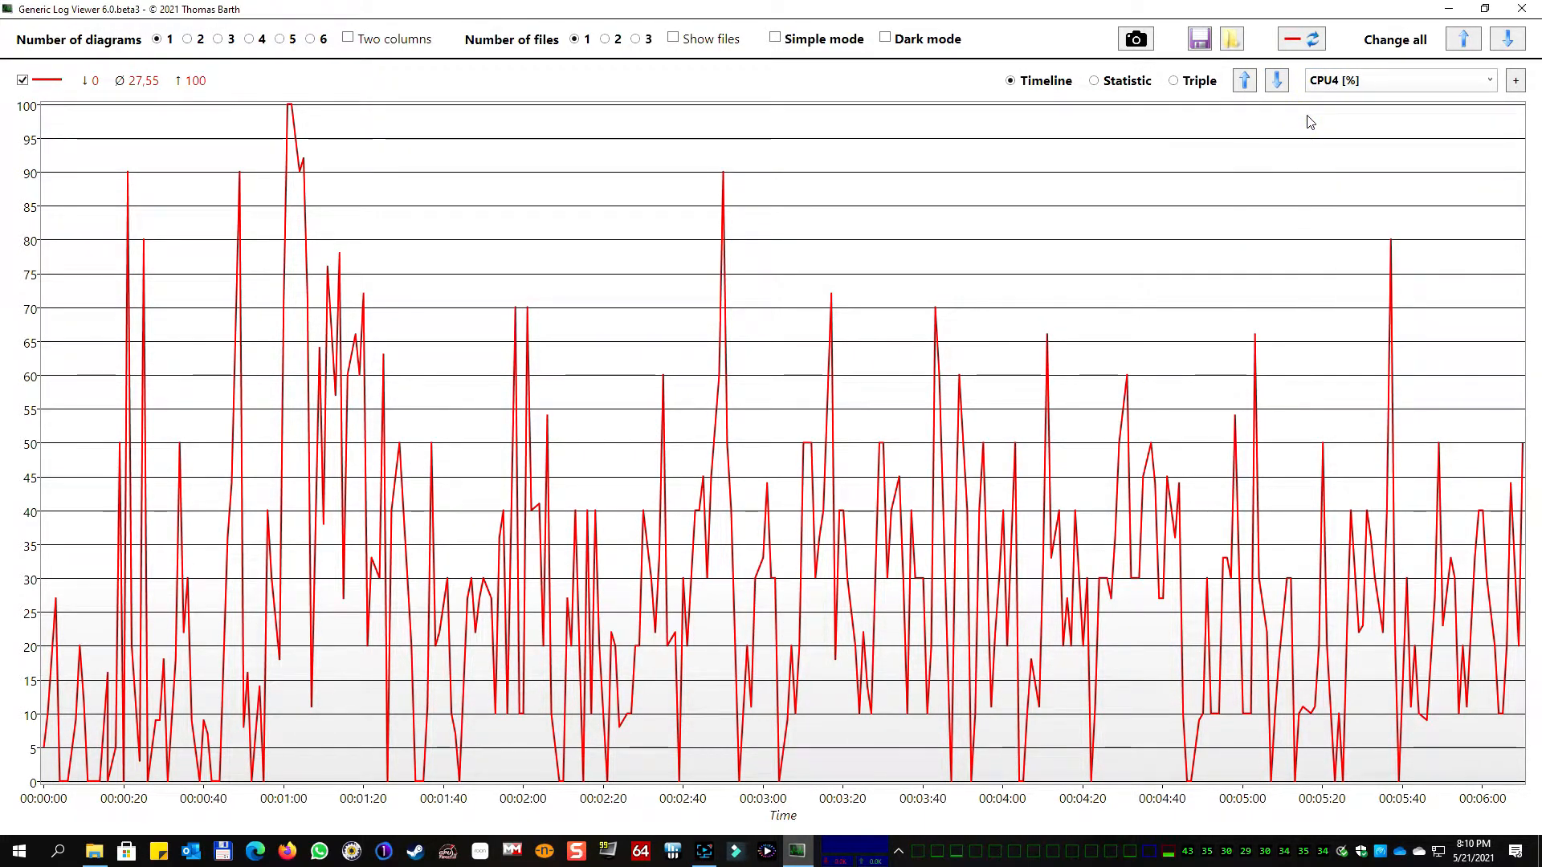
click(1243, 80)
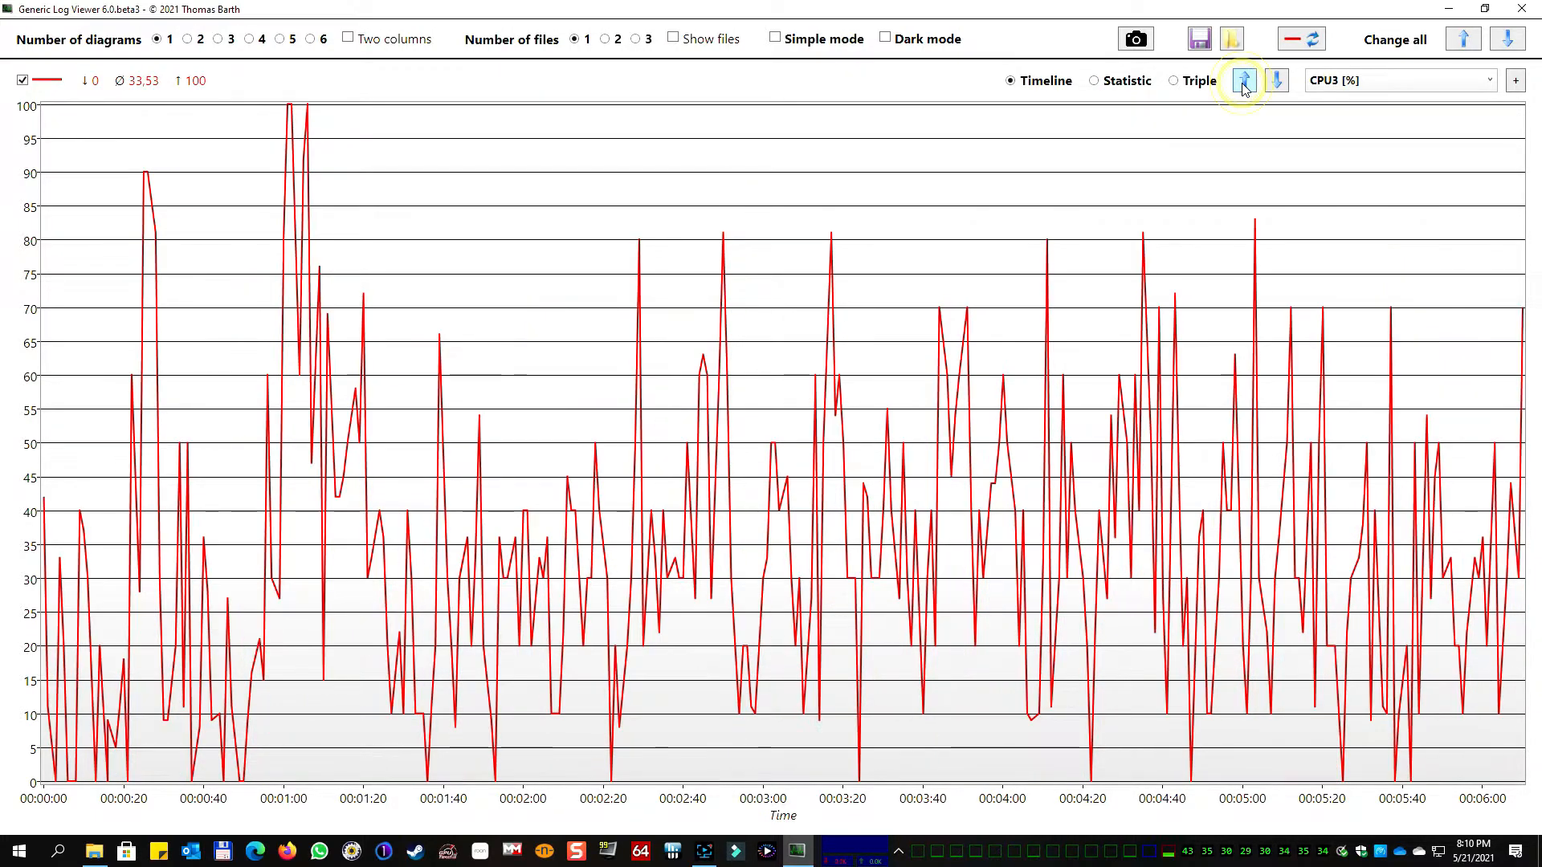
click(1242, 80)
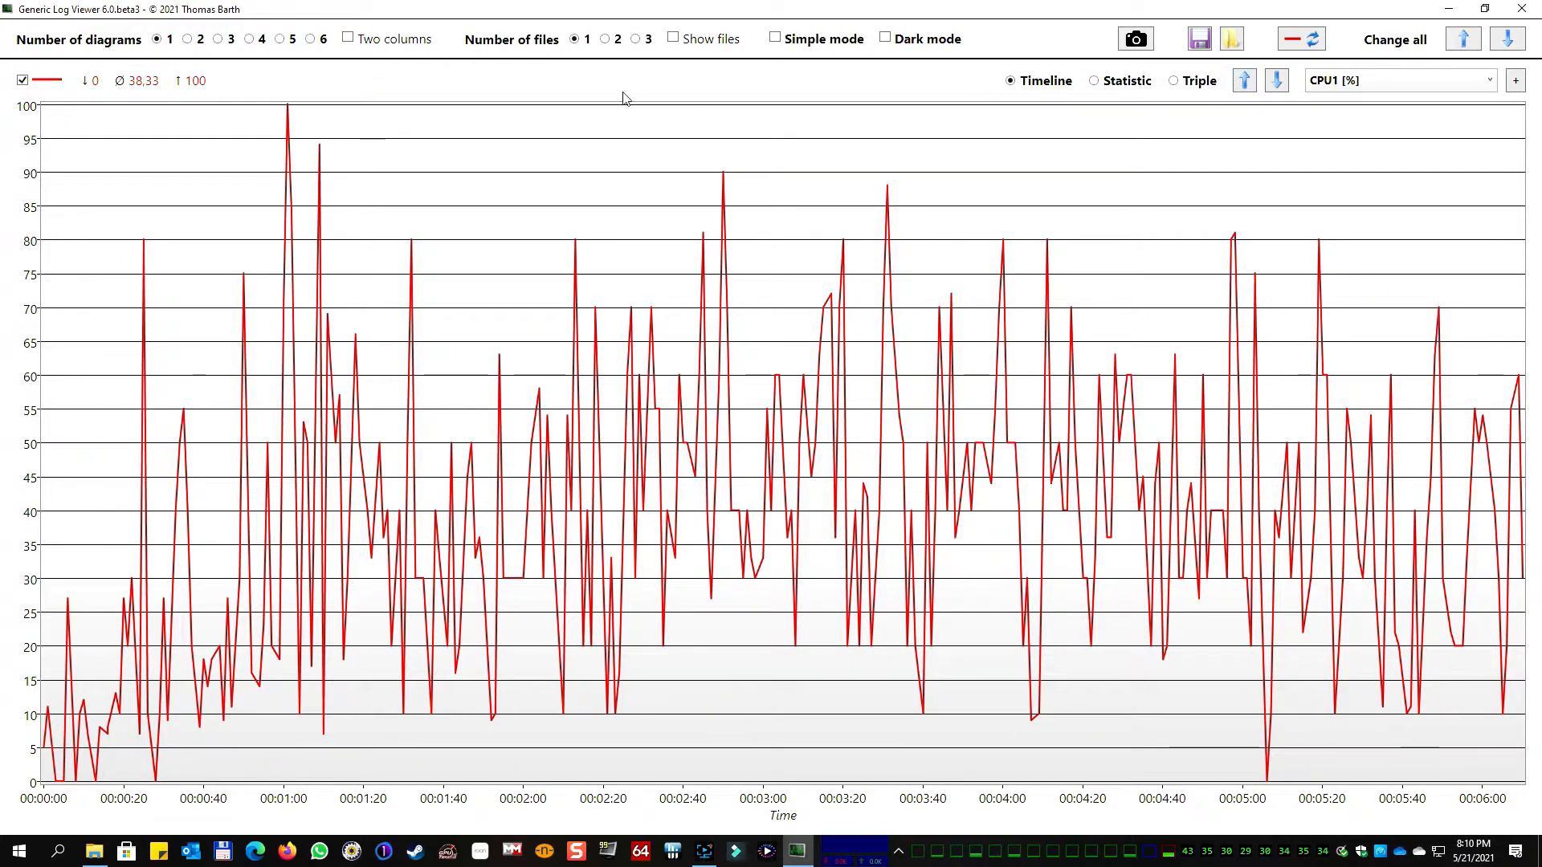
mouse_move(586, 98)
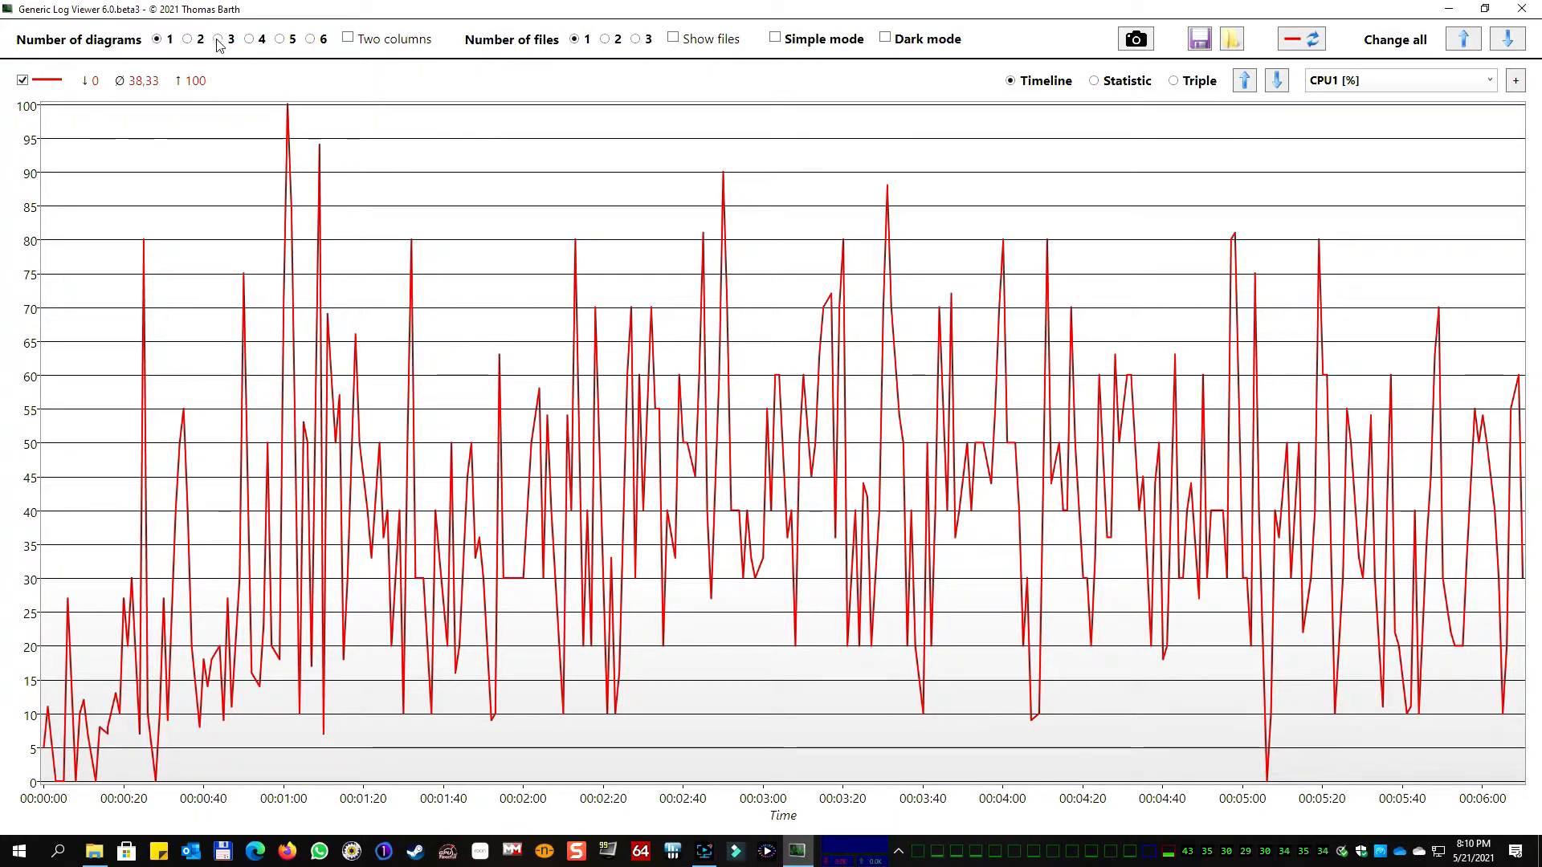
Set Number of diagrams to 3 and enable Two columns
click(217, 38)
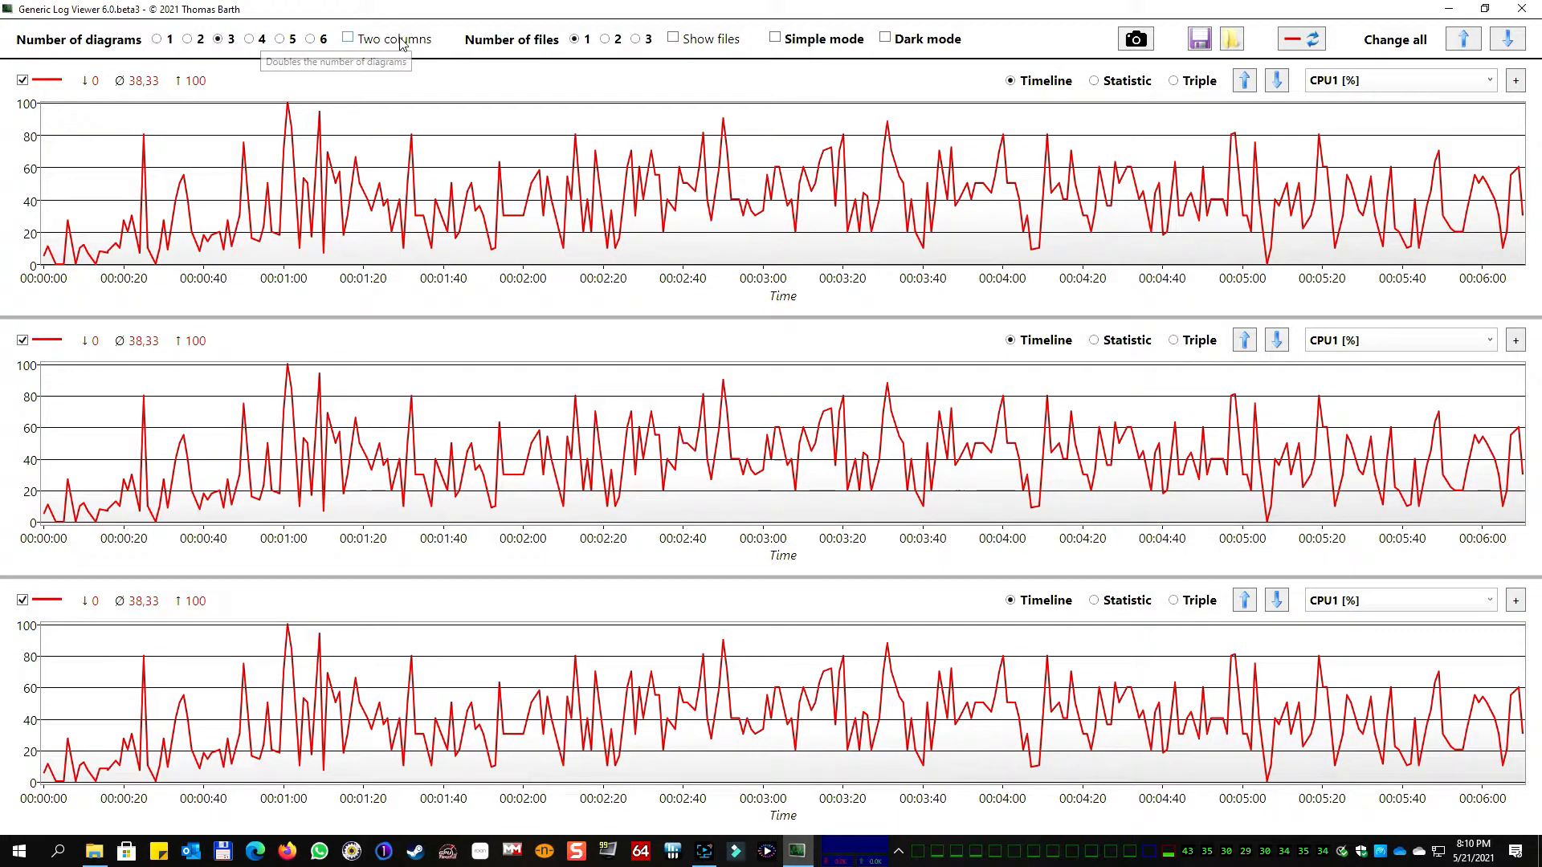
click(348, 39)
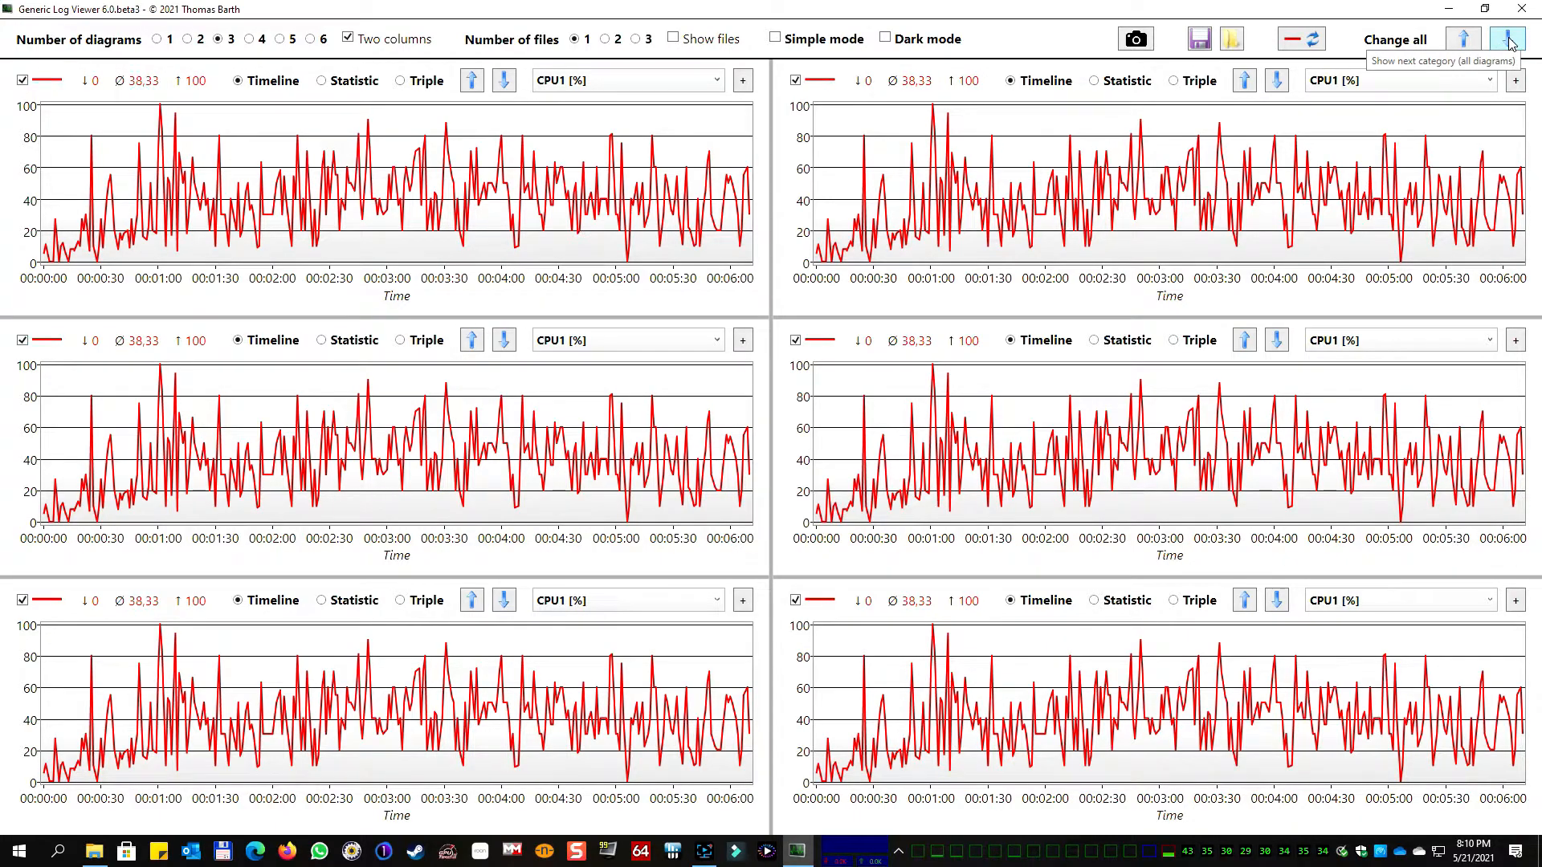
Page all diagrams with Change all to CPU7–CPU12, then back to CPU1–CPU6
click(1510, 39)
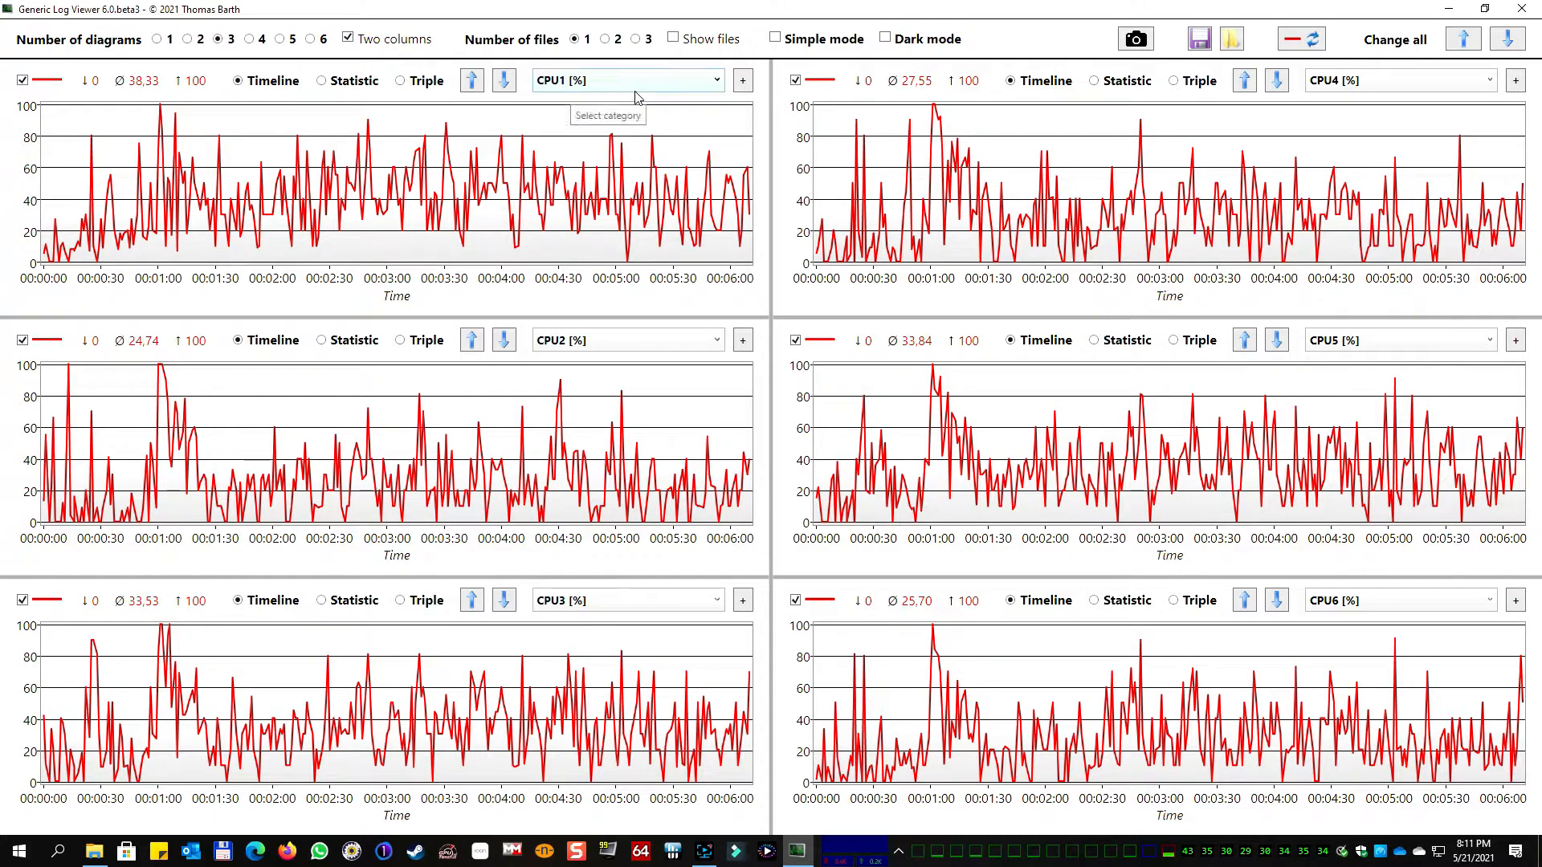
mouse_move(625, 340)
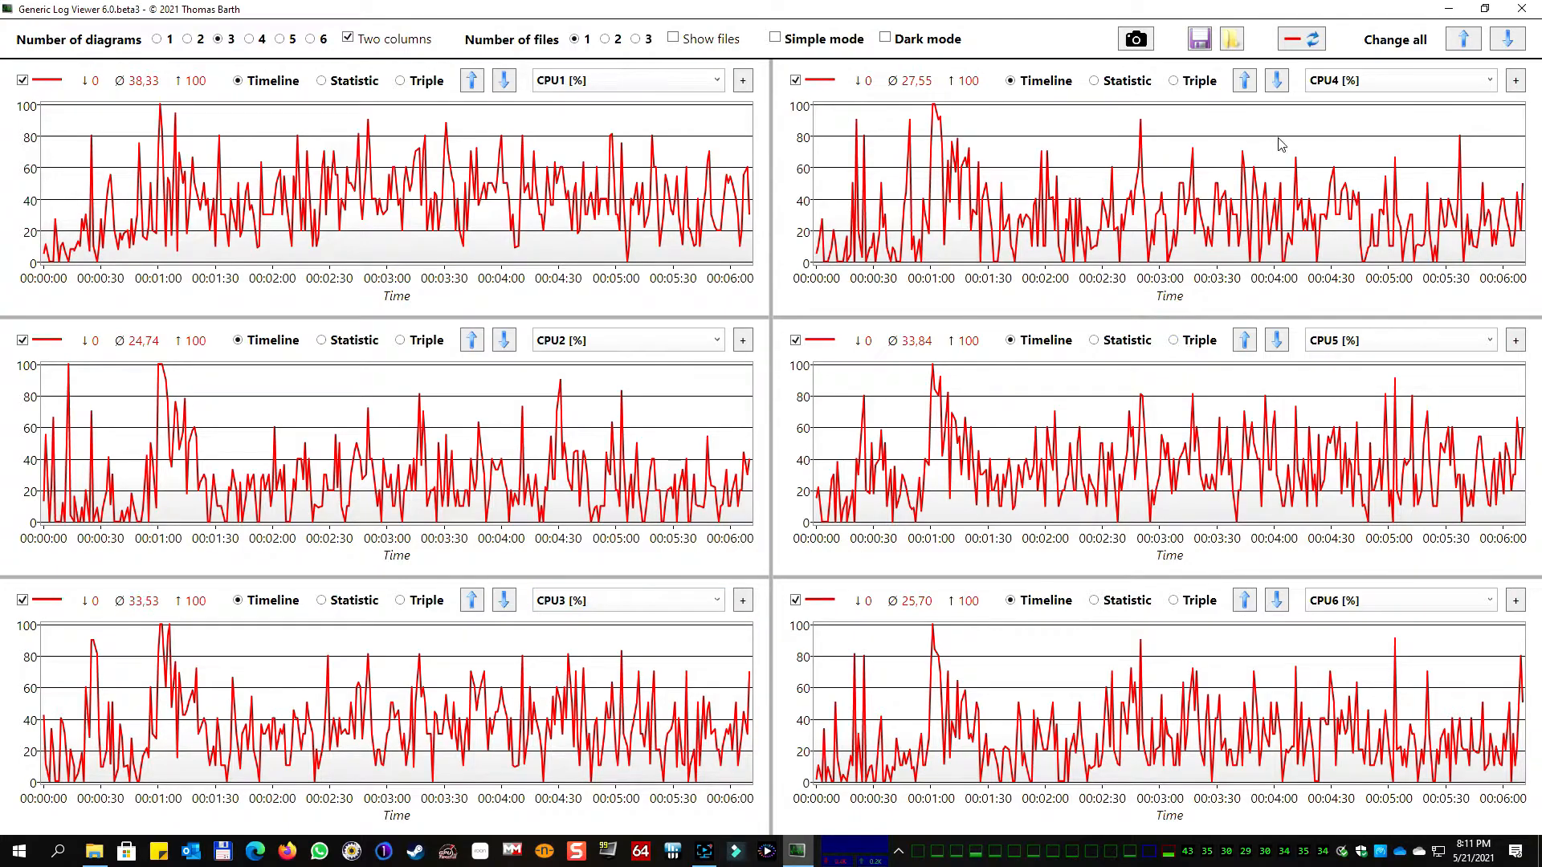
mouse_move(1256, 648)
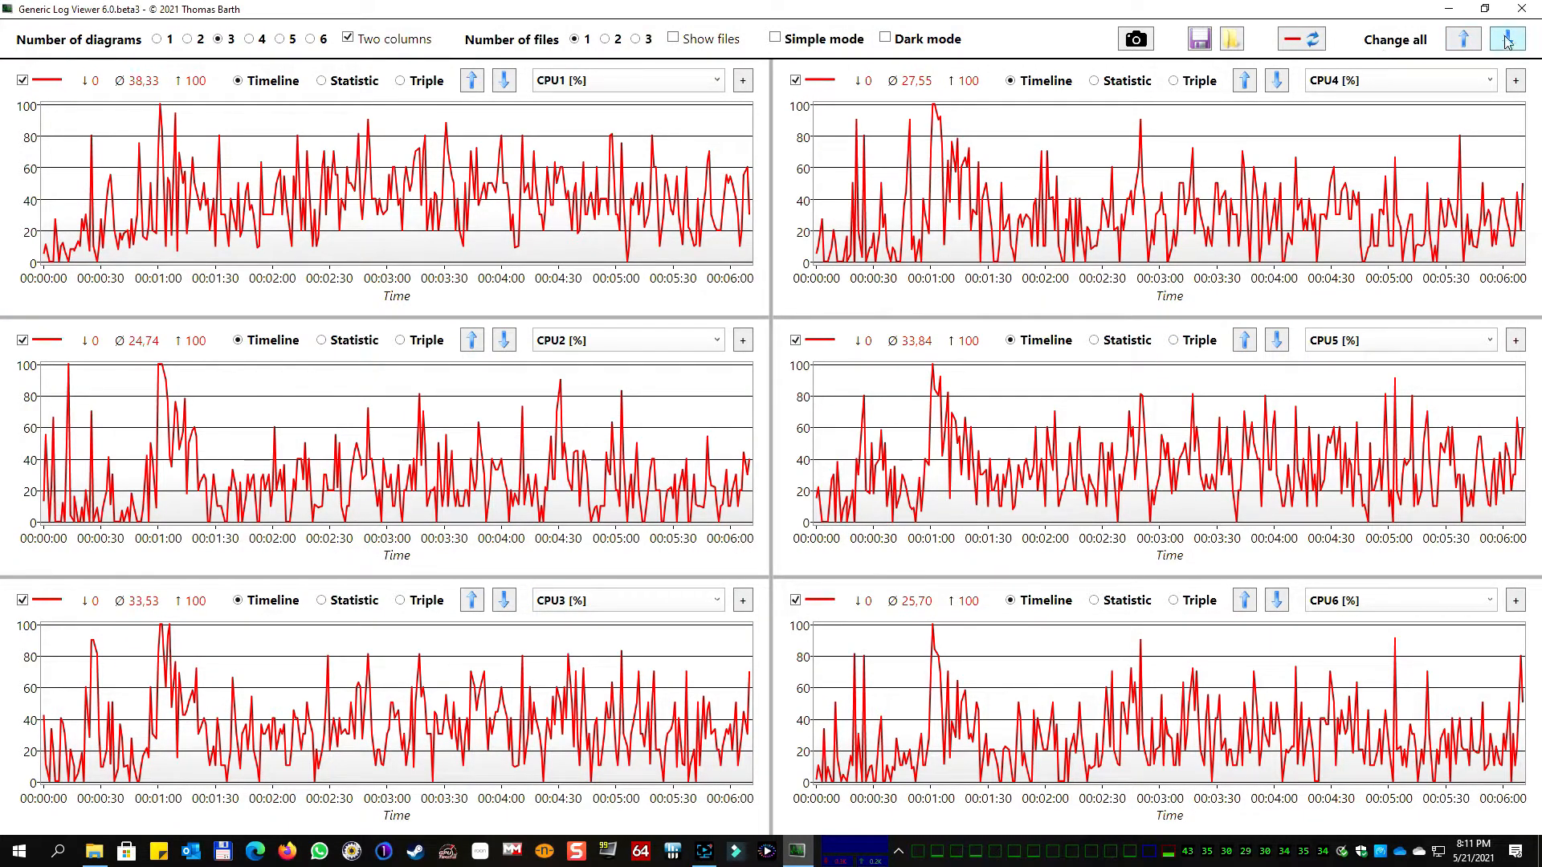
click(1507, 39)
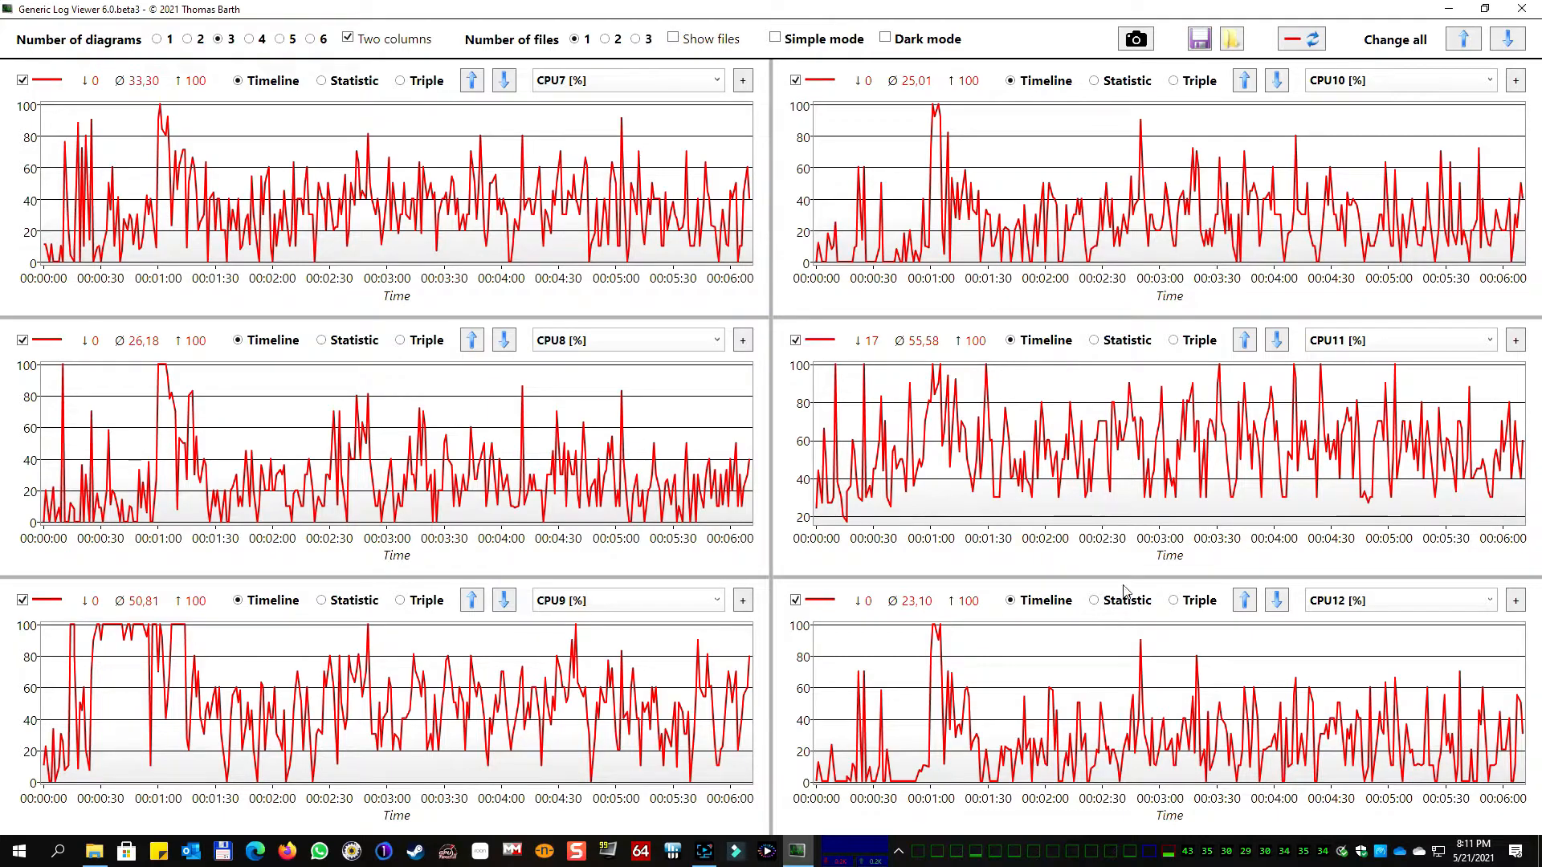
mouse_move(1462, 40)
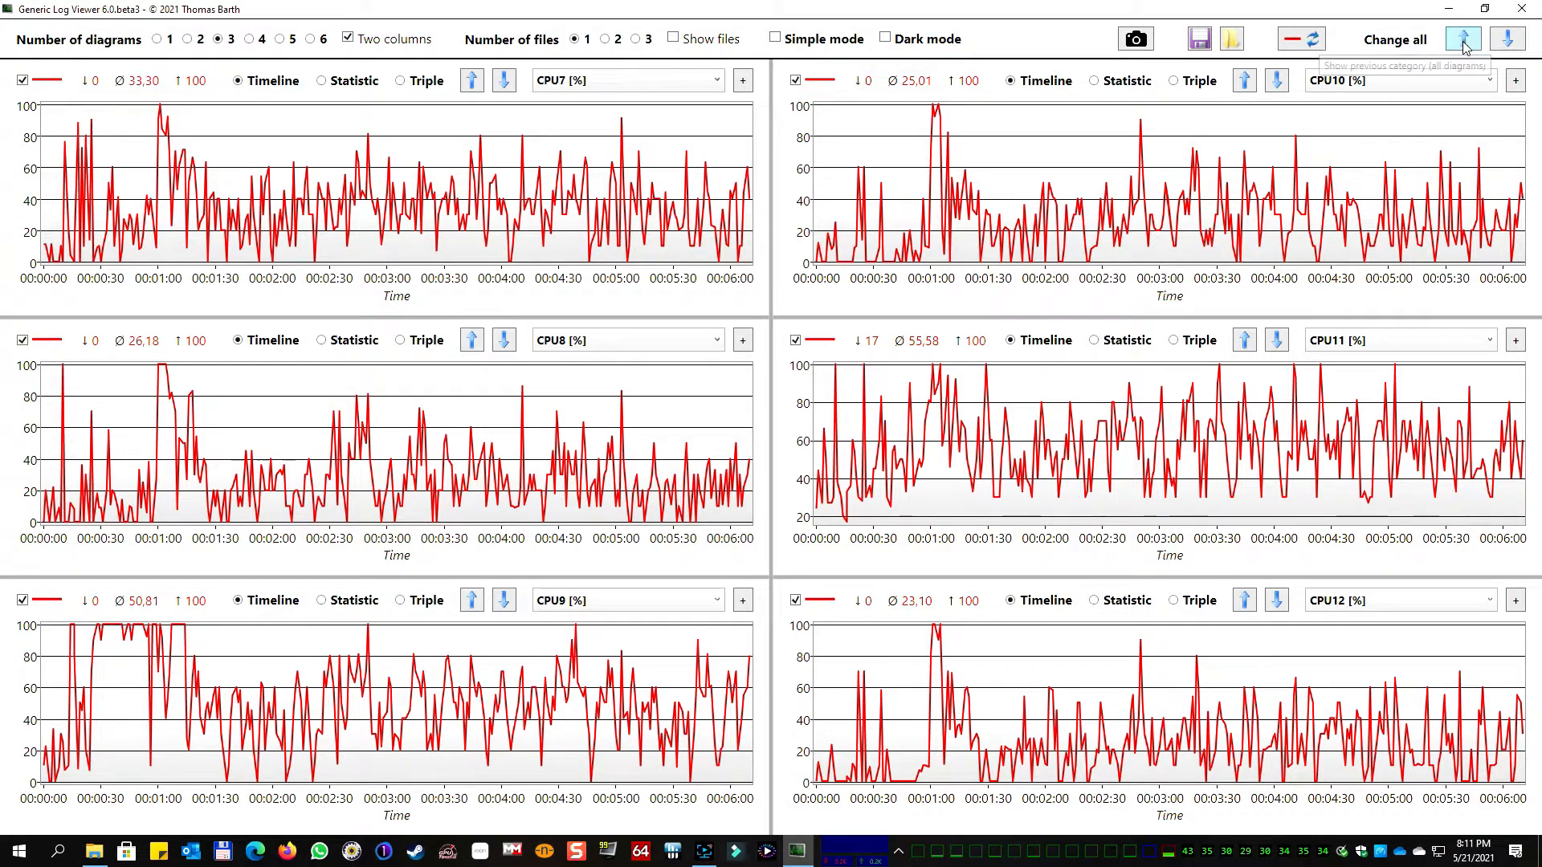
mouse_move(1339, 203)
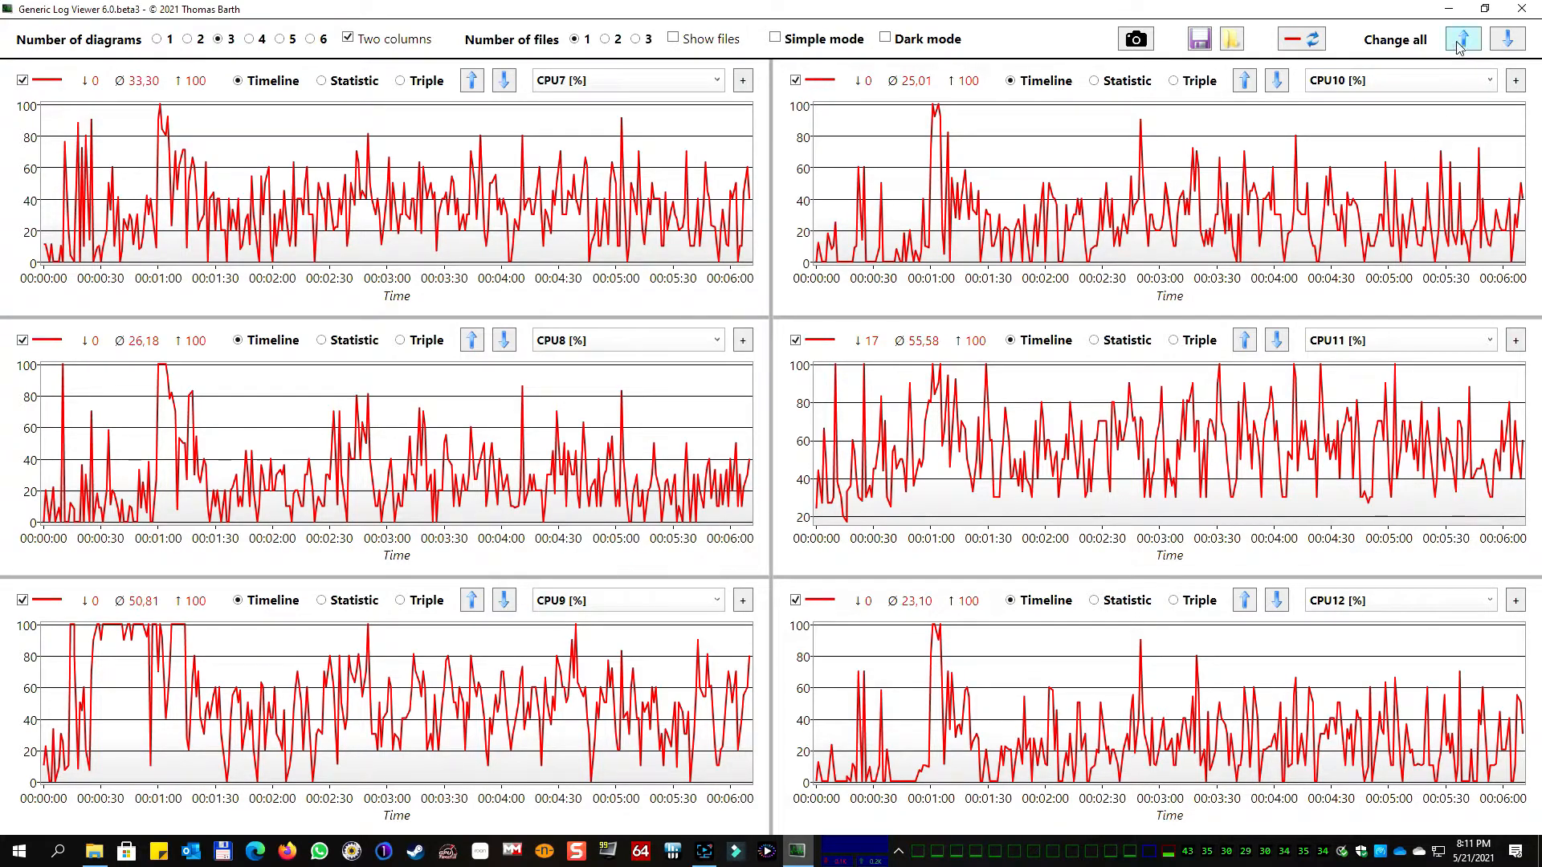
click(1462, 39)
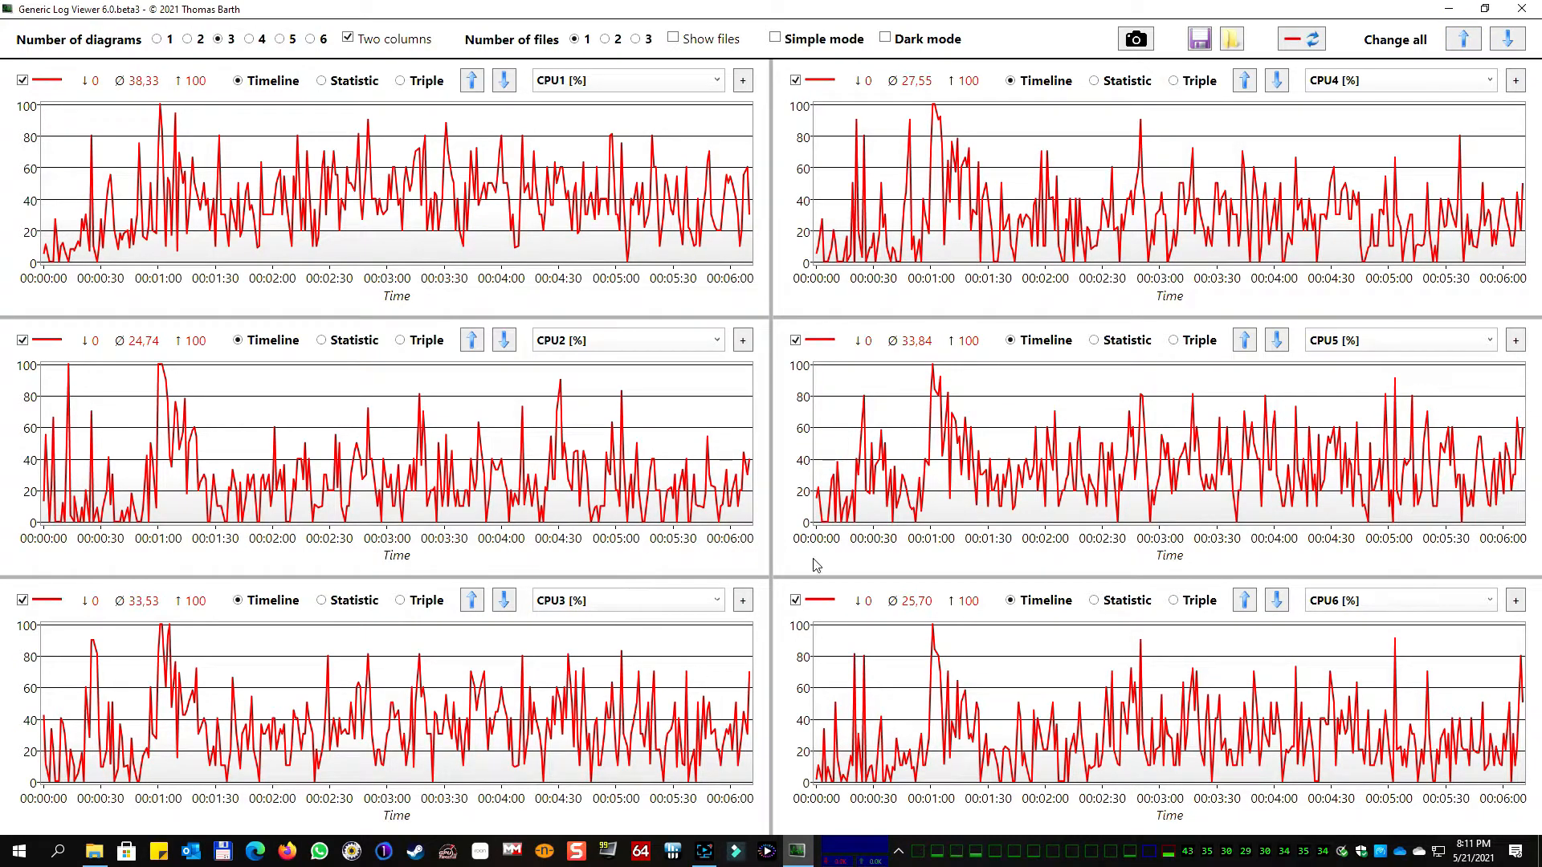
mouse_move(1090, 701)
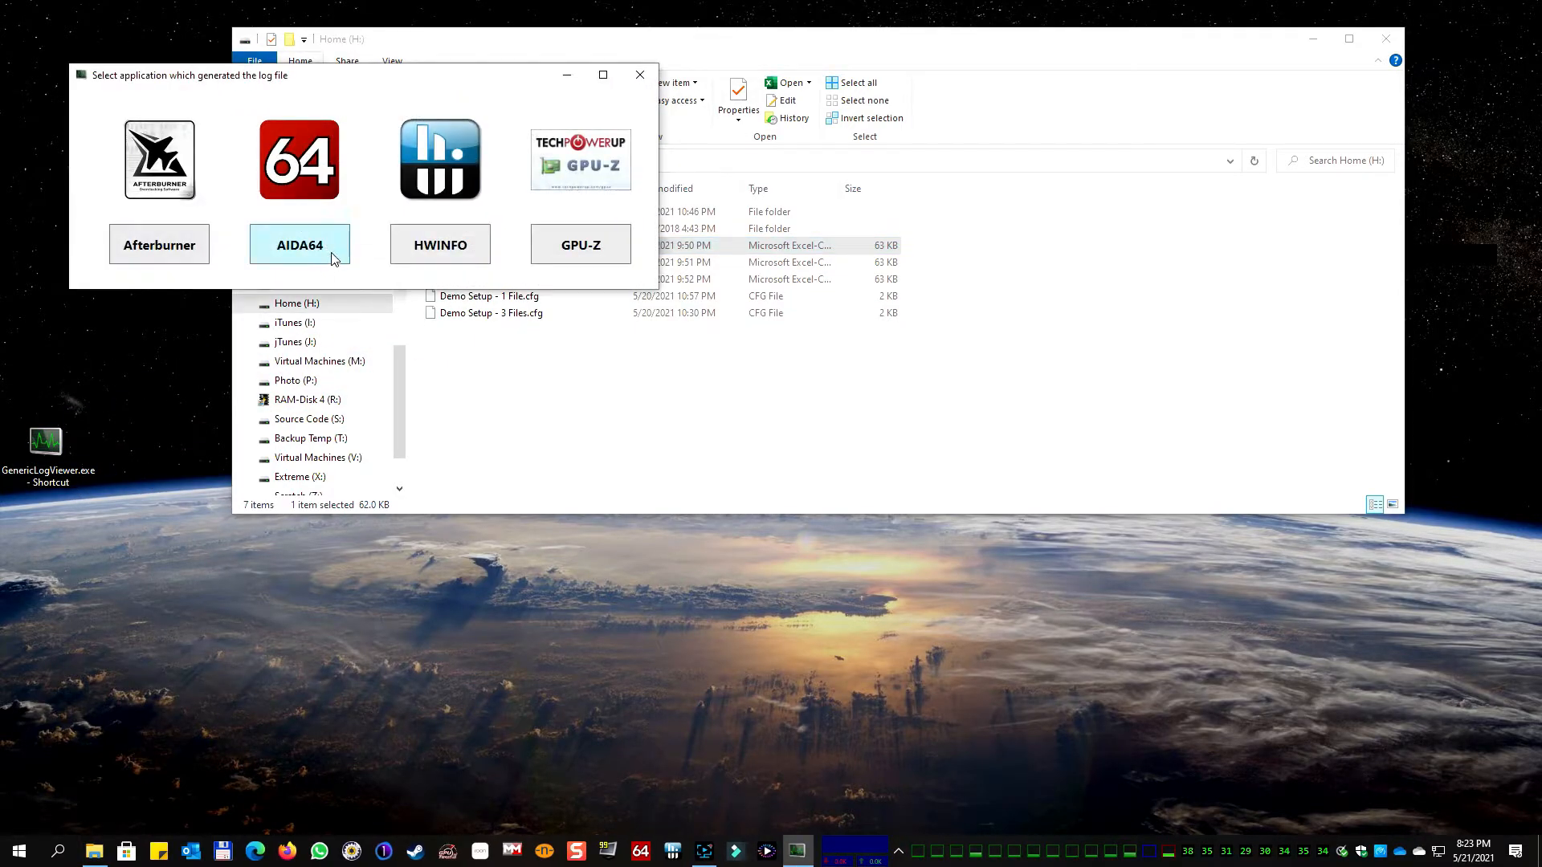
Load the log as AIDA64 with 3 diagrams, Two columns ticked and Show files unticked
click(298, 245)
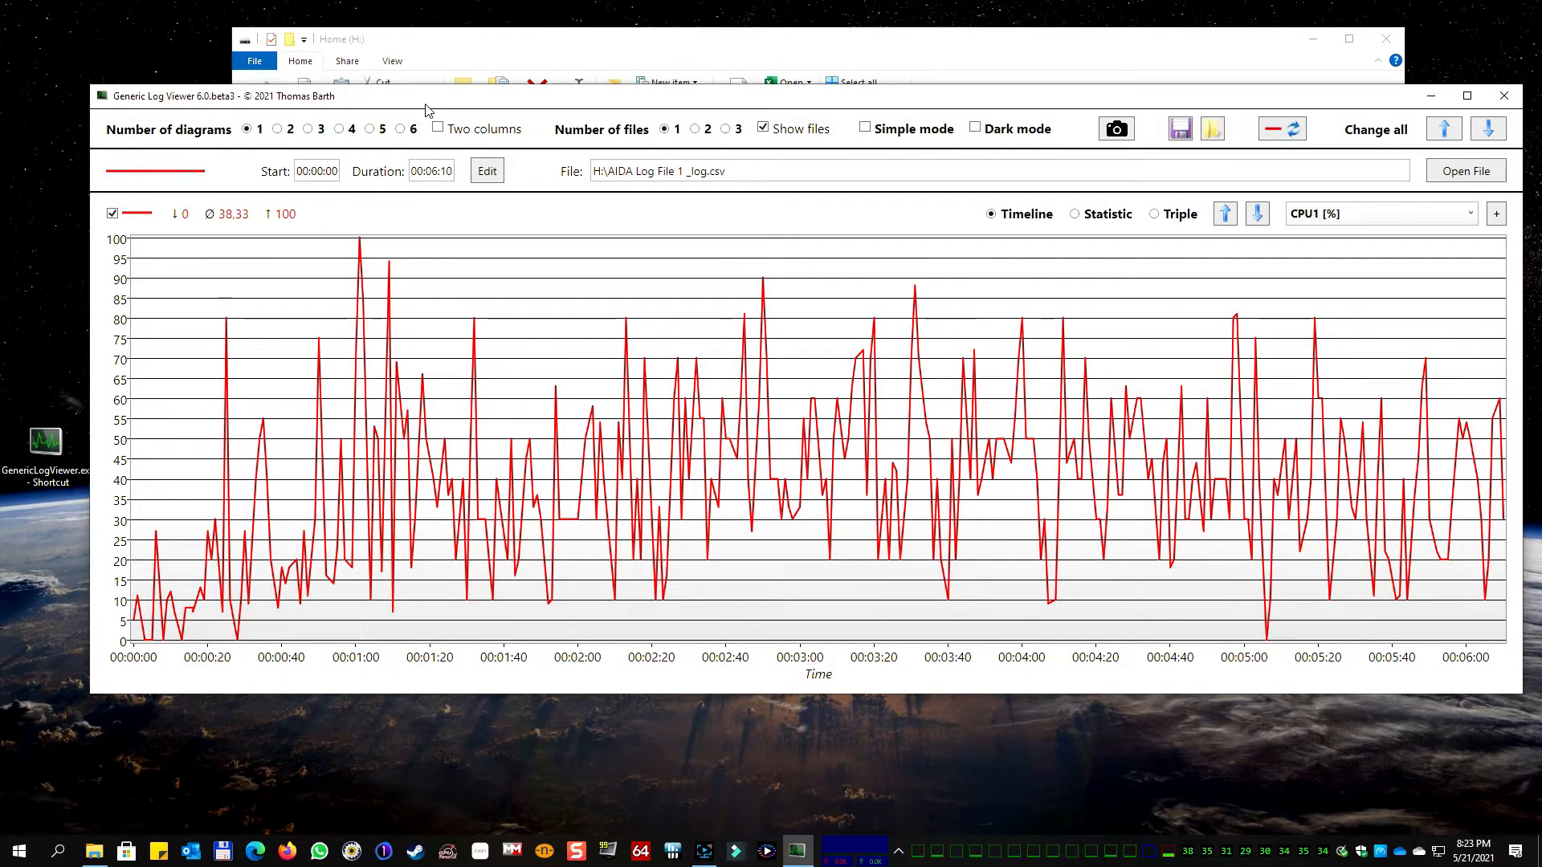
click(230, 38)
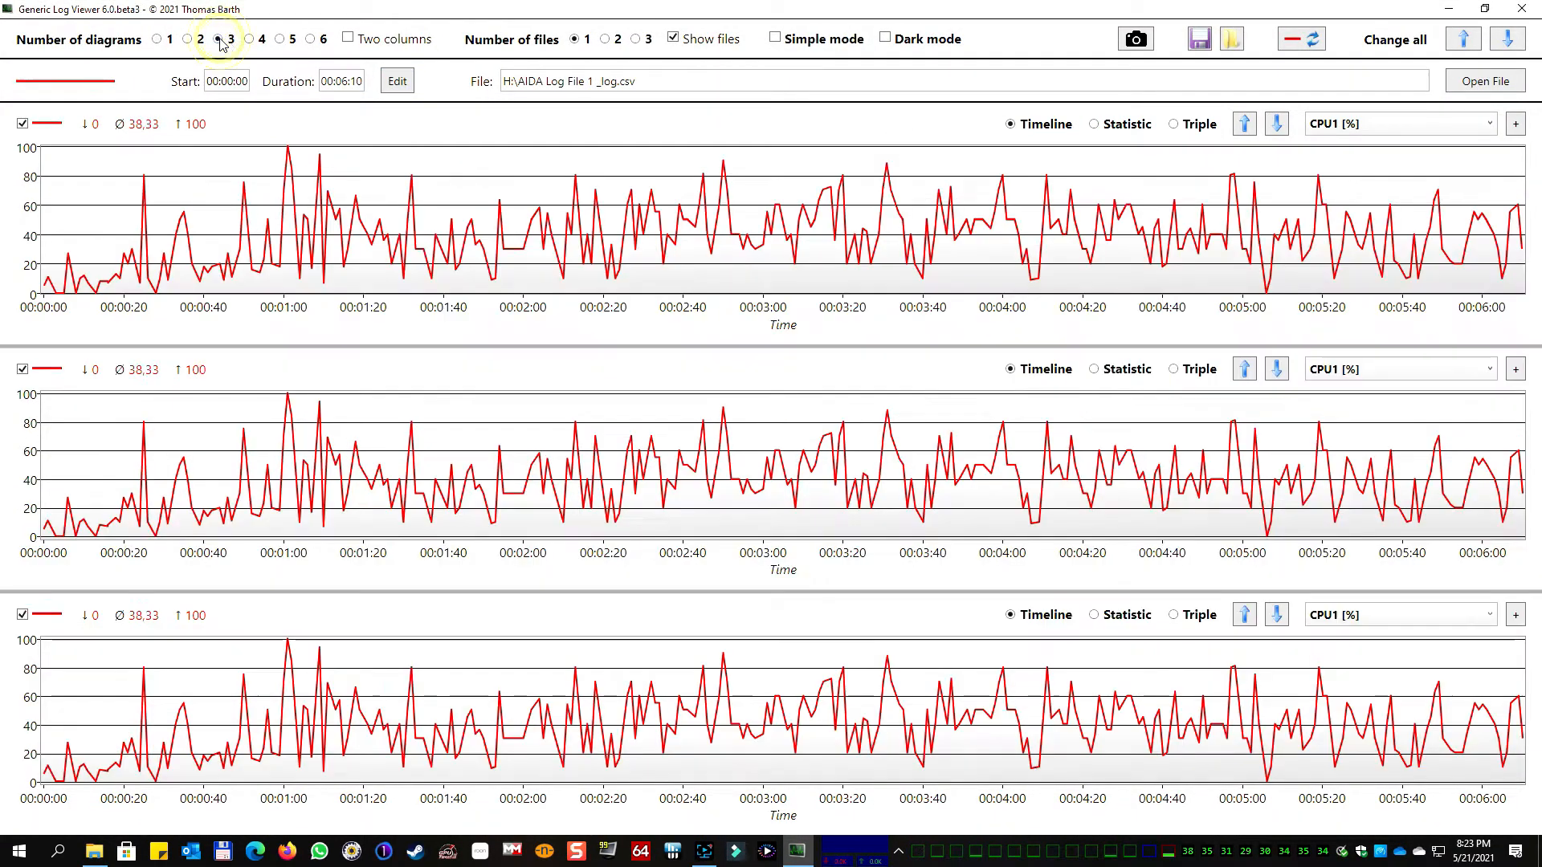
click(347, 39)
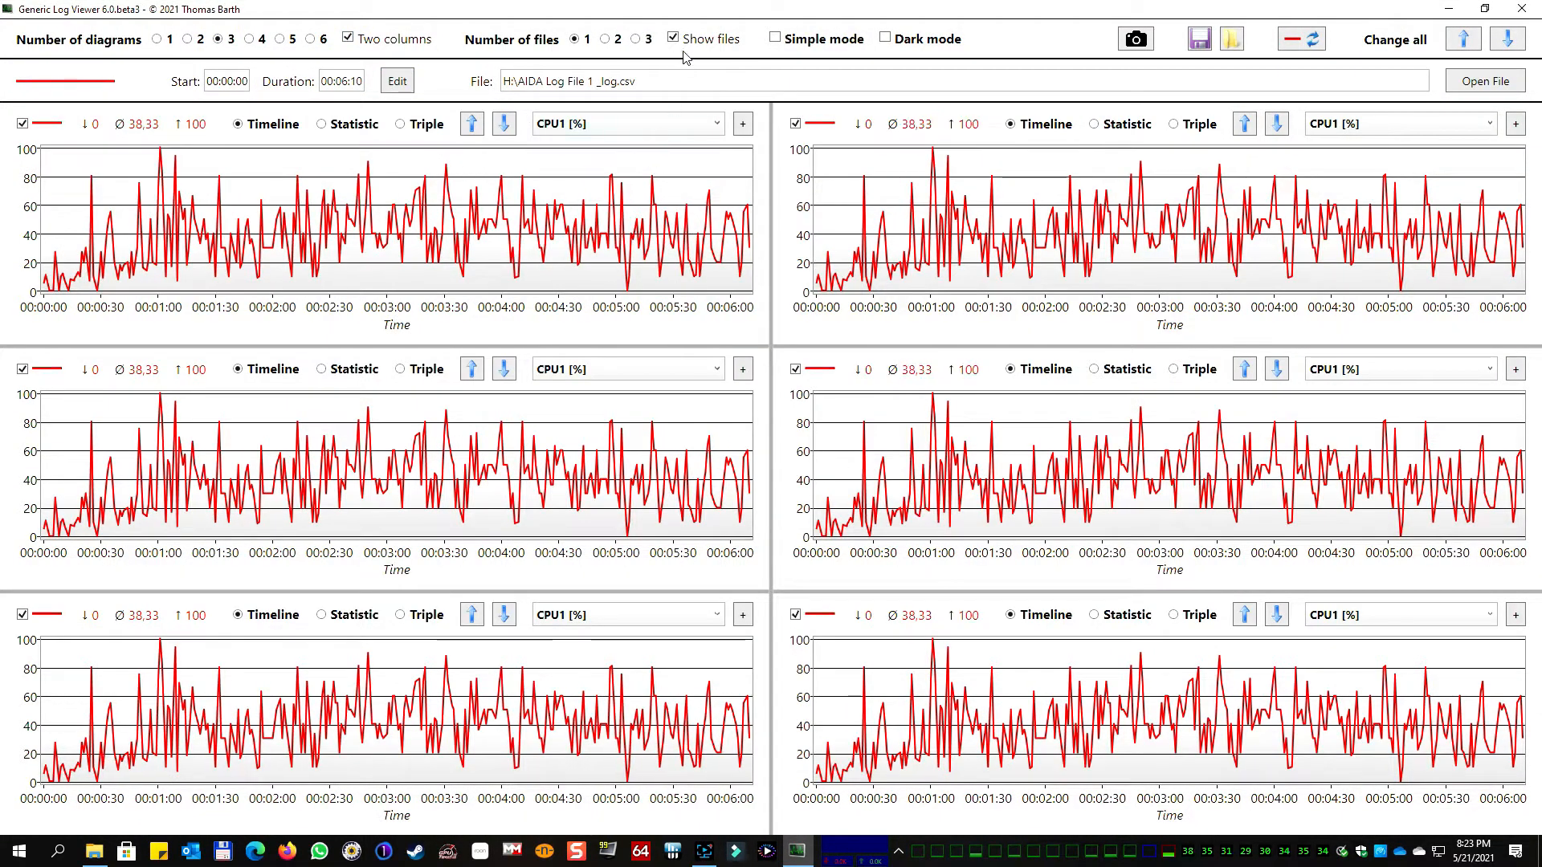
click(673, 39)
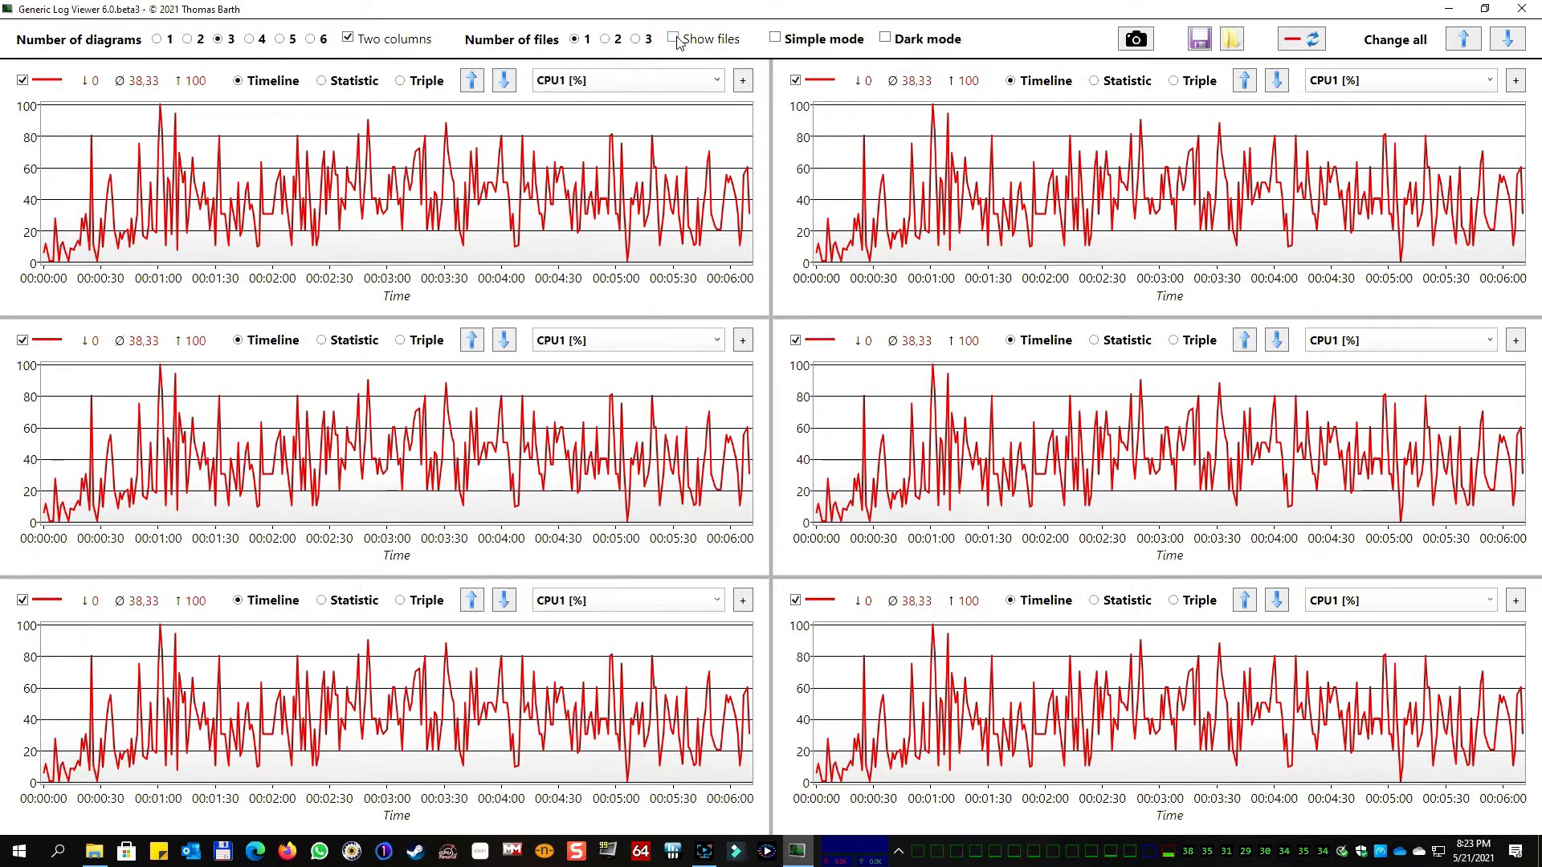
click(672, 40)
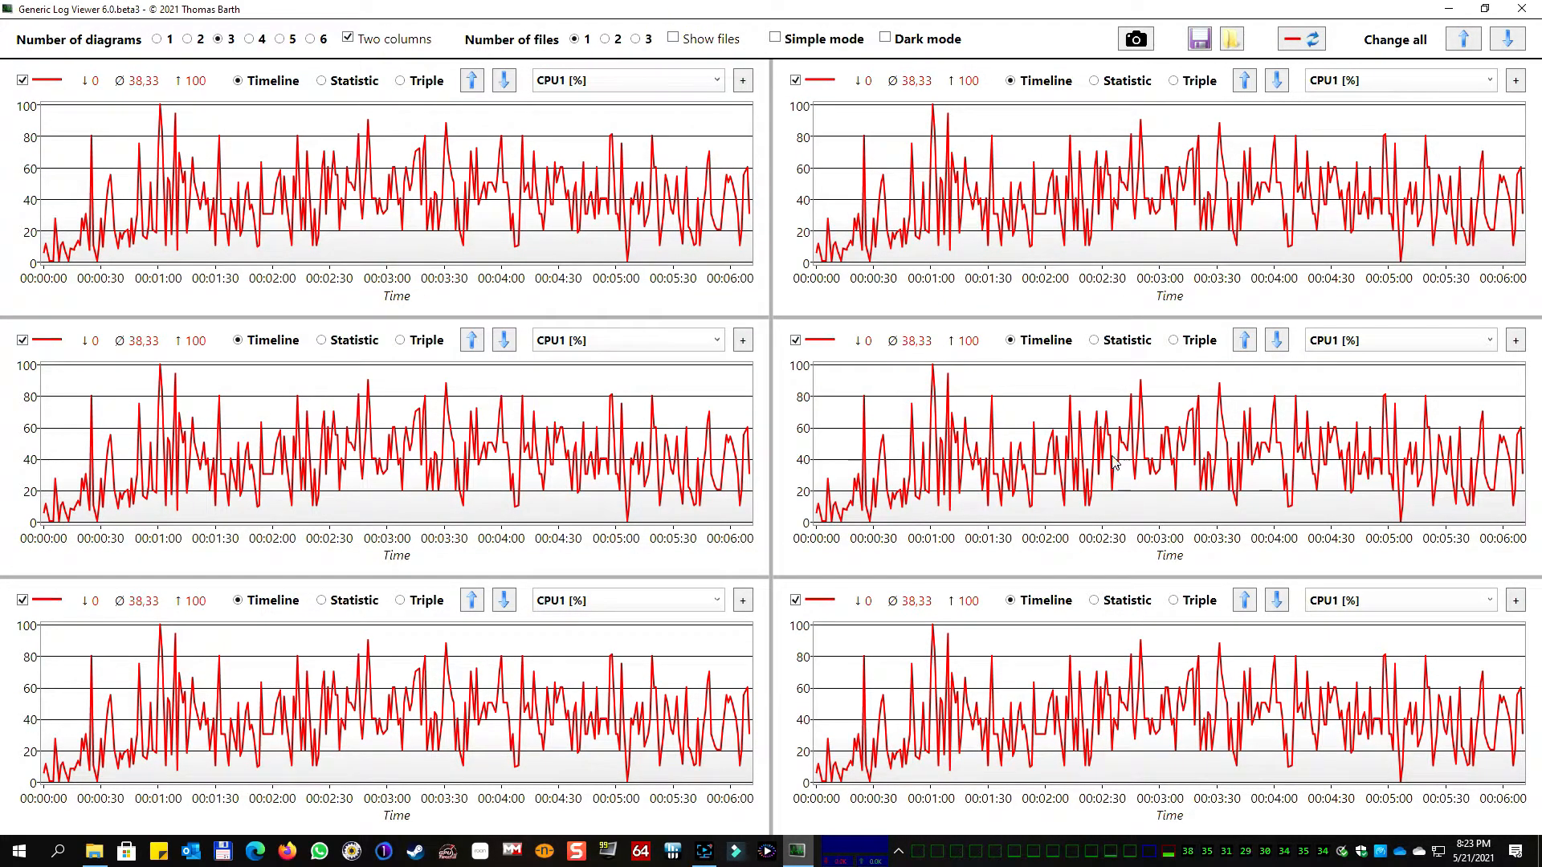
Switch the right-column diagrams to Triple CPU1 min/average/max bar charts
click(1173, 80)
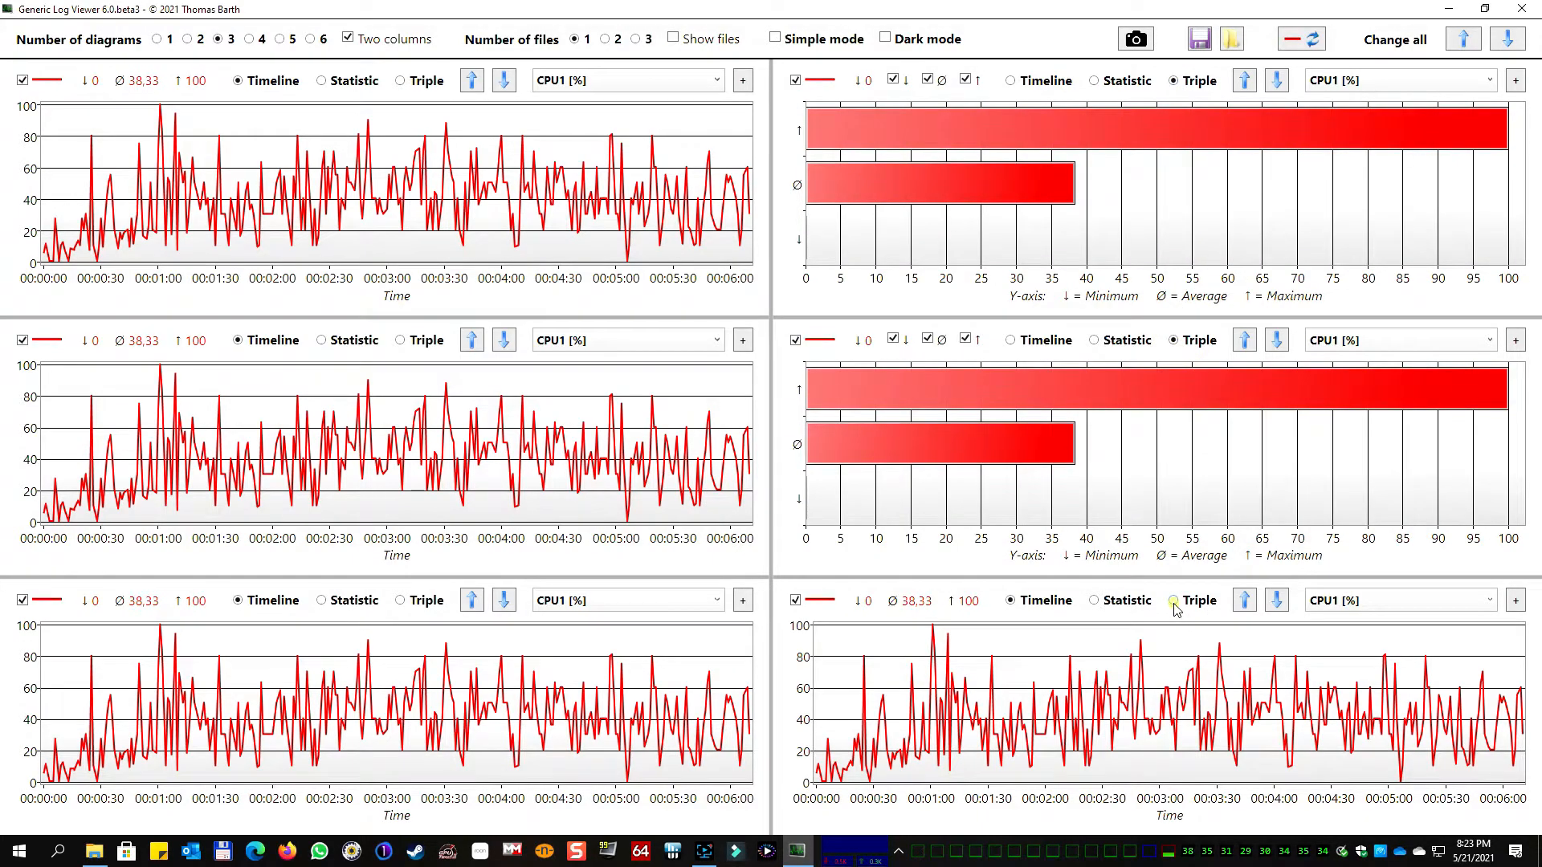
click(1173, 600)
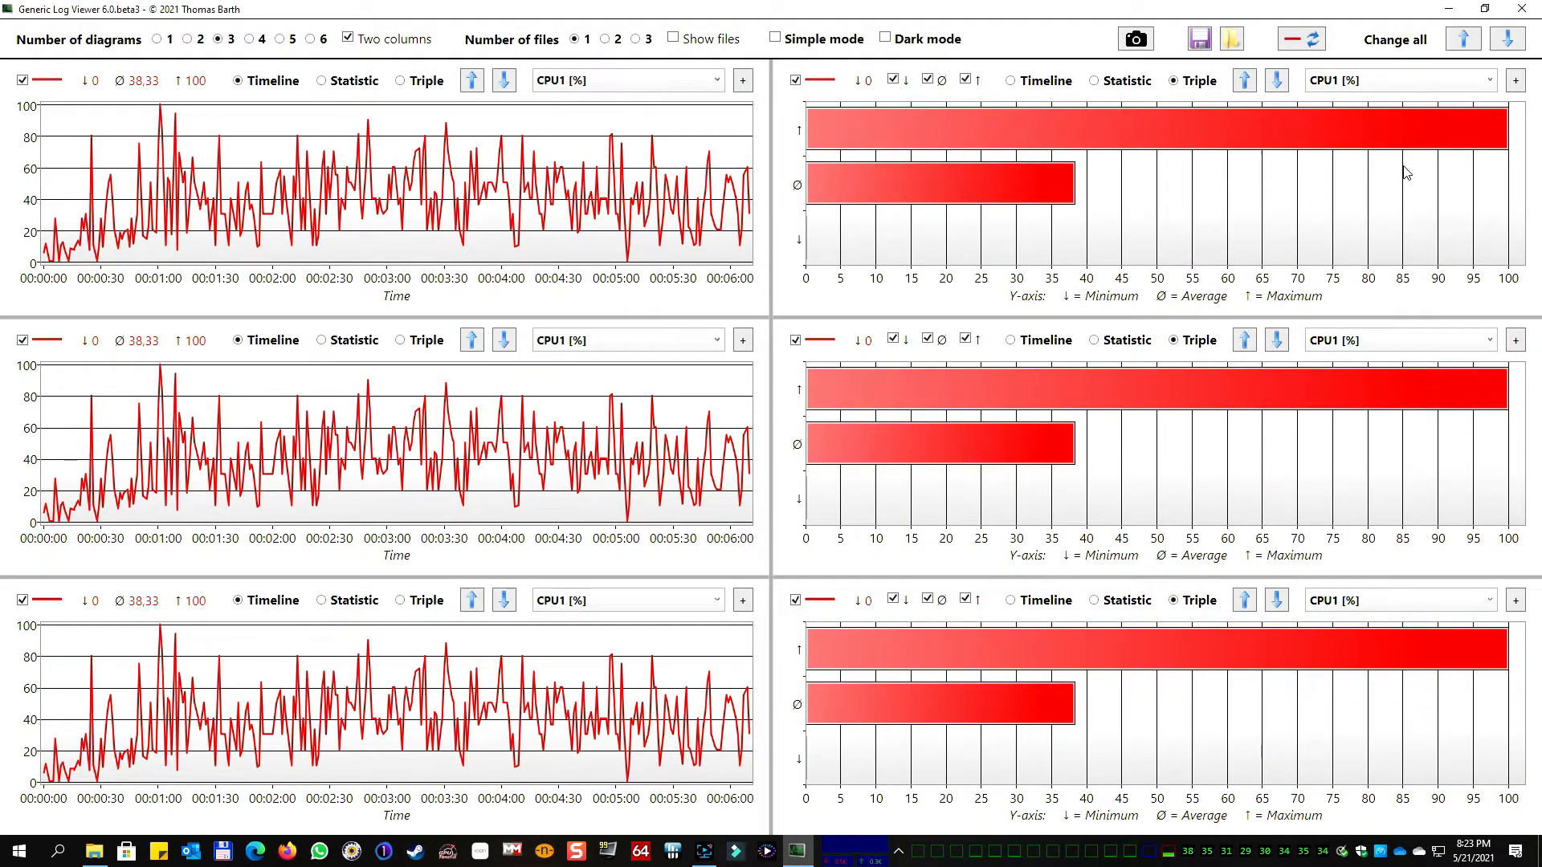
mouse_move(1511, 39)
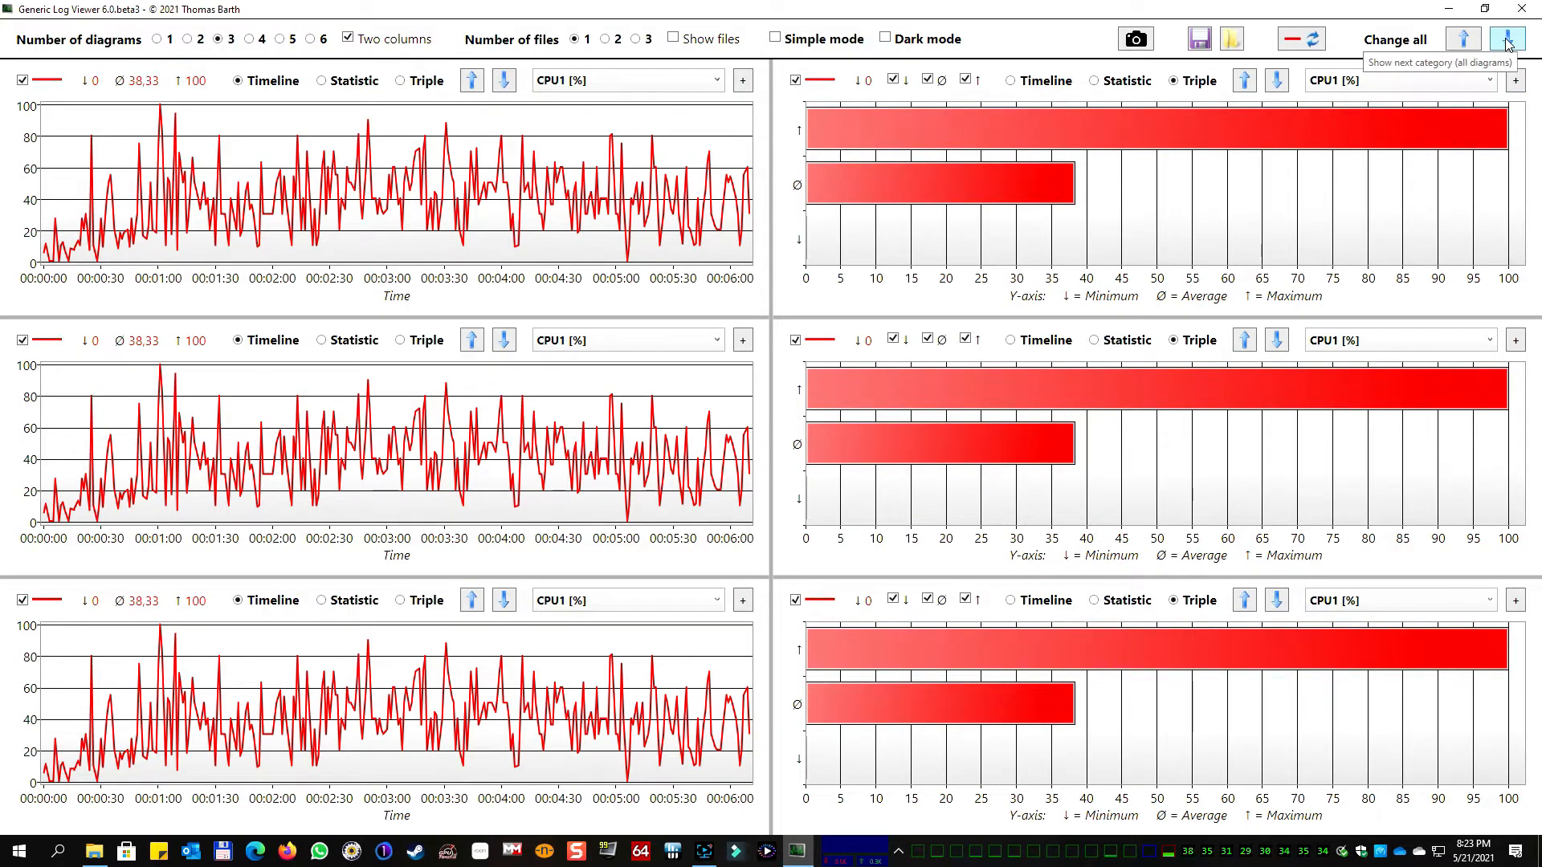
Page all diagrams forward to CPU4–CPU6, then back to CPU1–CPU3 with Change all
click(1508, 38)
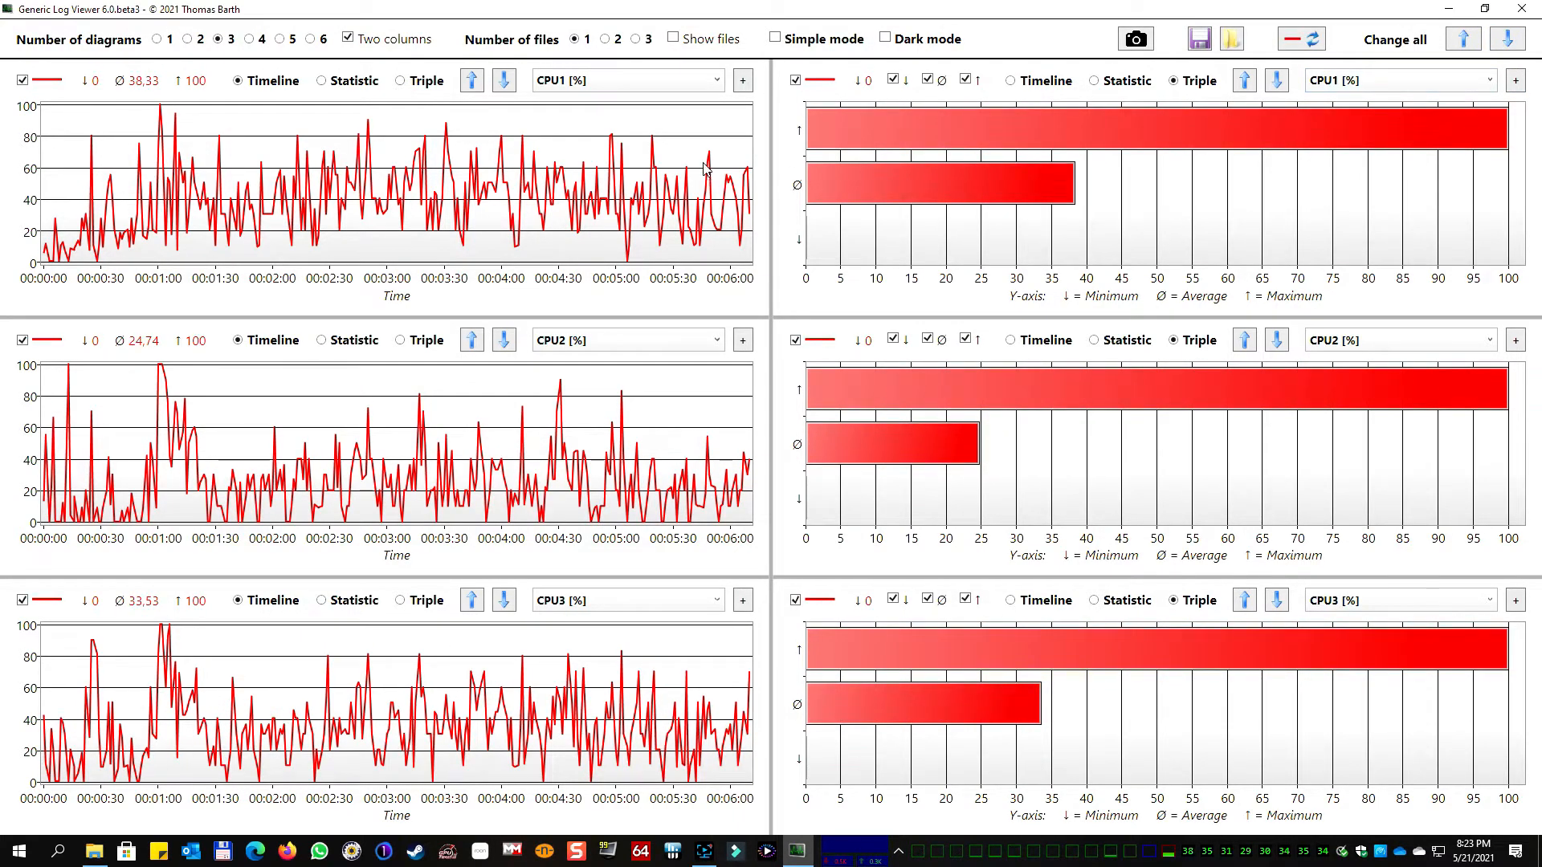
mouse_move(1270, 308)
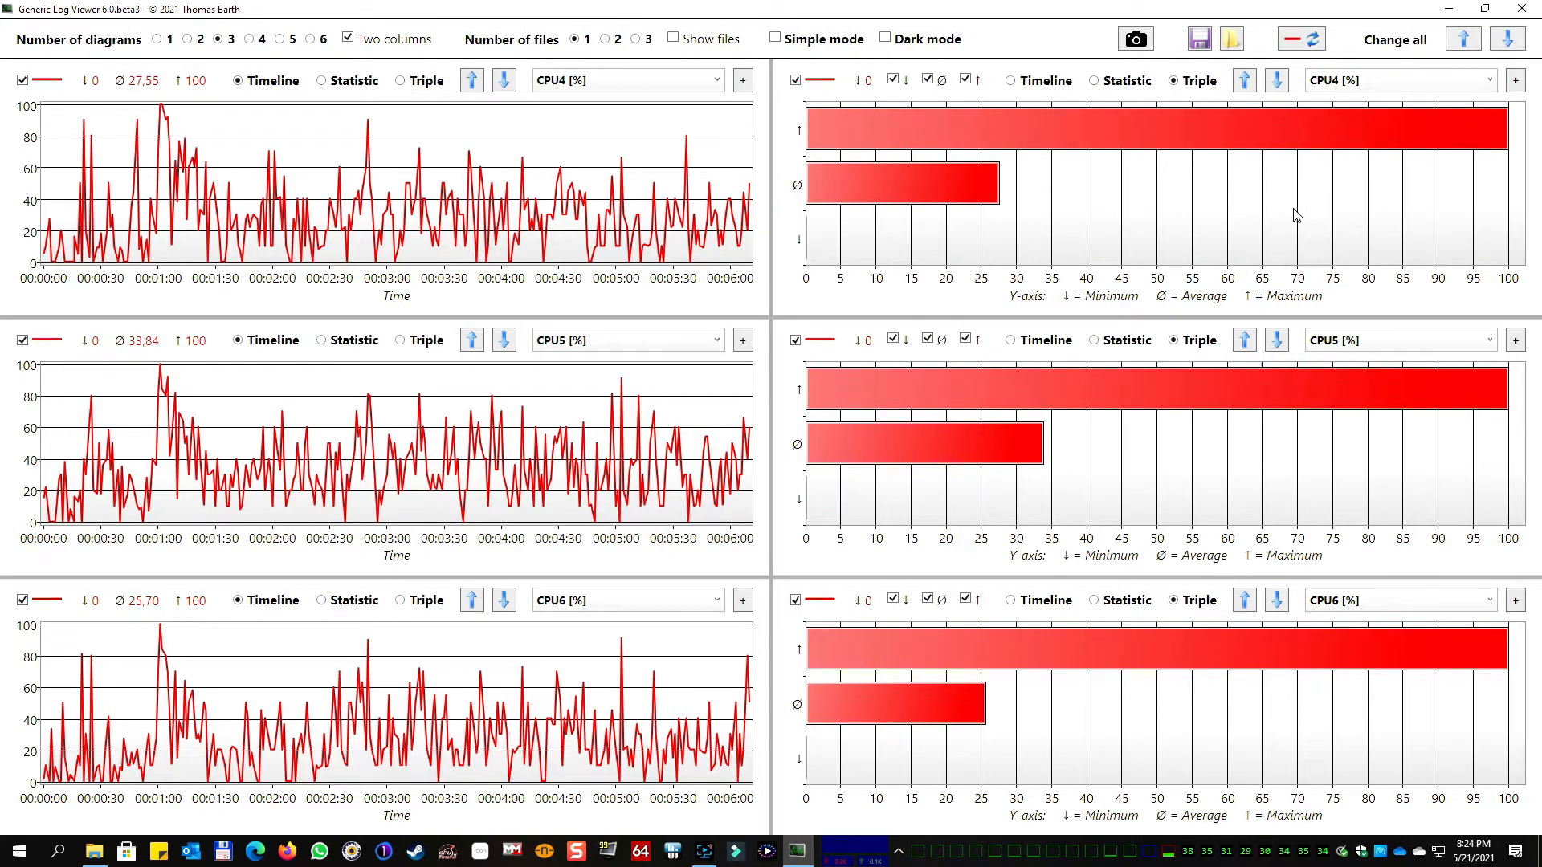
mouse_move(1424, 224)
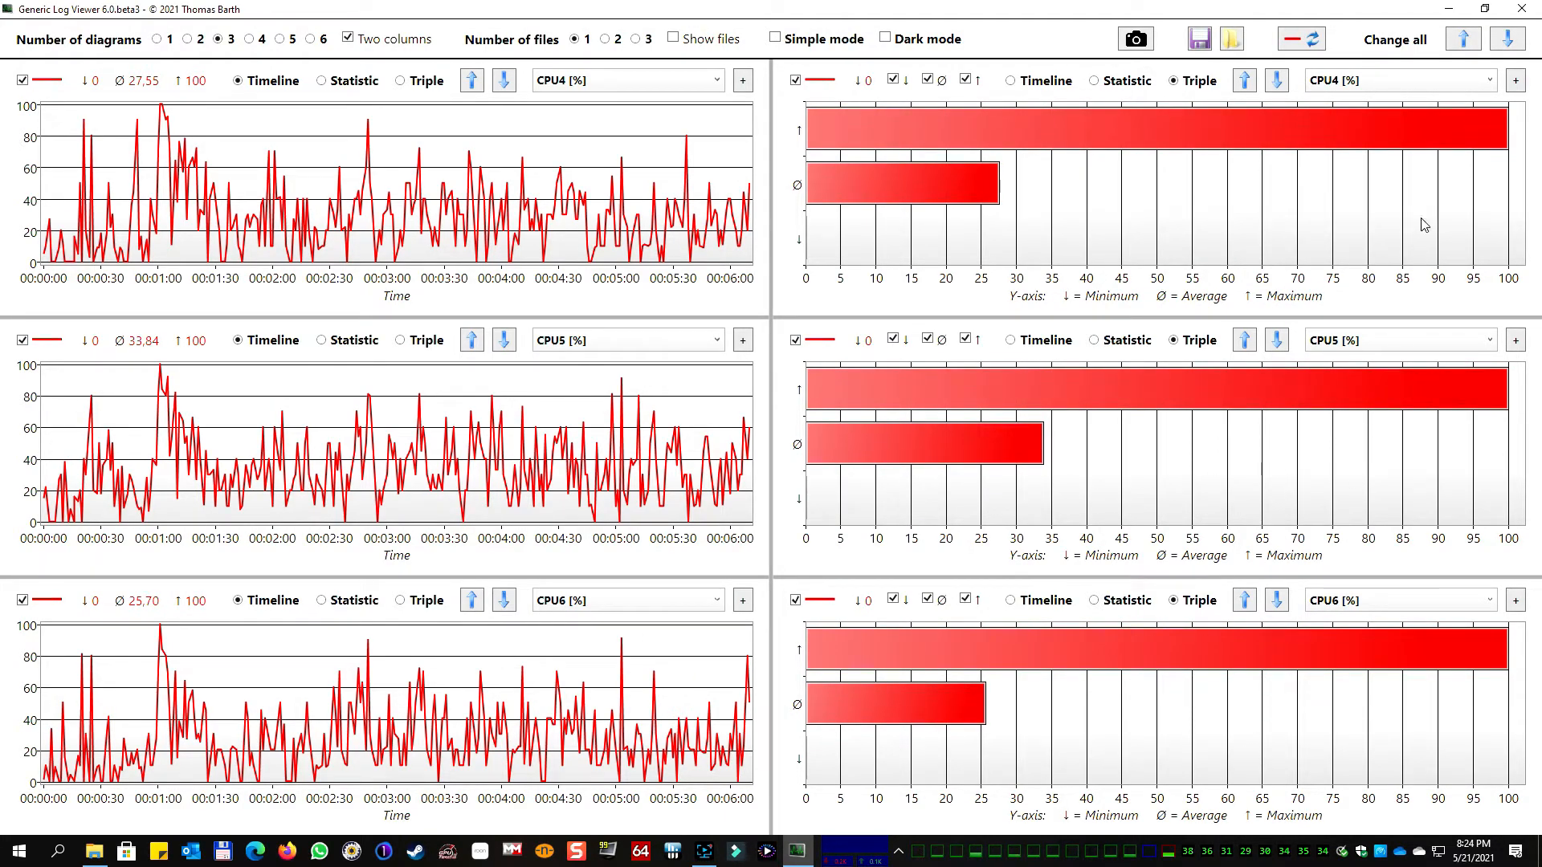
click(1463, 40)
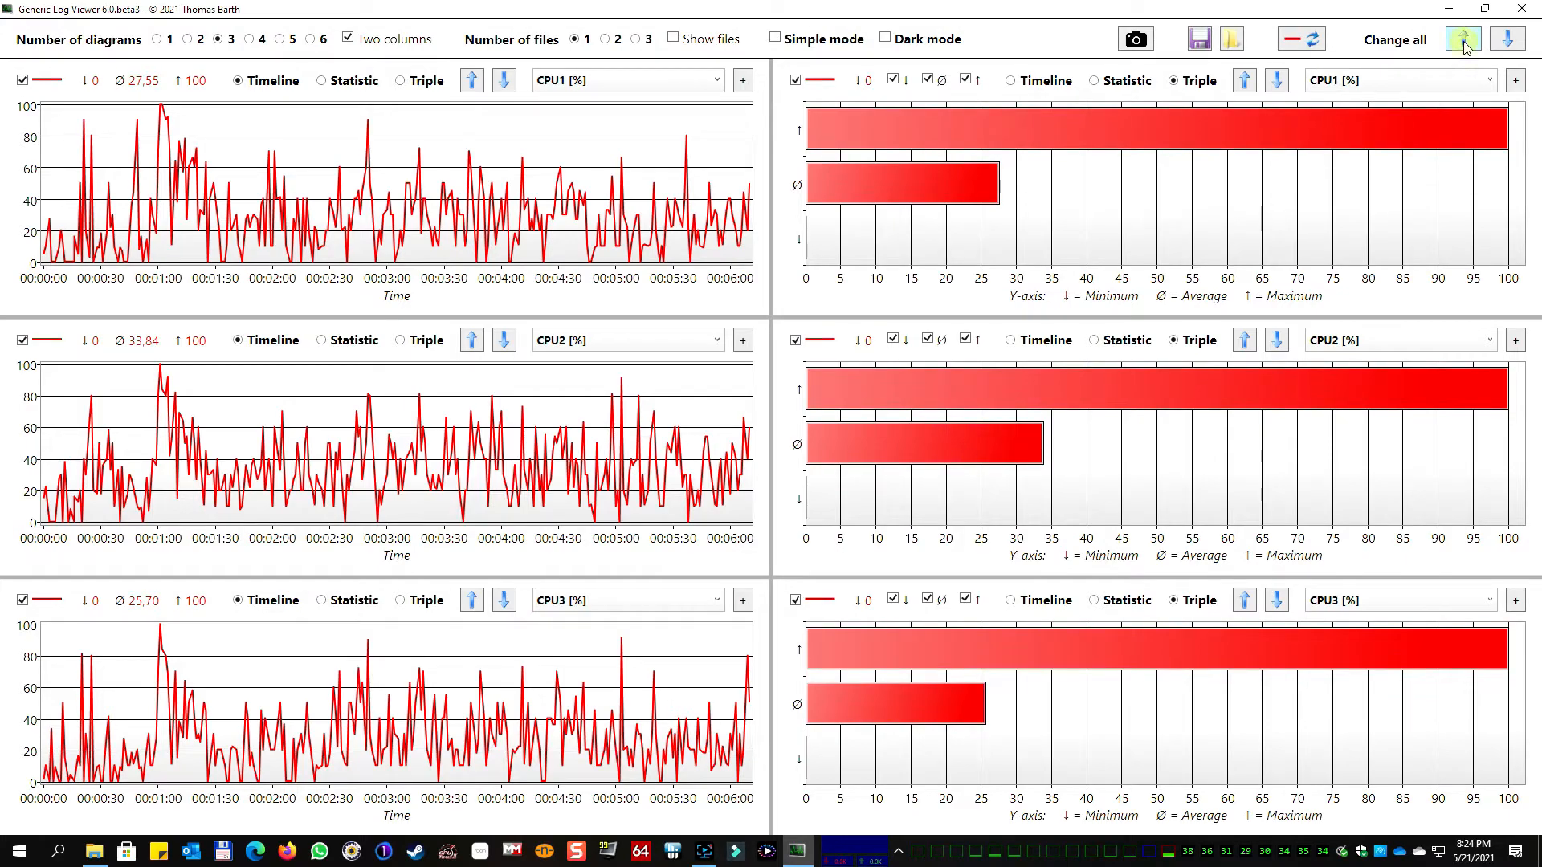
click(1462, 39)
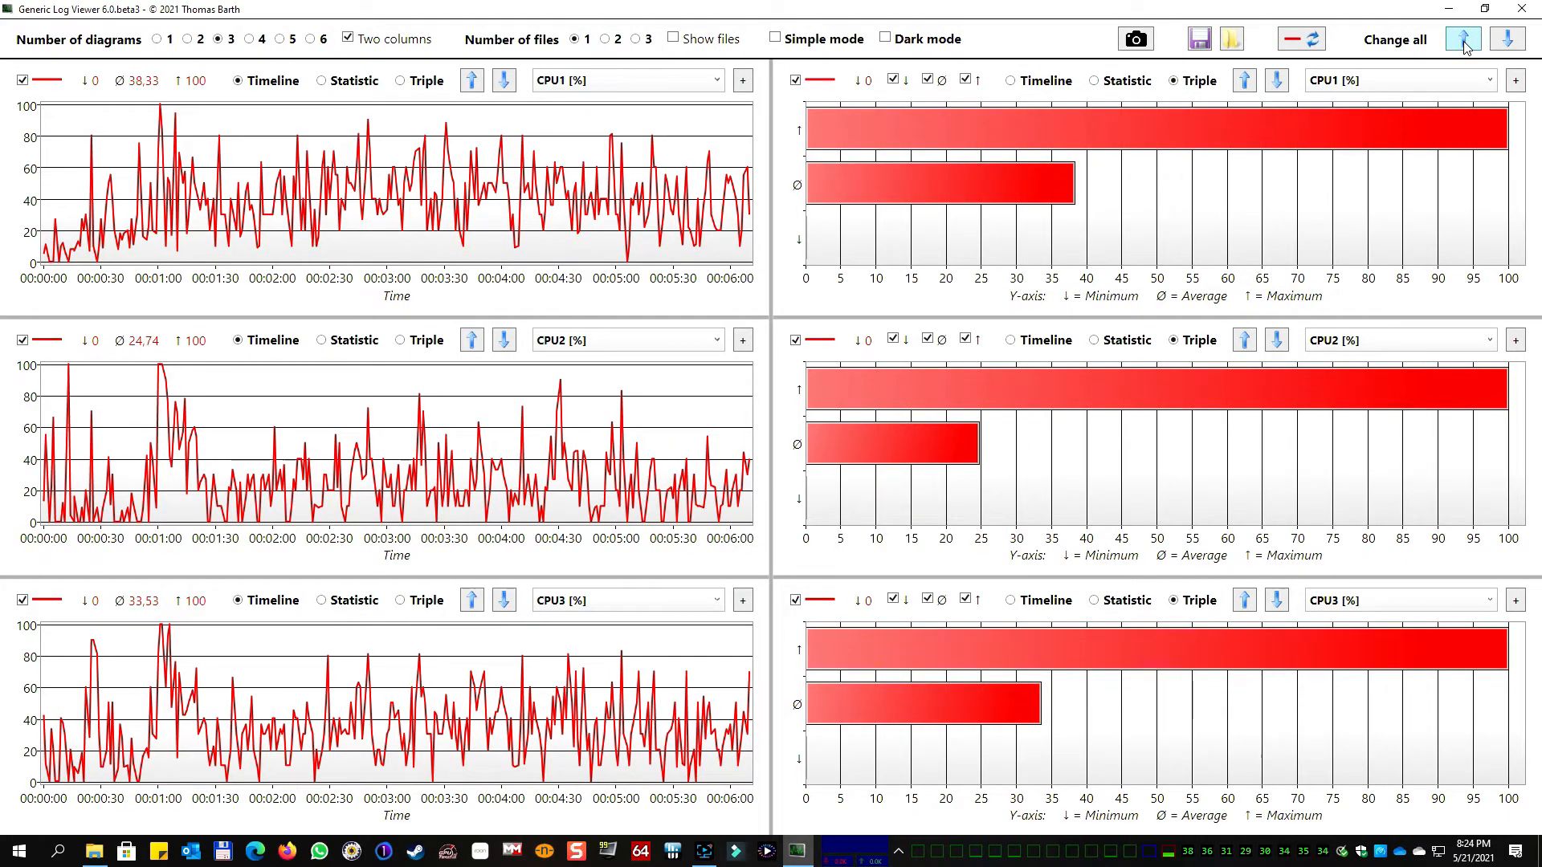